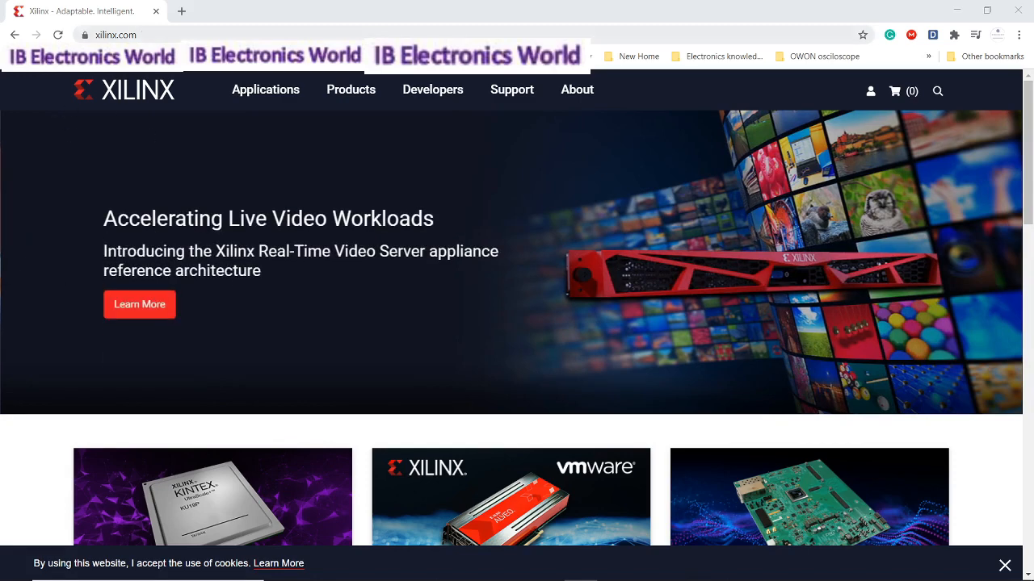
mouse_move(135, 117)
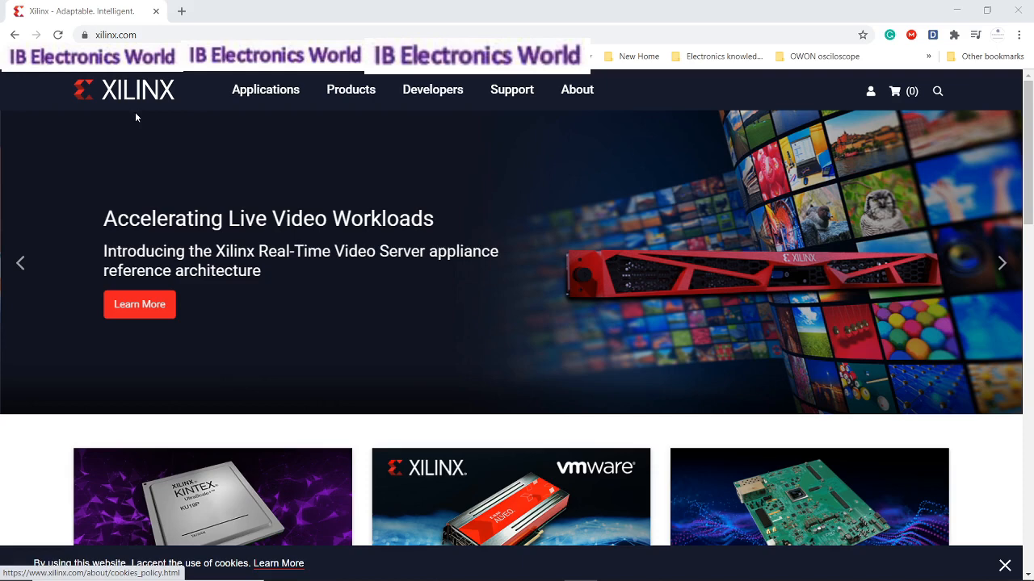
mouse_move(307, 174)
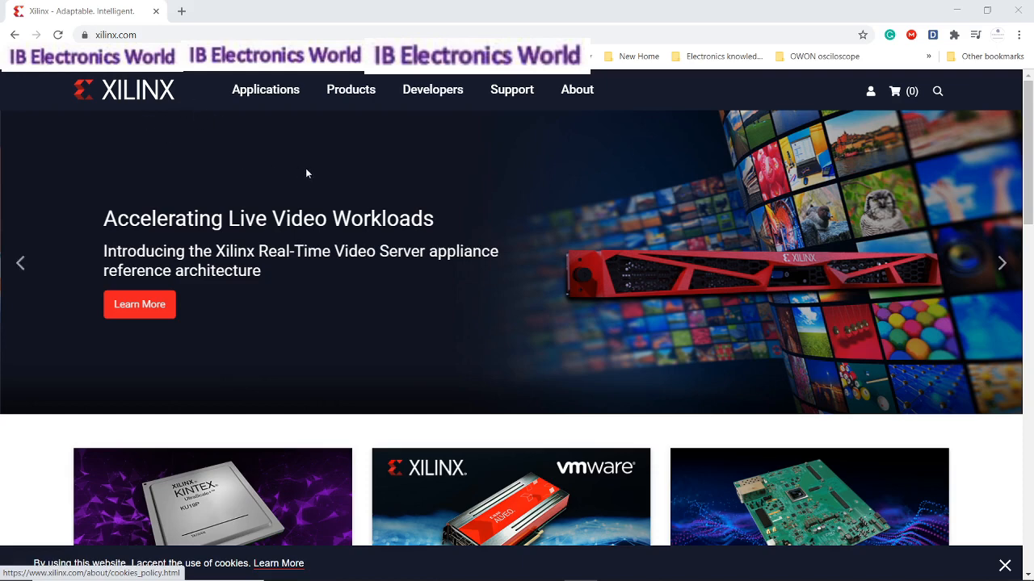
mouse_move(512, 90)
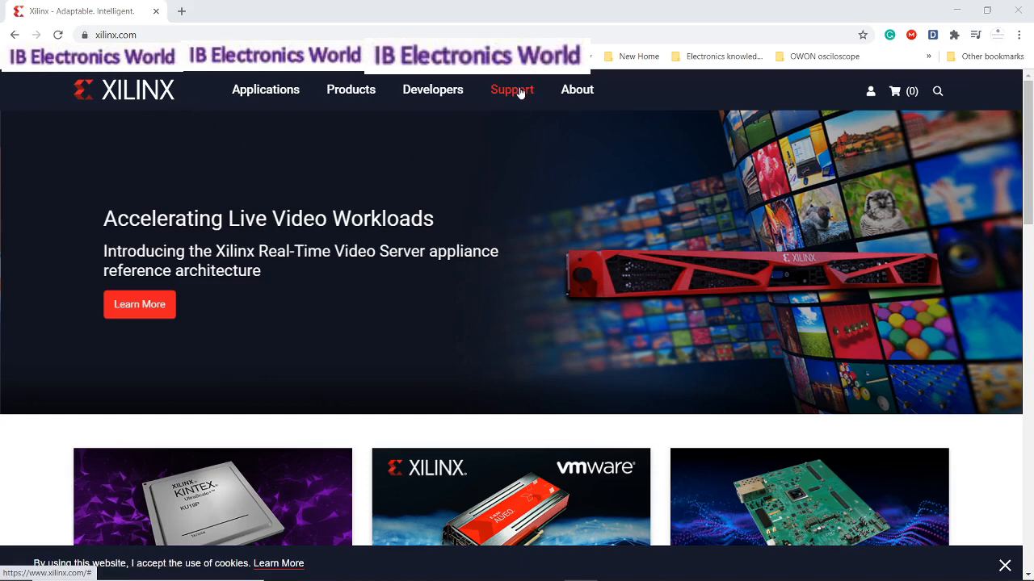
Reveal the Support dropdown with Downloads & Licensing on xilinx.com.
click(512, 90)
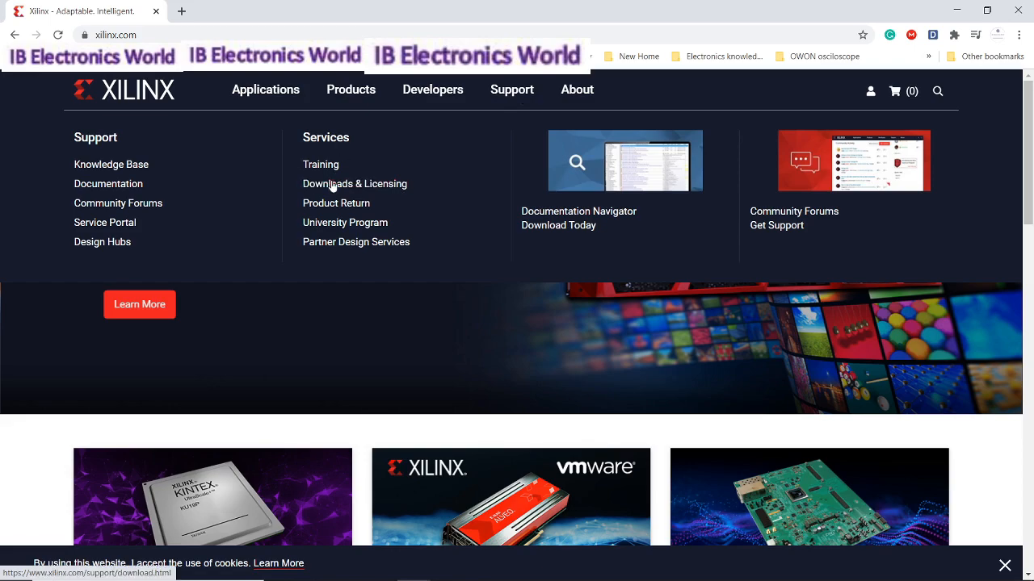
Go to Downloads & Licensing and bring the Unified Installer 2020.1 Windows web installer into view.
click(353, 184)
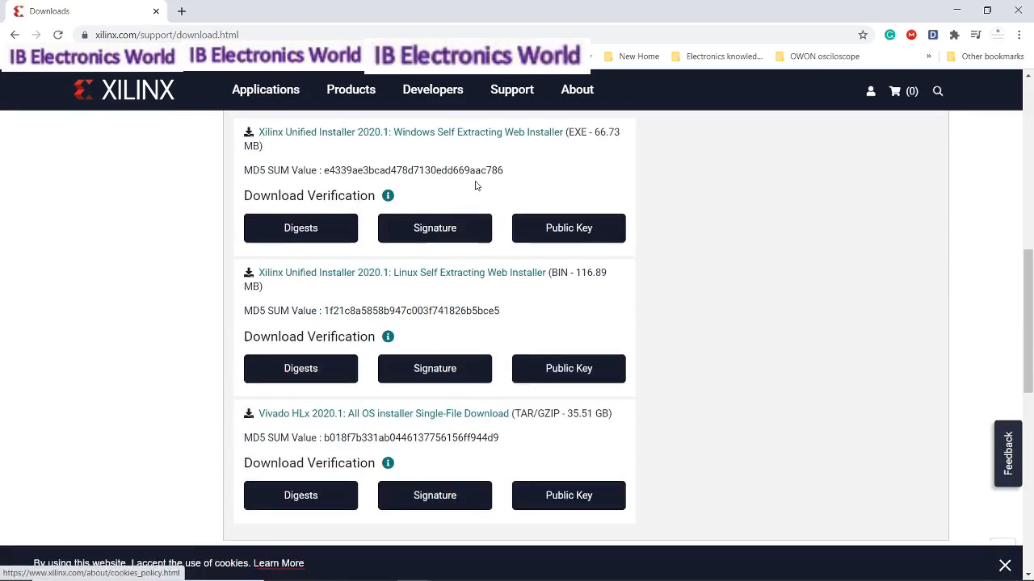
scroll(up, 3)
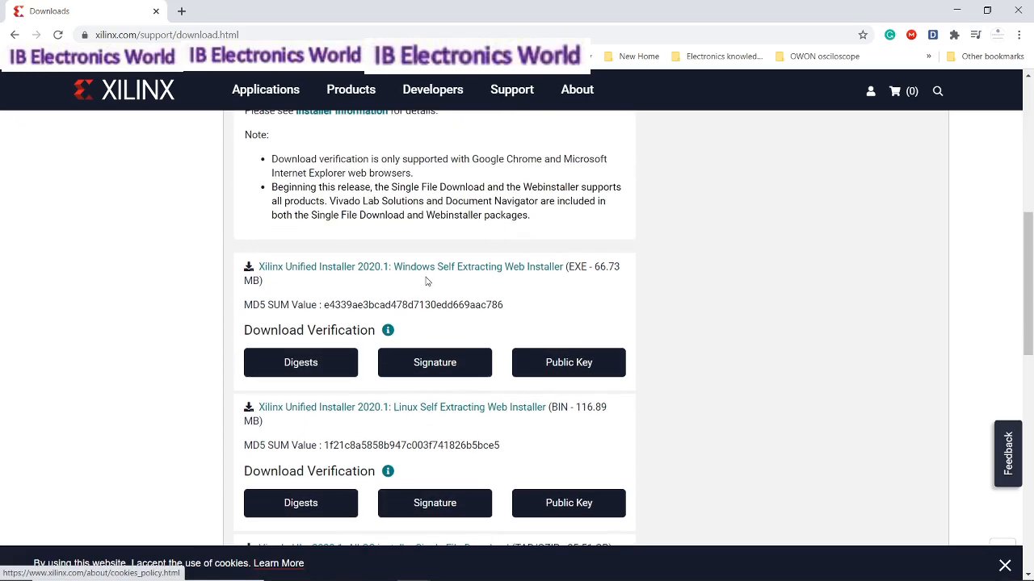
mouse_move(459, 287)
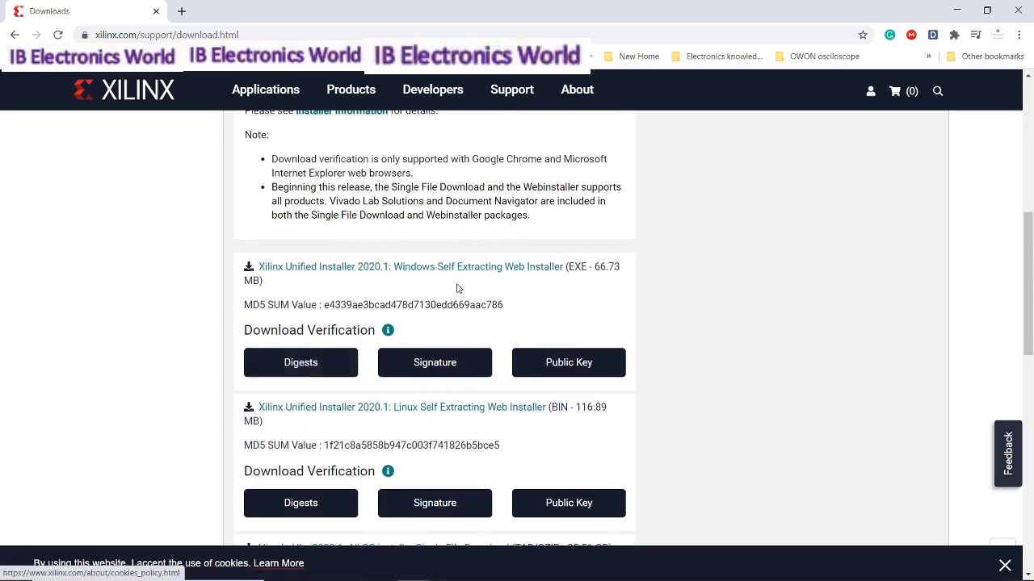
mouse_move(323, 267)
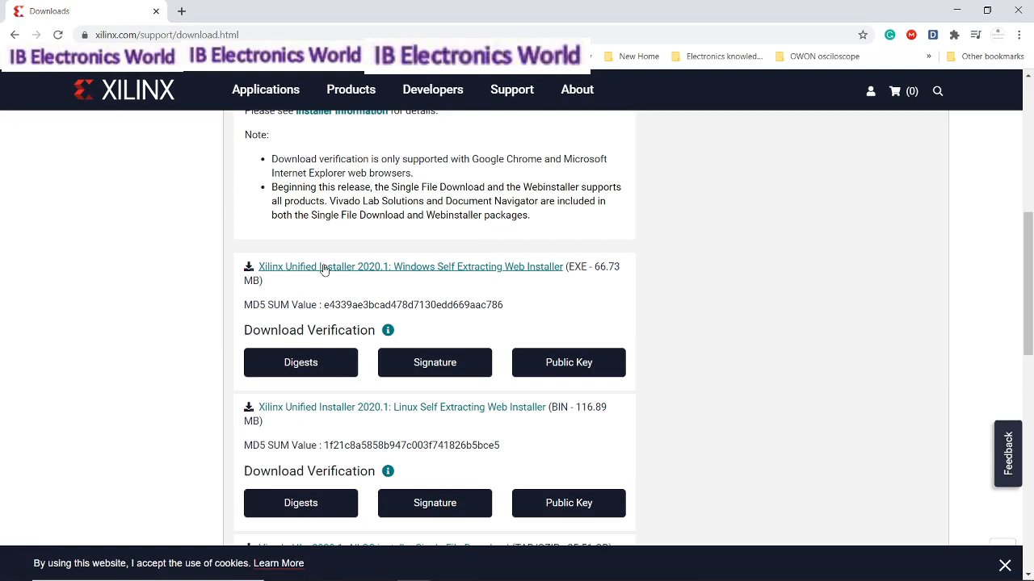
mouse_move(413, 277)
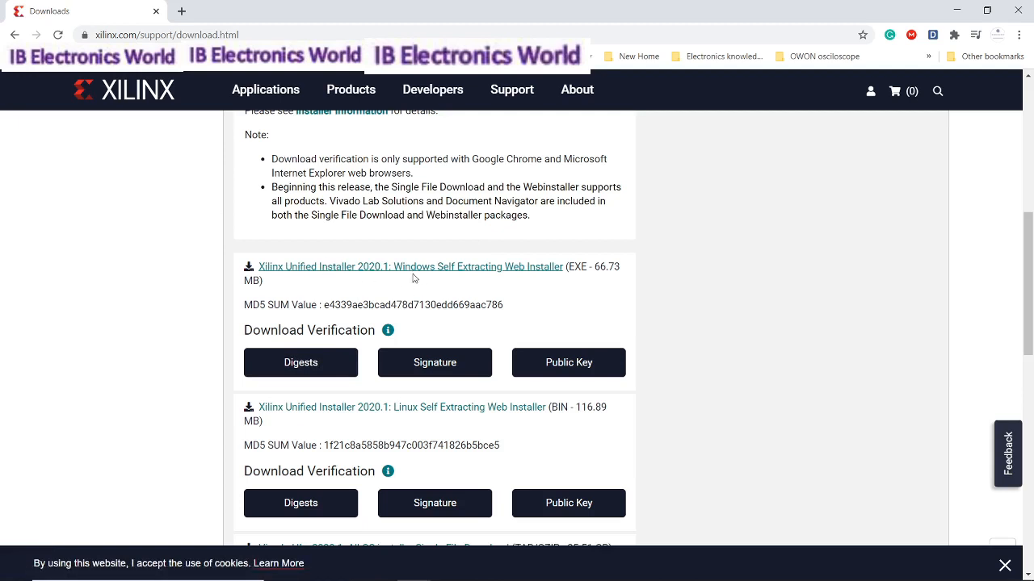
mouse_move(449, 267)
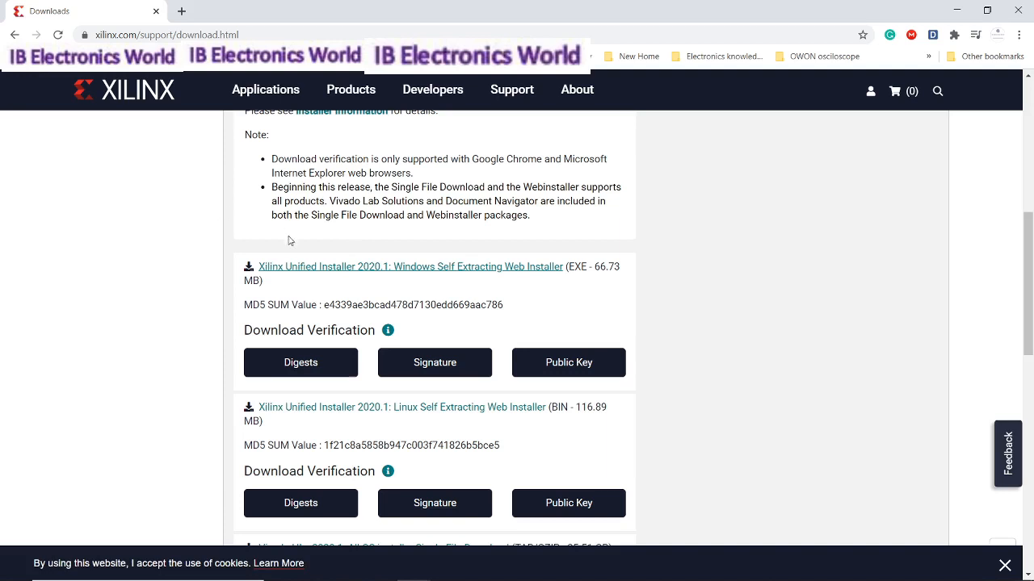
mouse_move(307, 229)
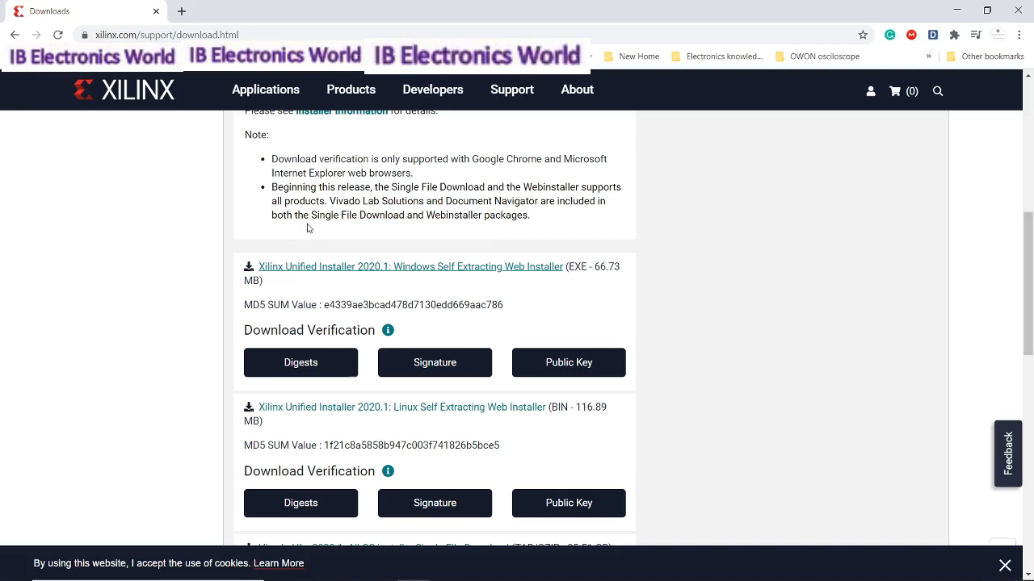
mouse_move(412, 260)
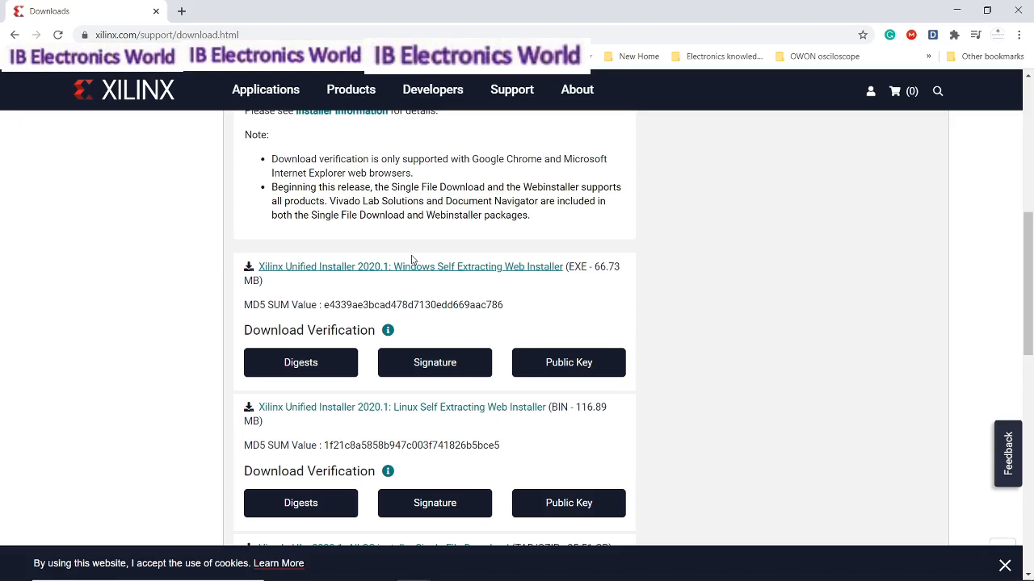
mouse_move(412, 260)
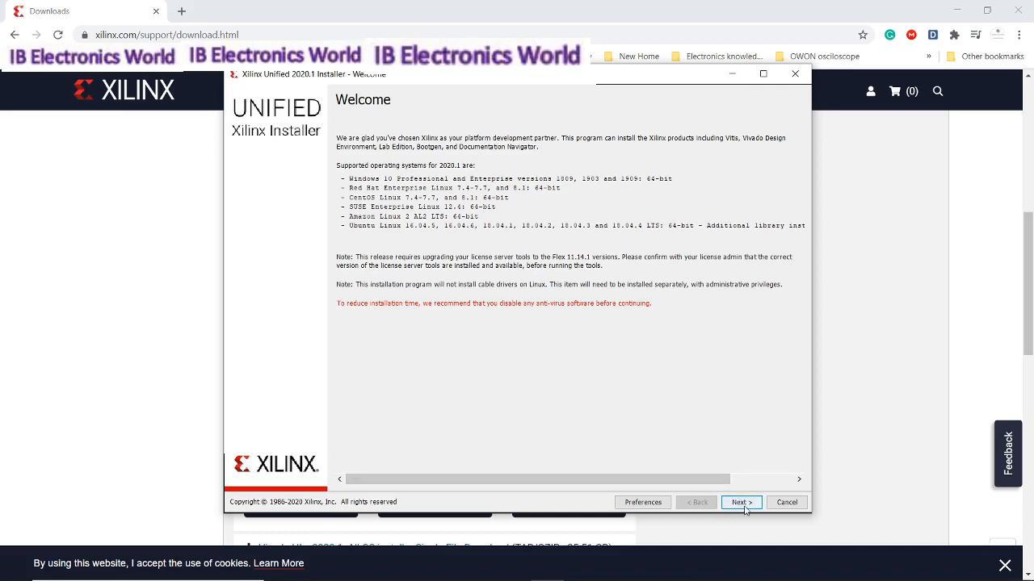
Advance the installer: download and install now, agree to licences, choose Vivado HL WebPACK with default components.
click(740, 501)
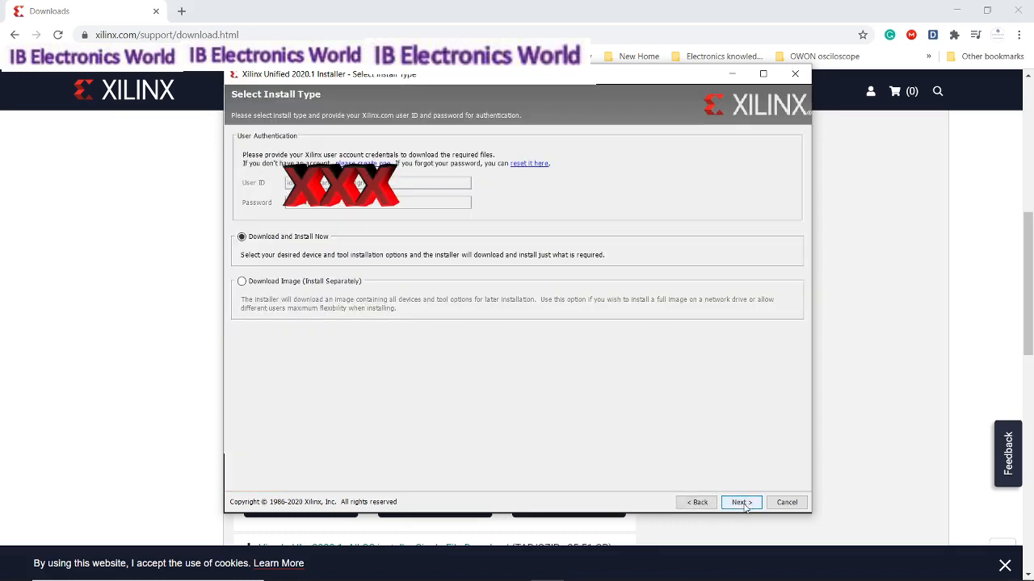
click(740, 503)
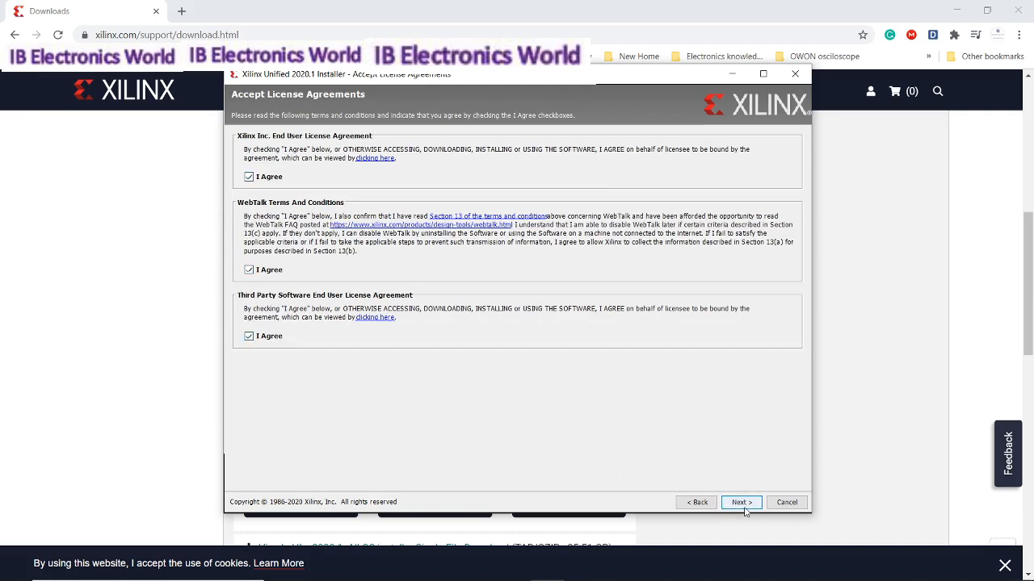
click(740, 502)
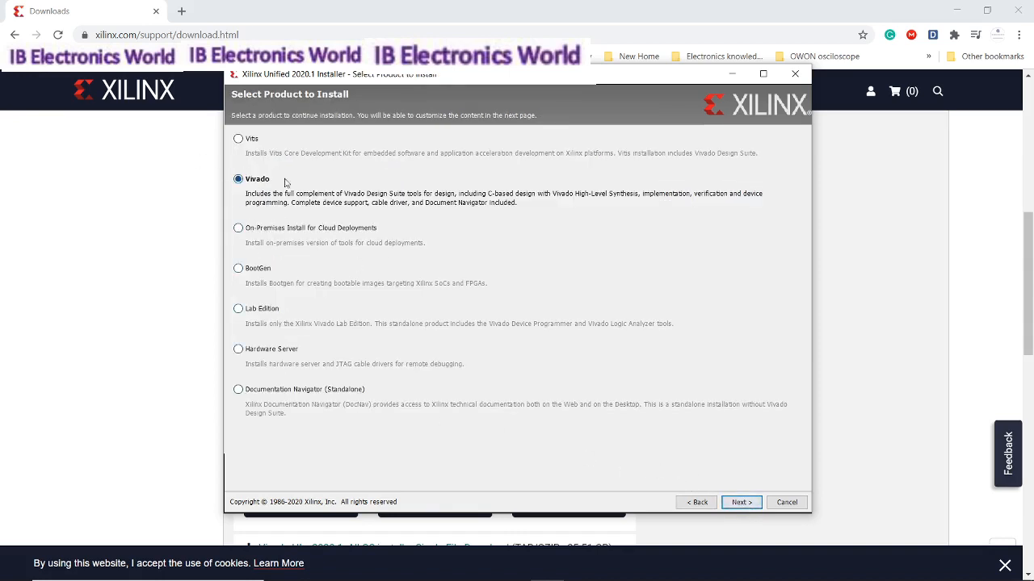
mouse_move(428, 278)
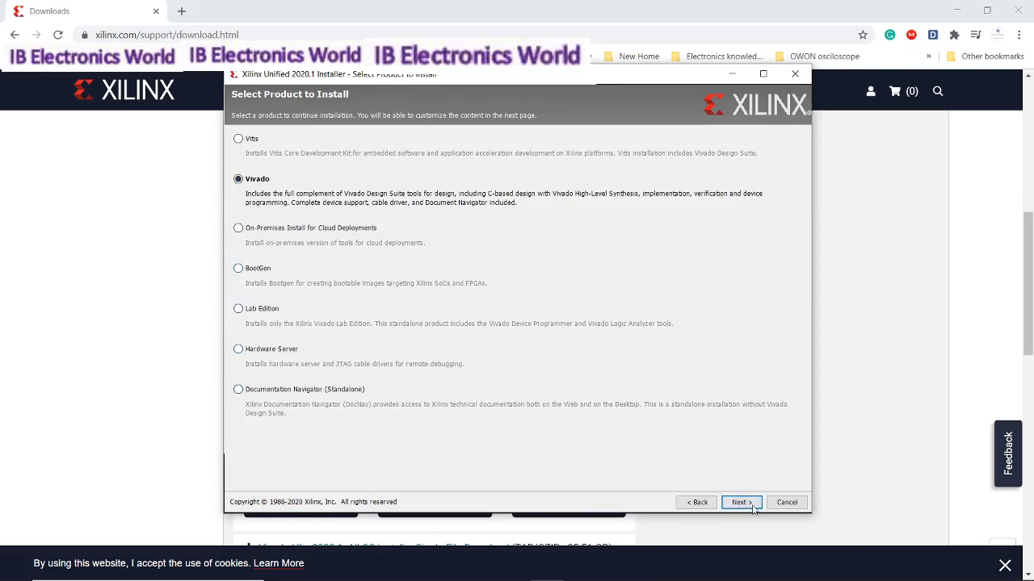
click(740, 503)
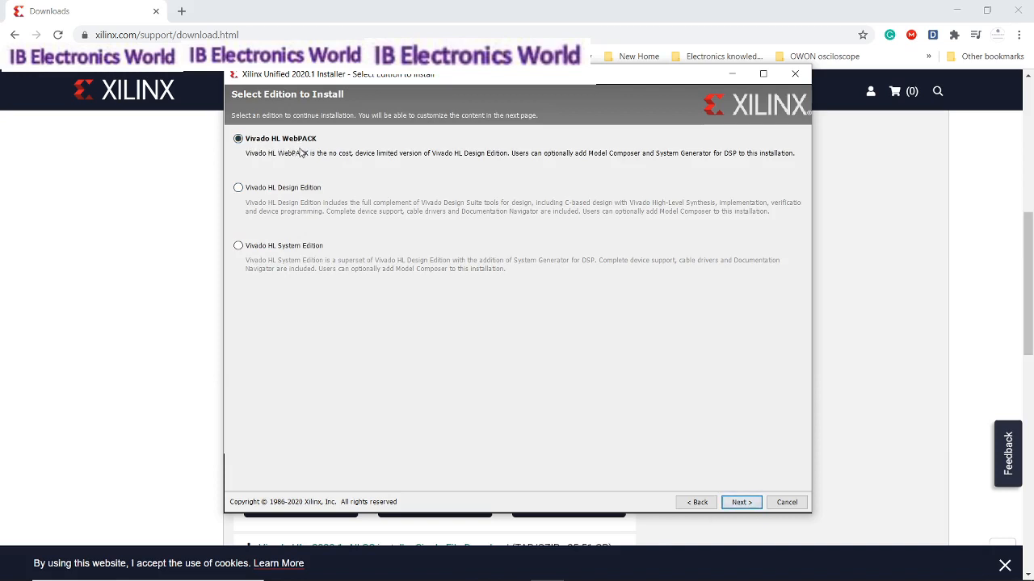
click(739, 500)
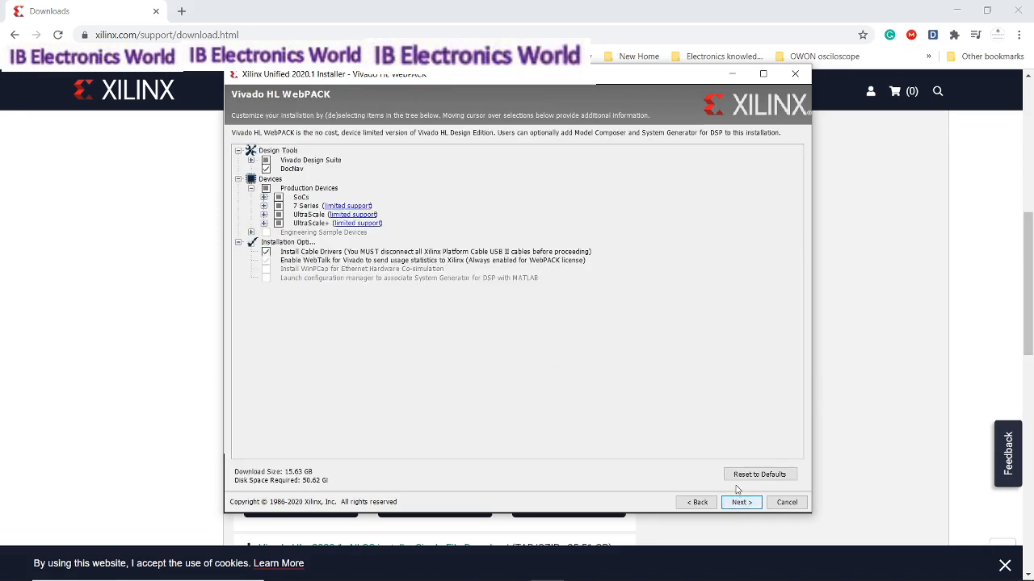
mouse_move(242, 261)
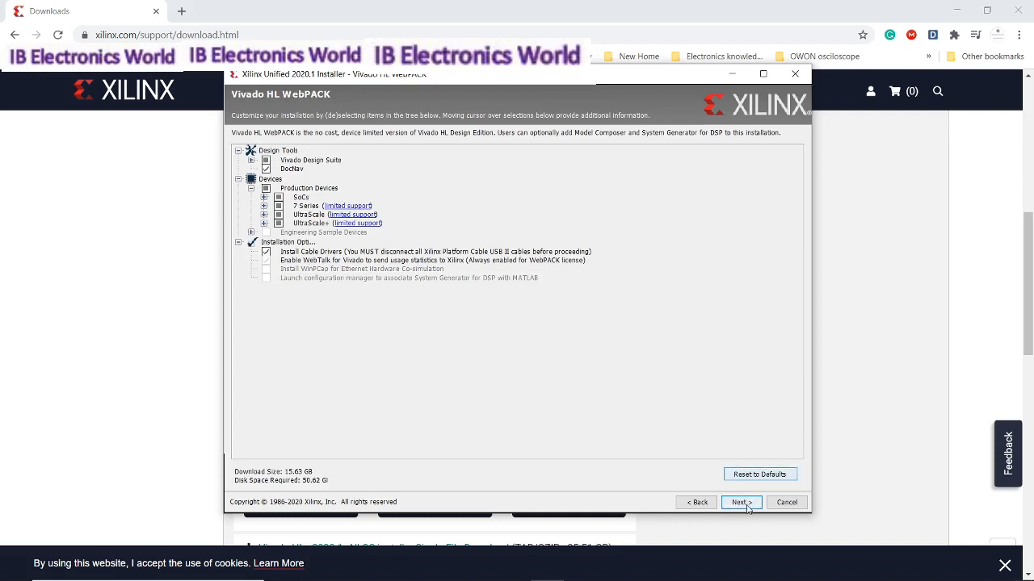
click(740, 502)
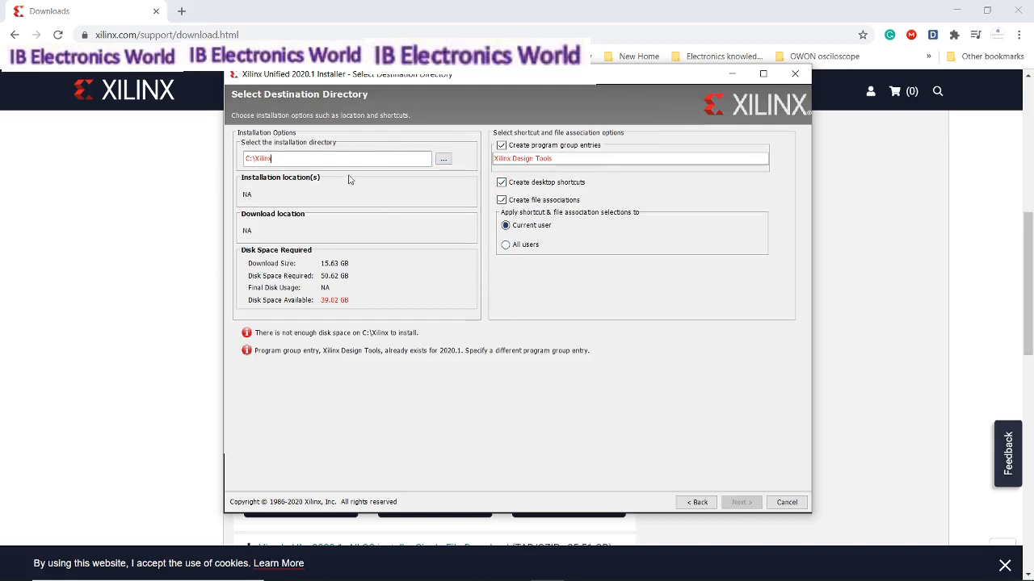
mouse_move(714, 410)
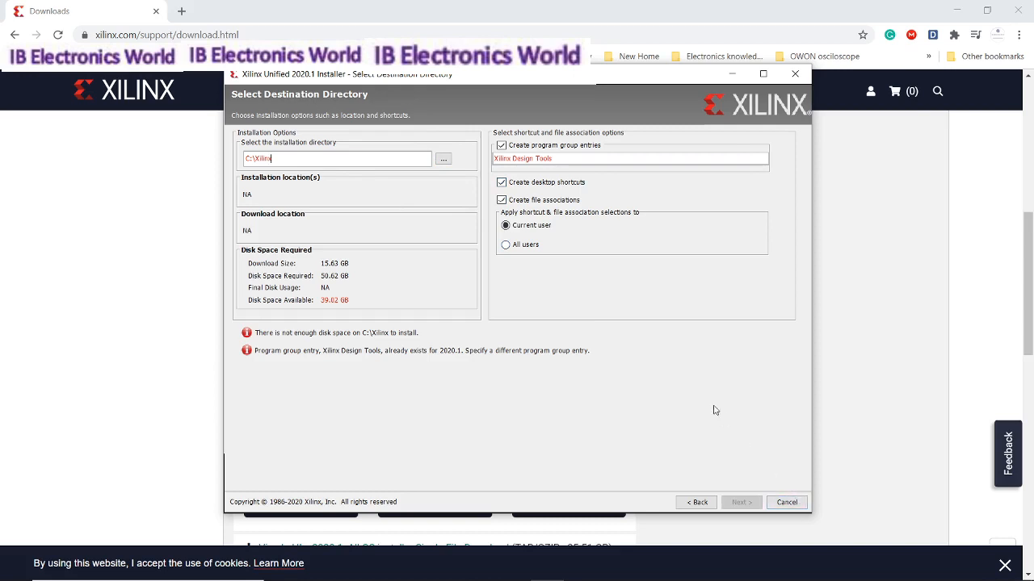
mouse_move(326, 293)
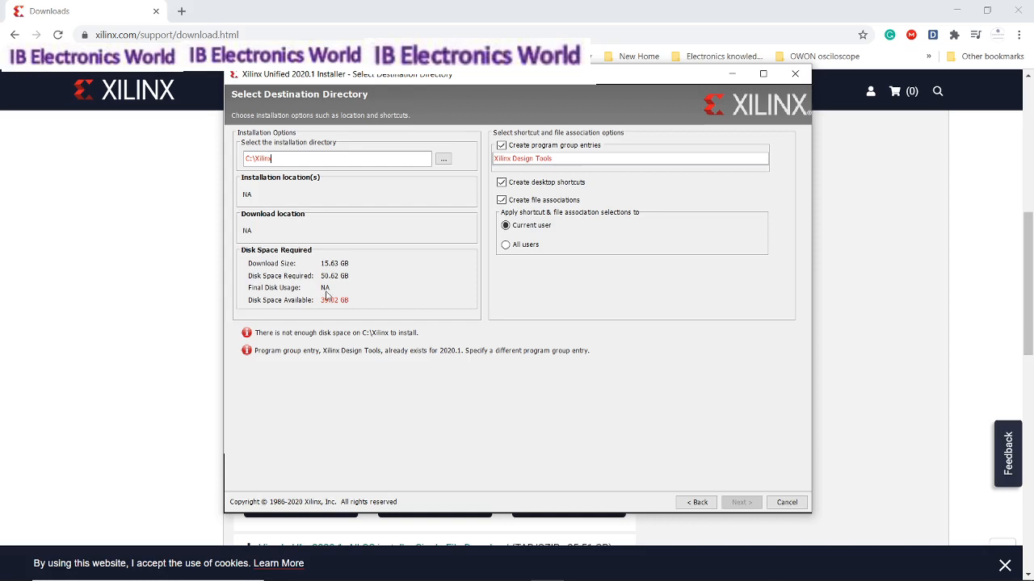
mouse_move(258, 278)
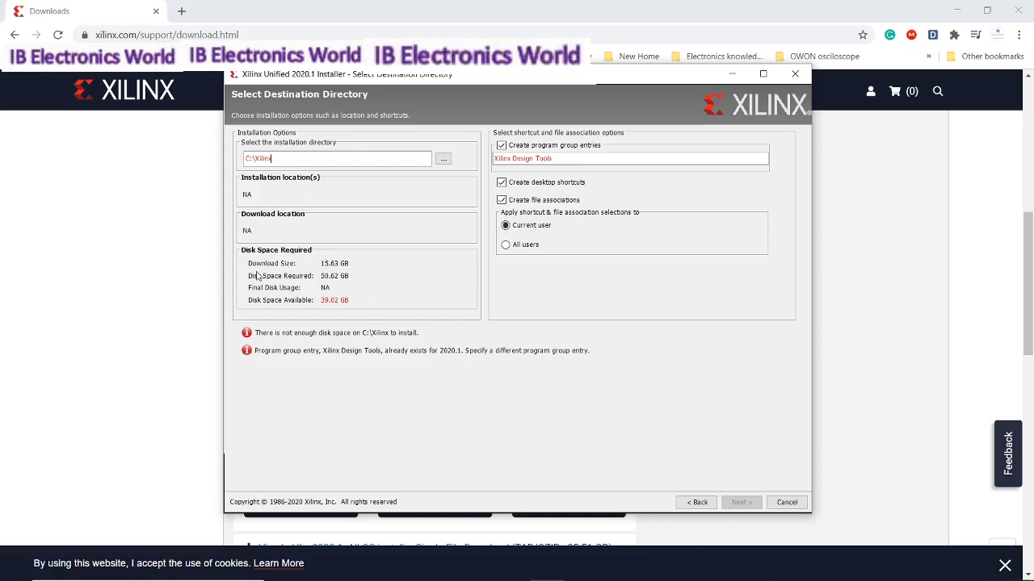
mouse_move(323, 274)
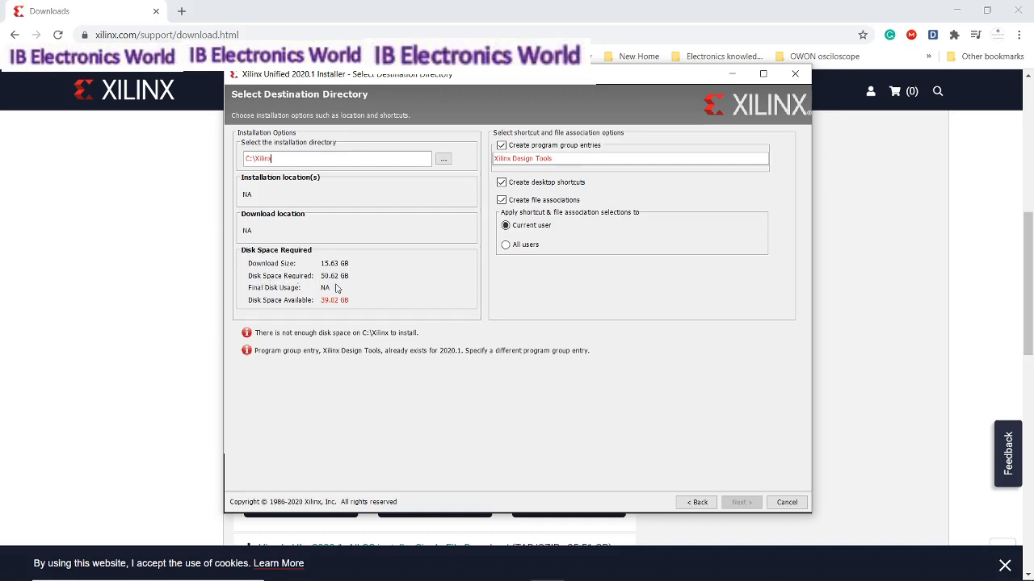
mouse_move(342, 281)
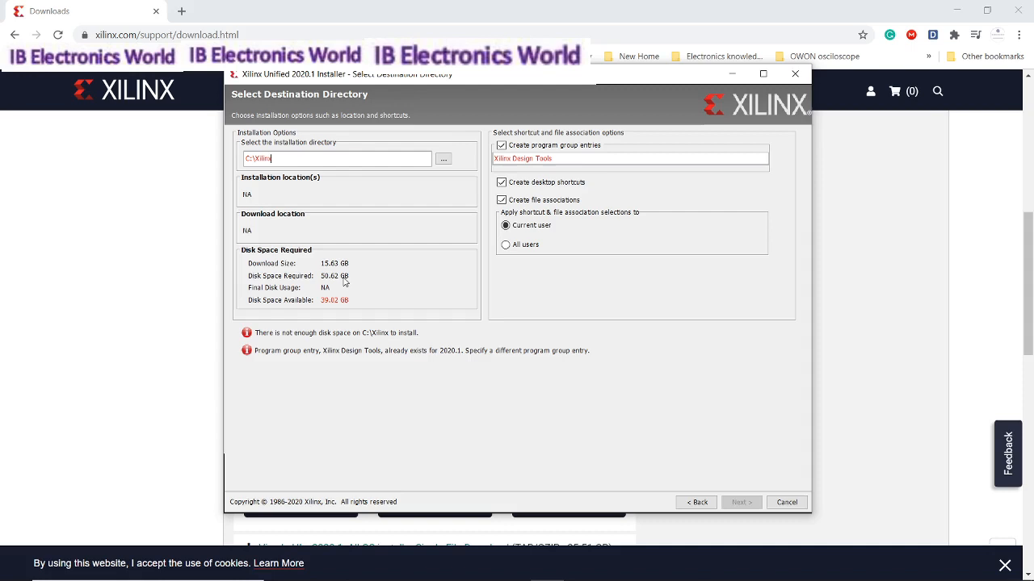
mouse_move(387, 297)
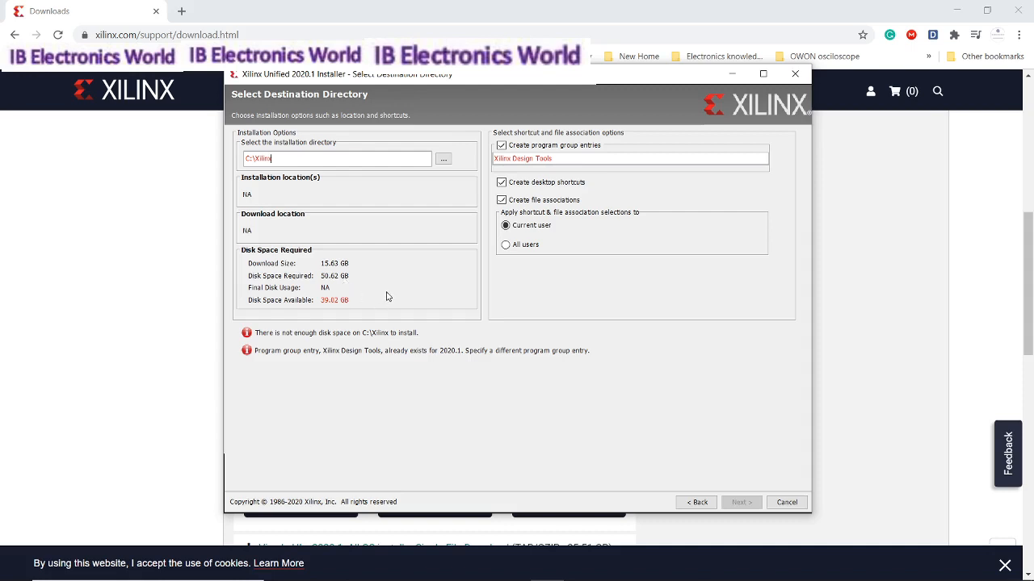
mouse_move(528, 396)
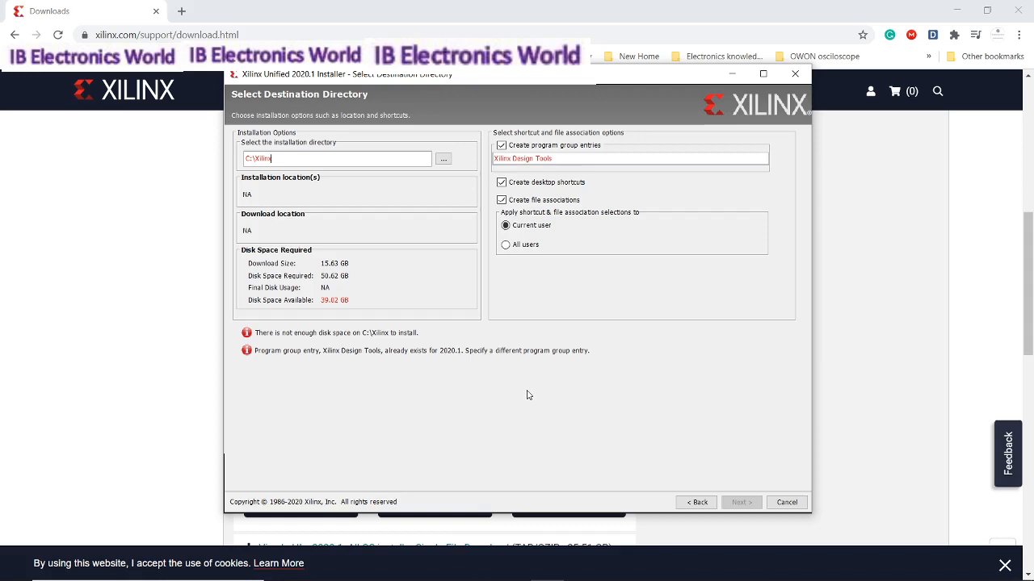
mouse_move(588, 329)
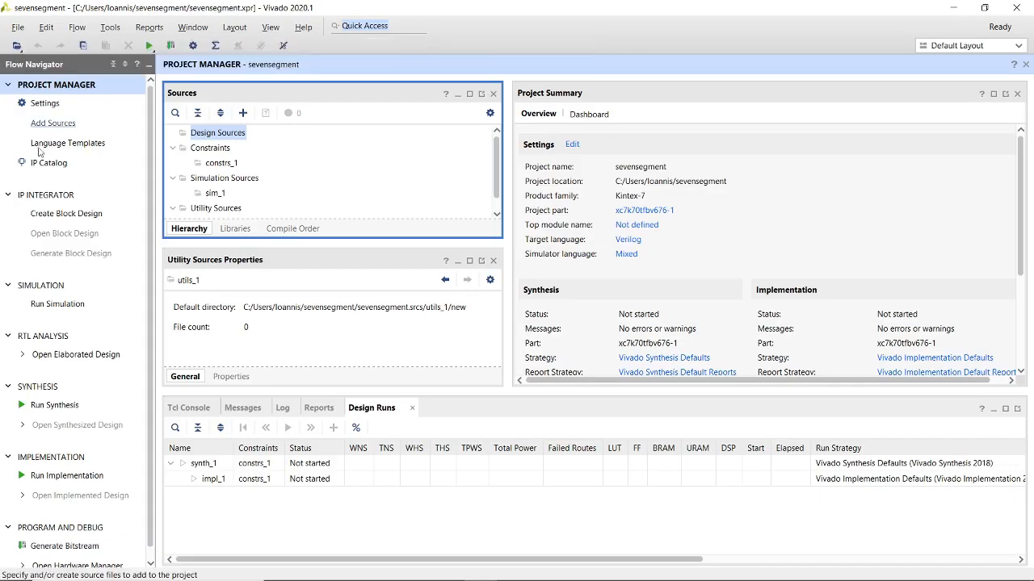
Launch the New Project wizard from File > Project > New.
click(16, 26)
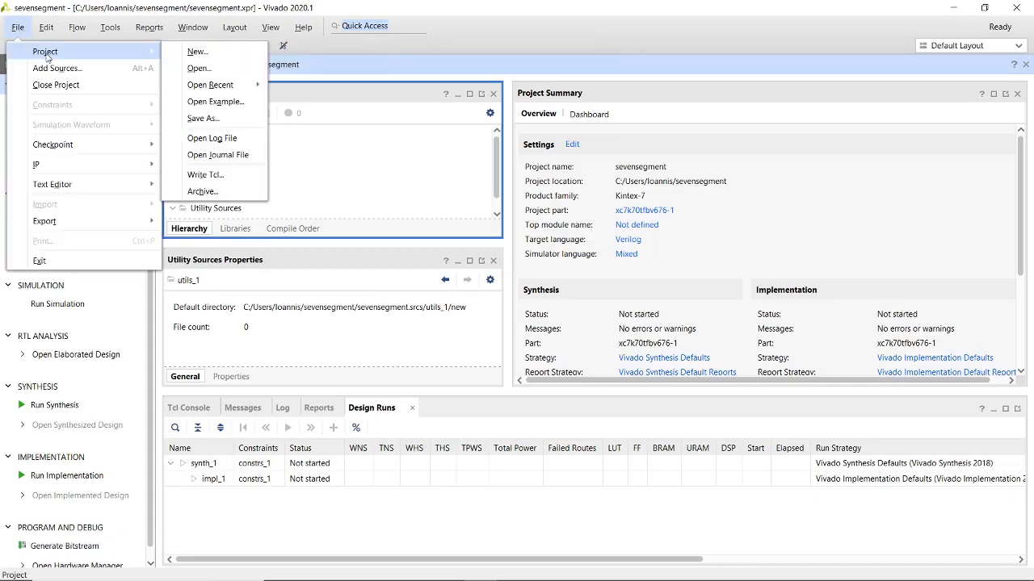
mouse_move(197, 50)
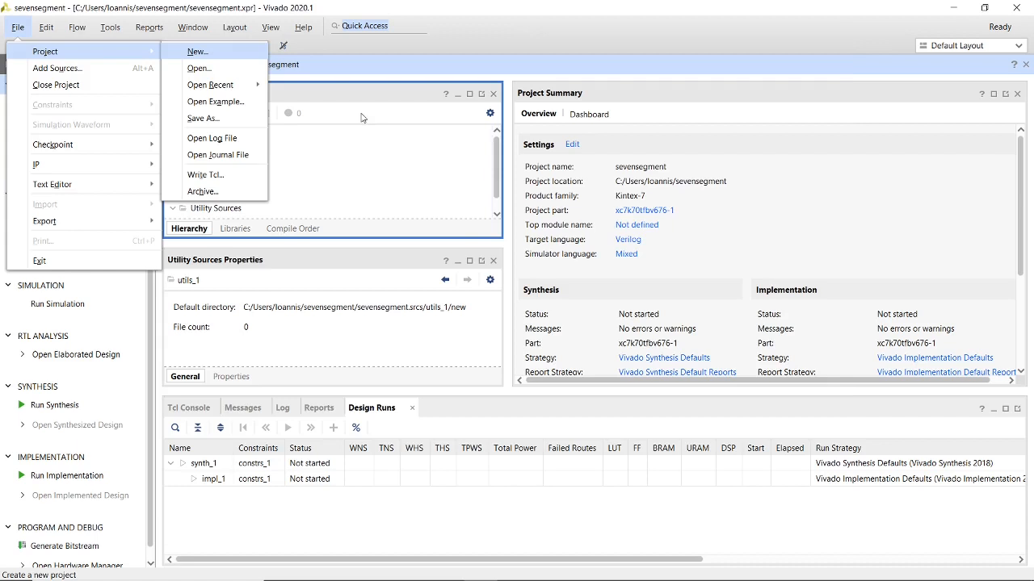
click(195, 50)
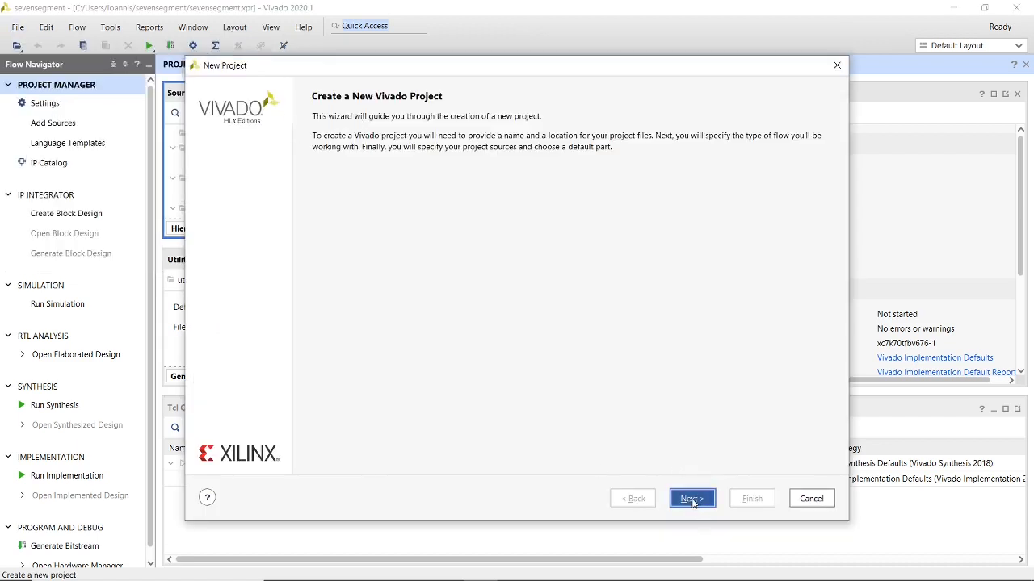
mouse_move(372, 112)
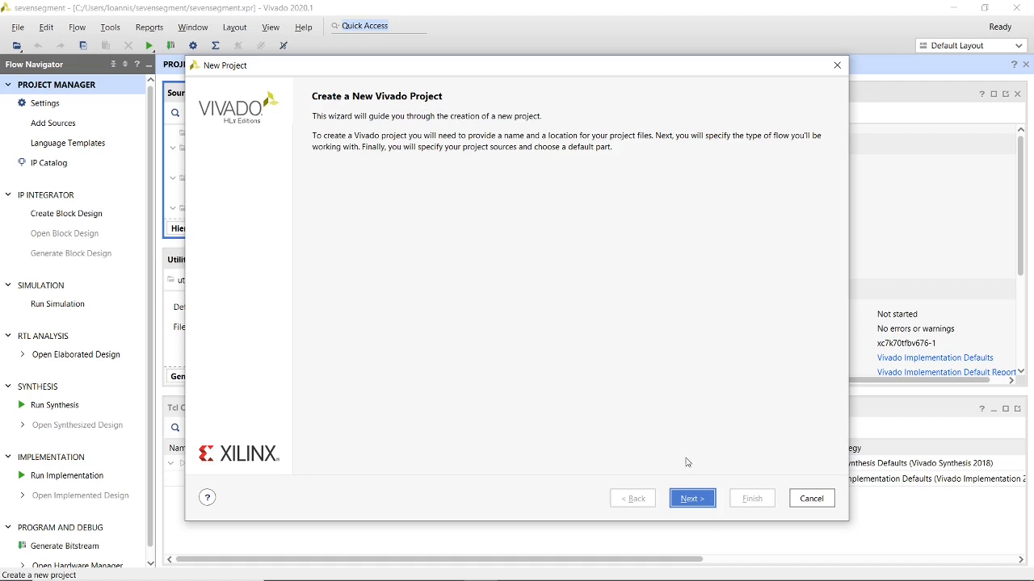
Set the project location to E:/ and name the project Test.
click(692, 497)
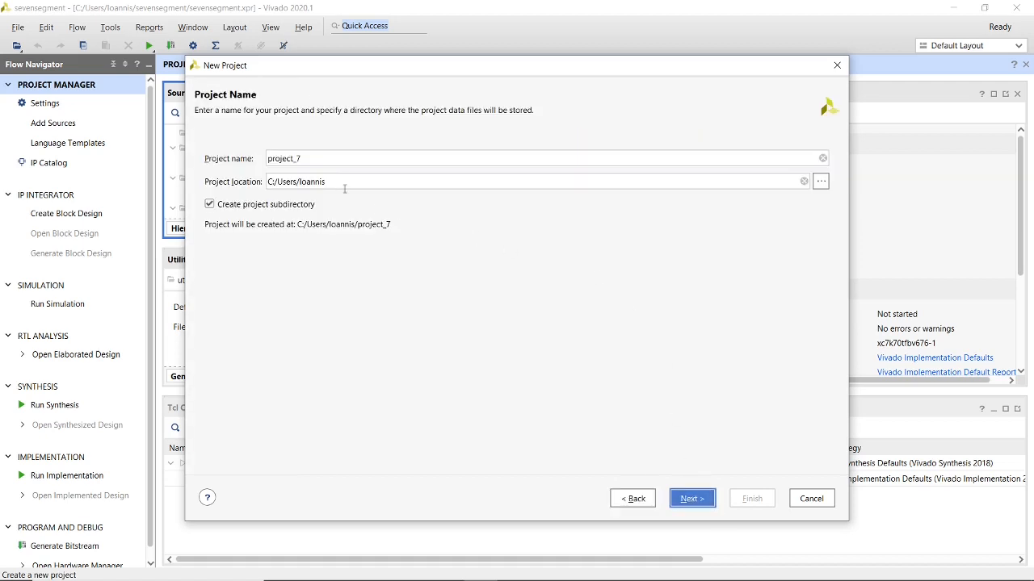
mouse_move(790, 181)
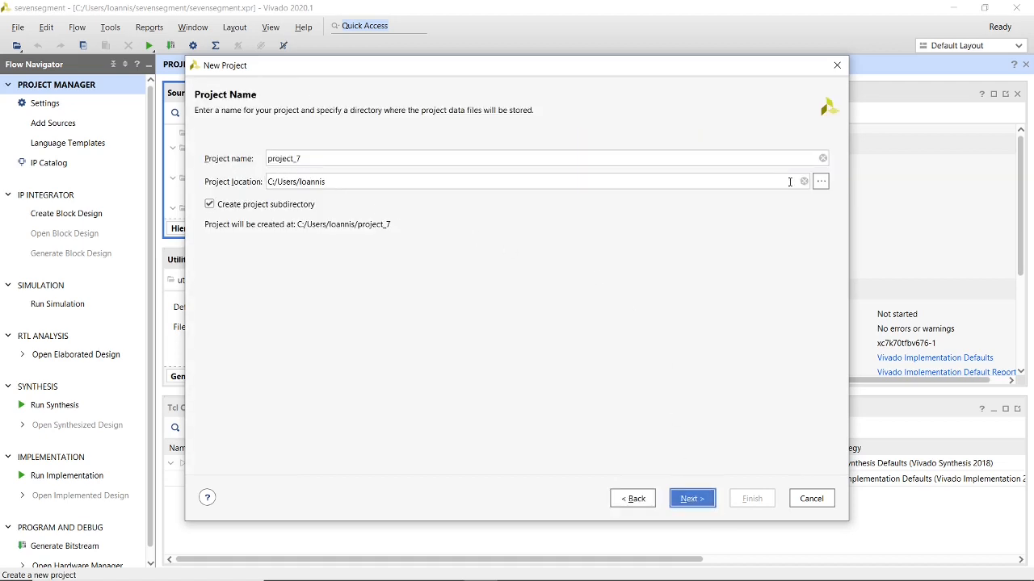
click(821, 181)
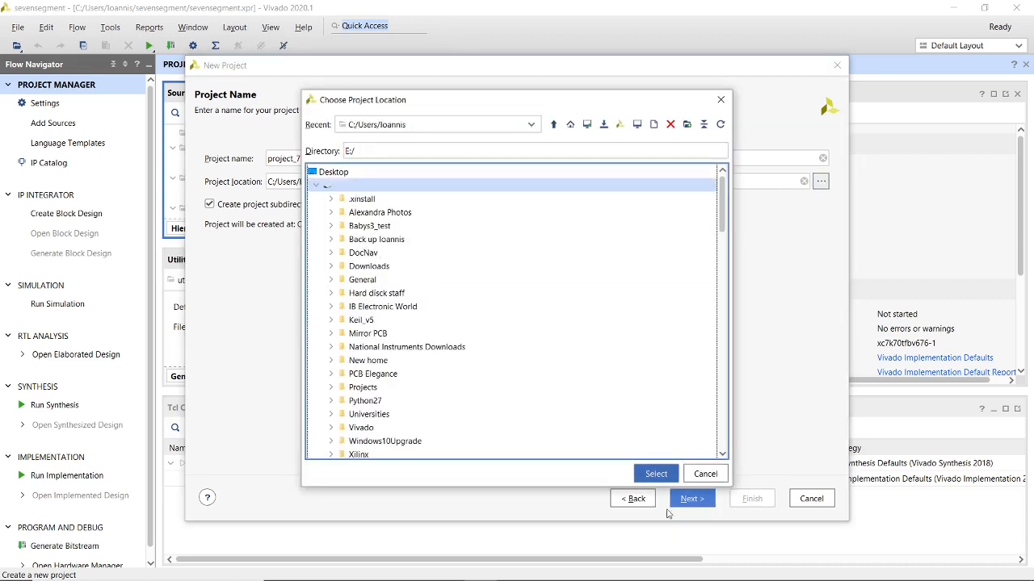
click(656, 473)
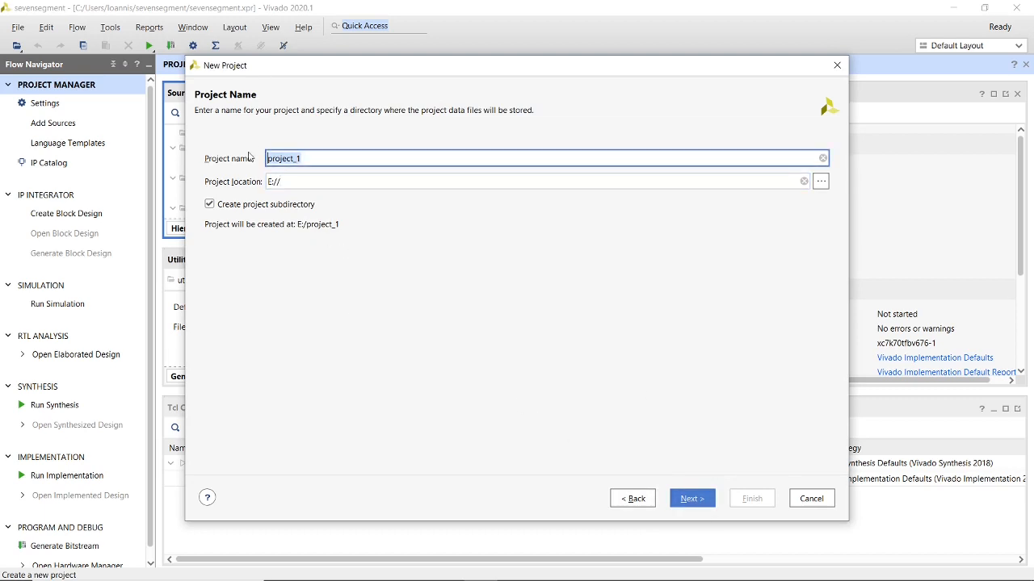
text(Tes)
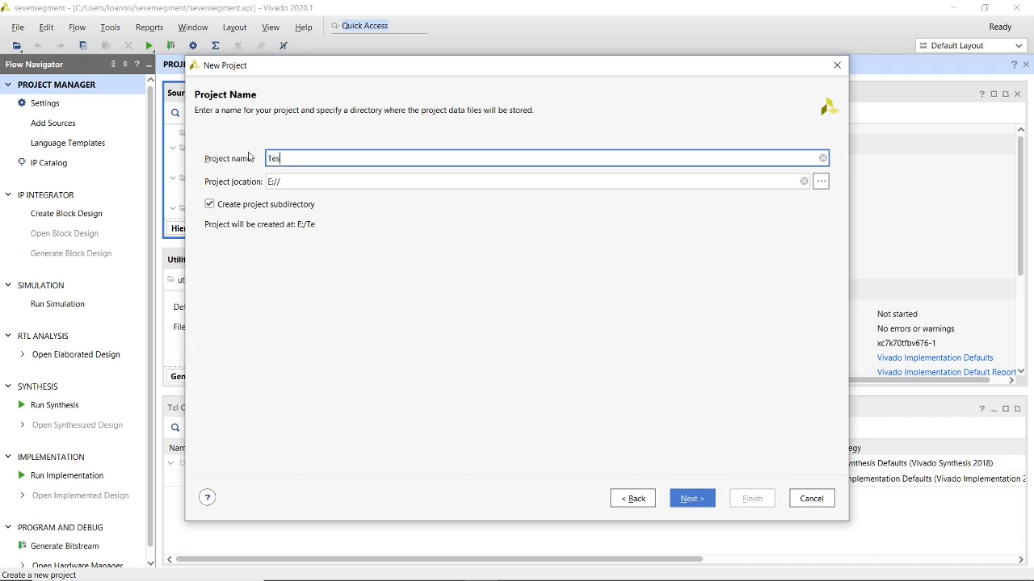
text(t)
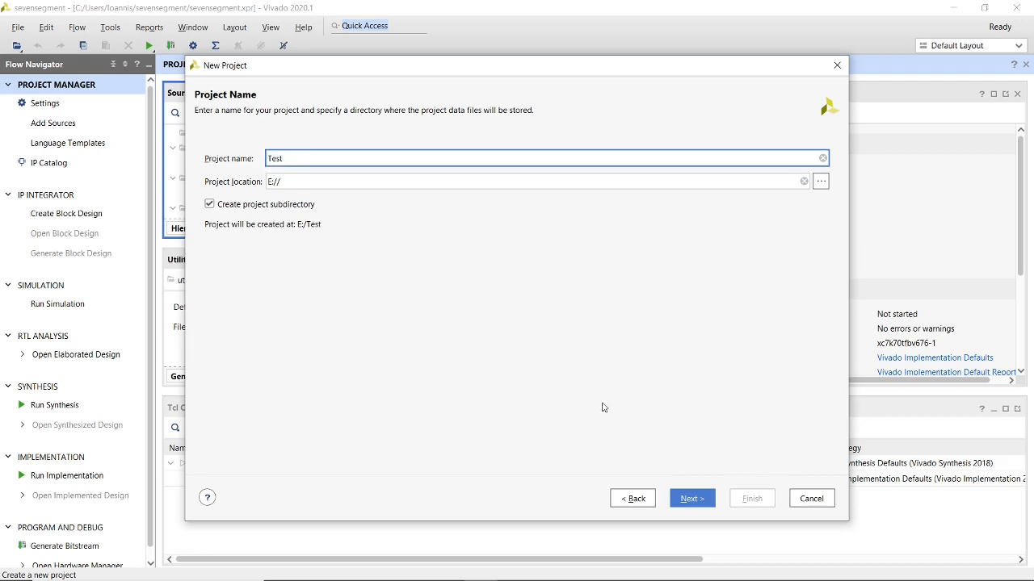
Keep RTL project and filter parts to General Purpose, Artix-7, cpg236, speed -1 for xc7a35tcpg236-1.
click(692, 498)
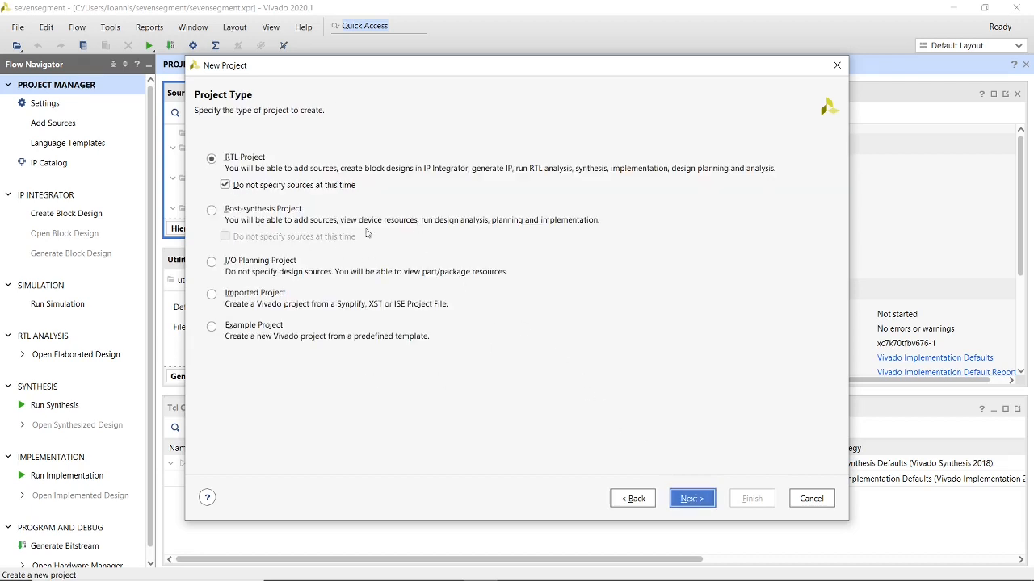
mouse_move(252, 246)
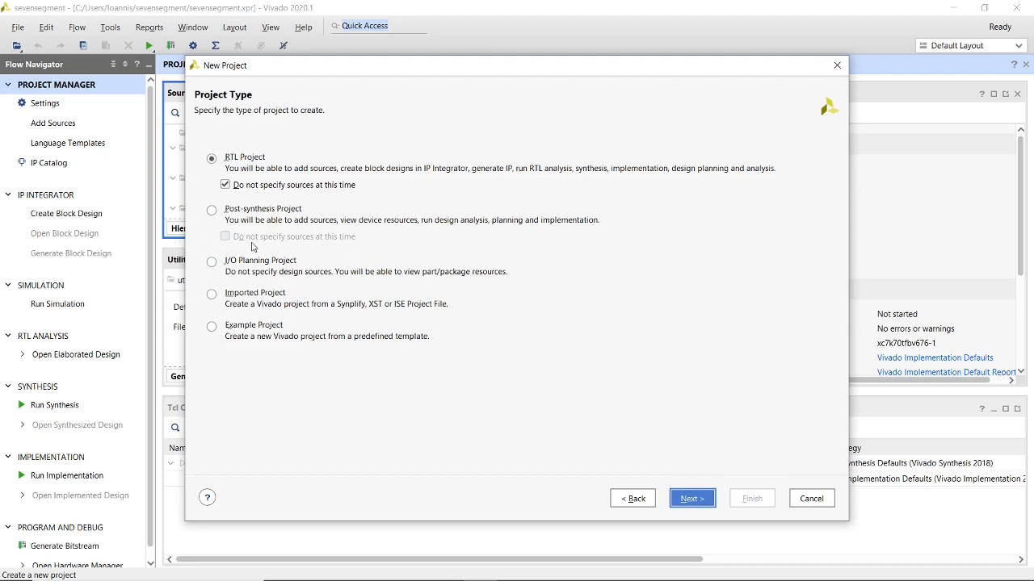
mouse_move(307, 197)
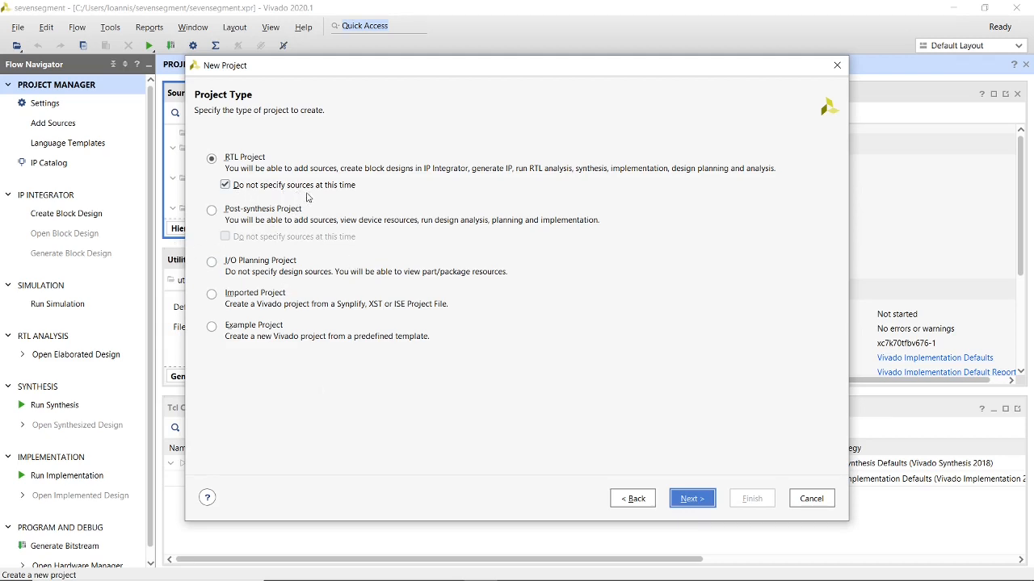
click(691, 498)
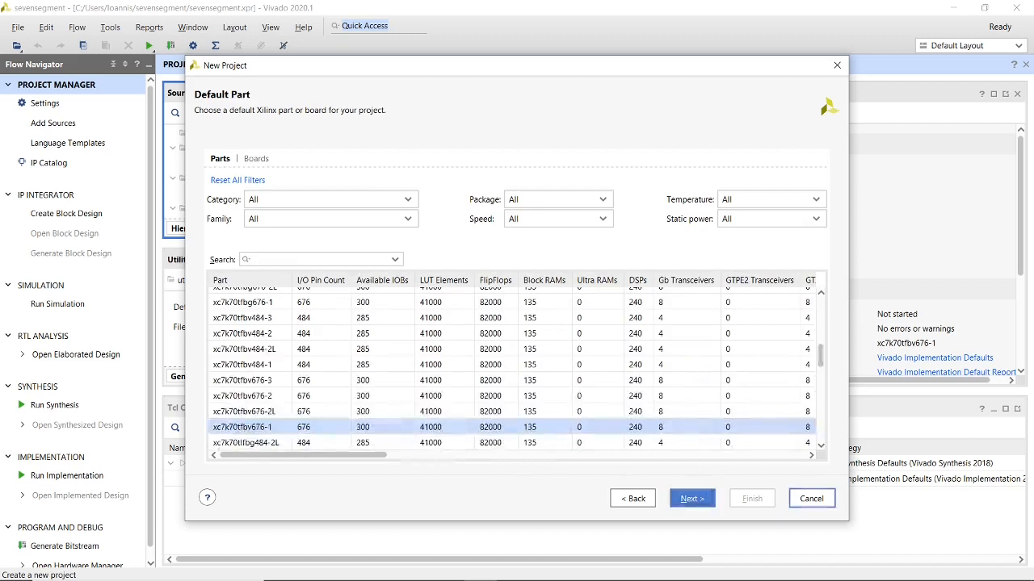
mouse_move(358, 220)
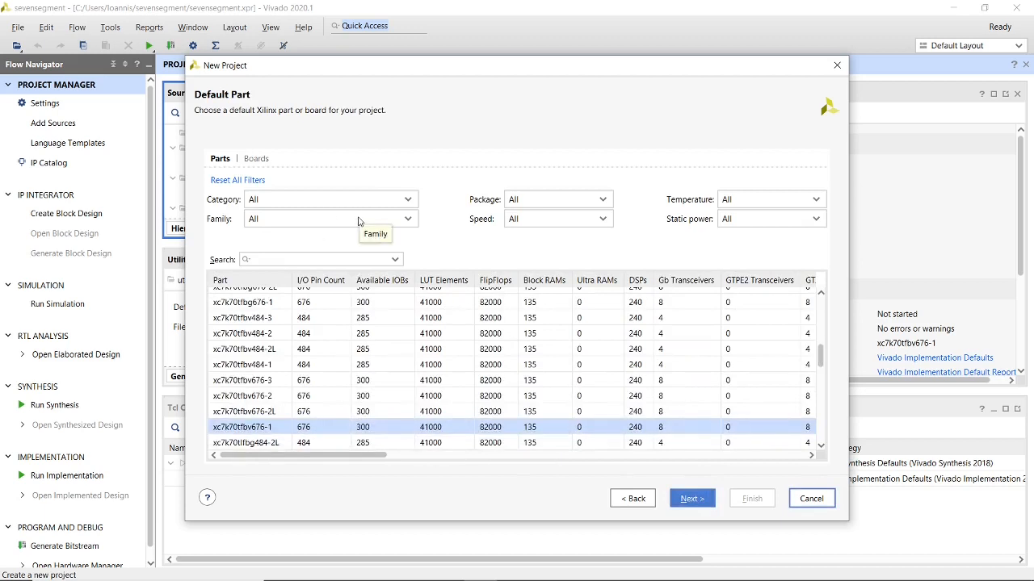
mouse_move(381, 219)
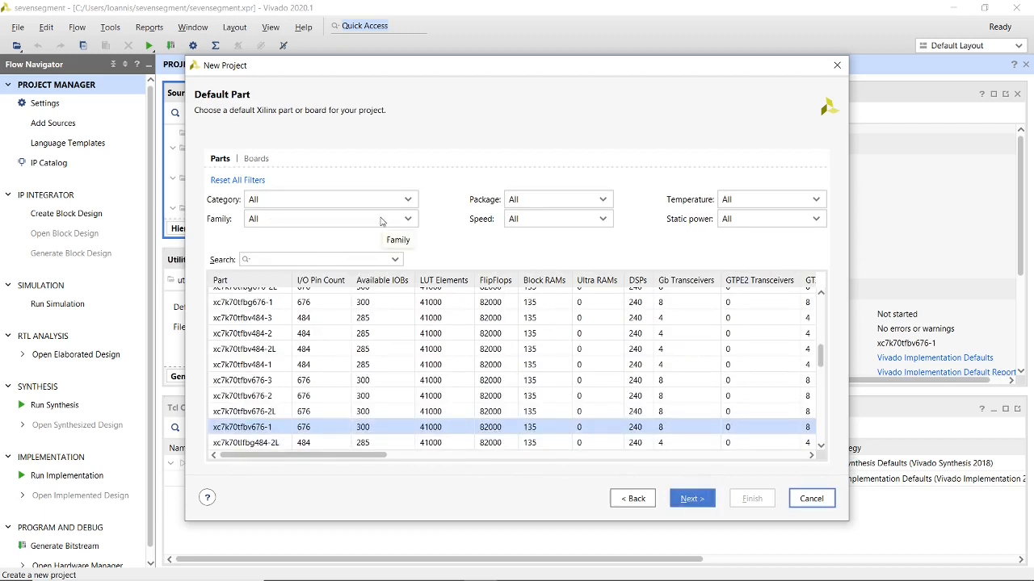
click(323, 201)
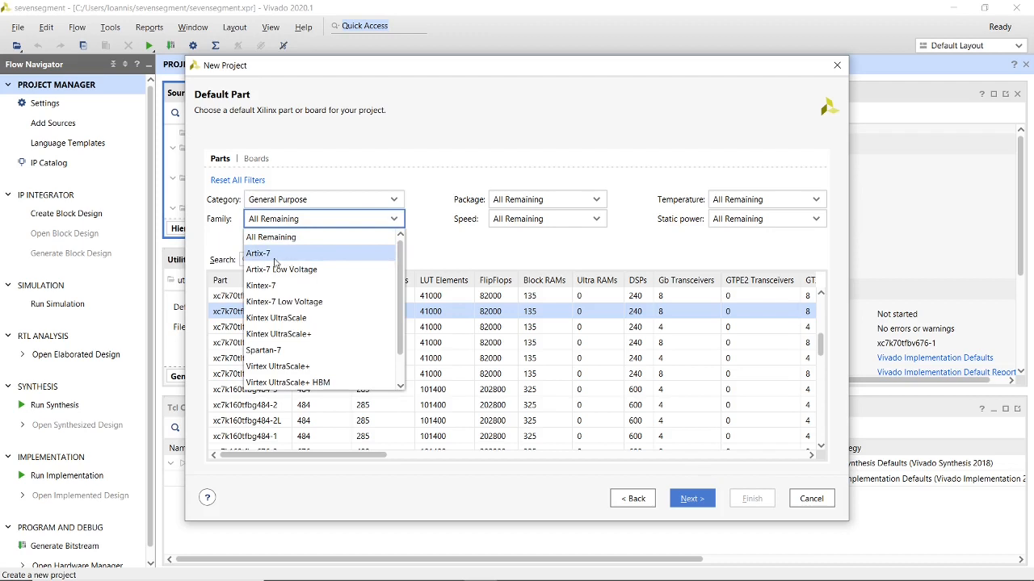
click(259, 252)
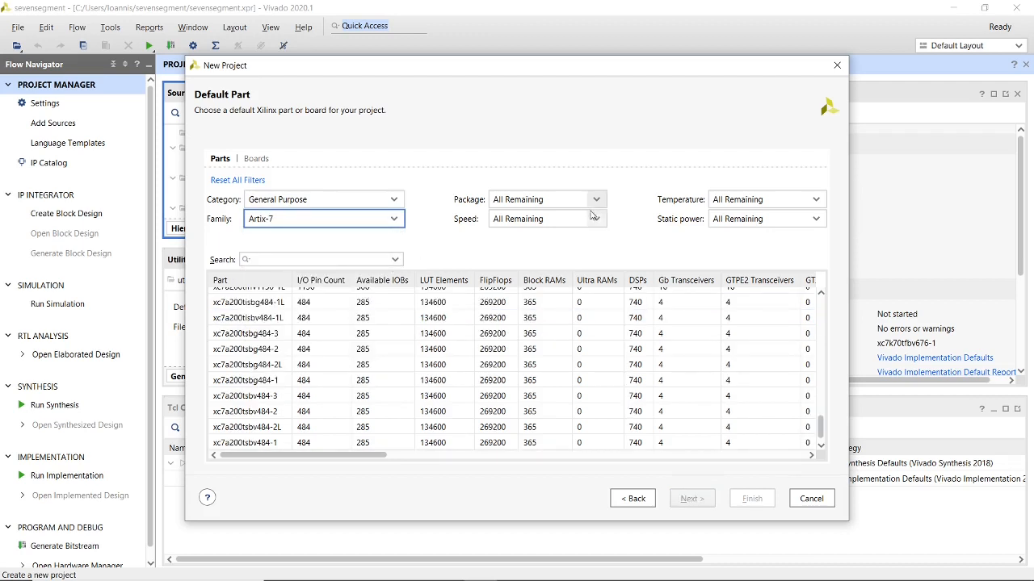
click(596, 200)
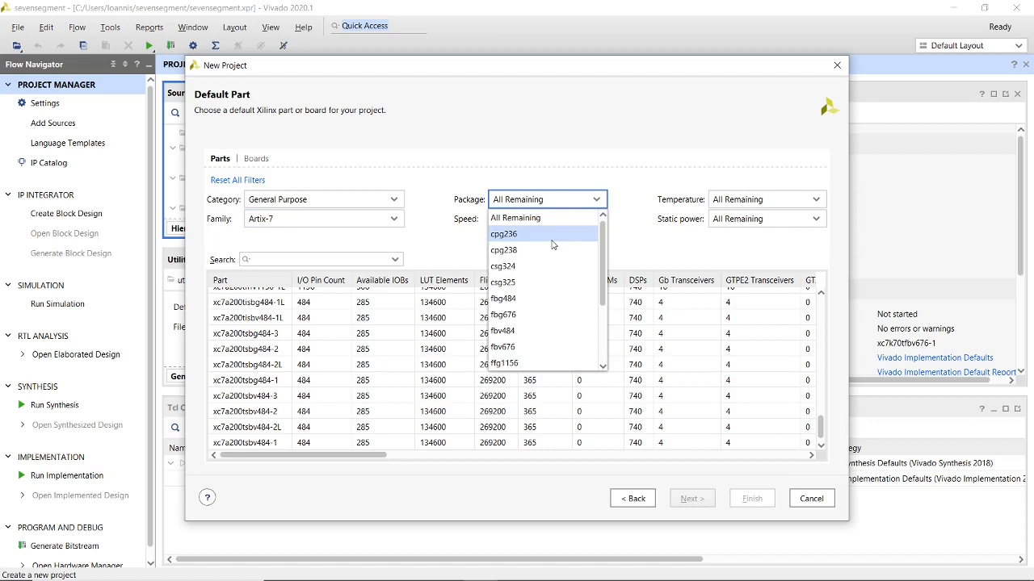
mouse_move(531, 242)
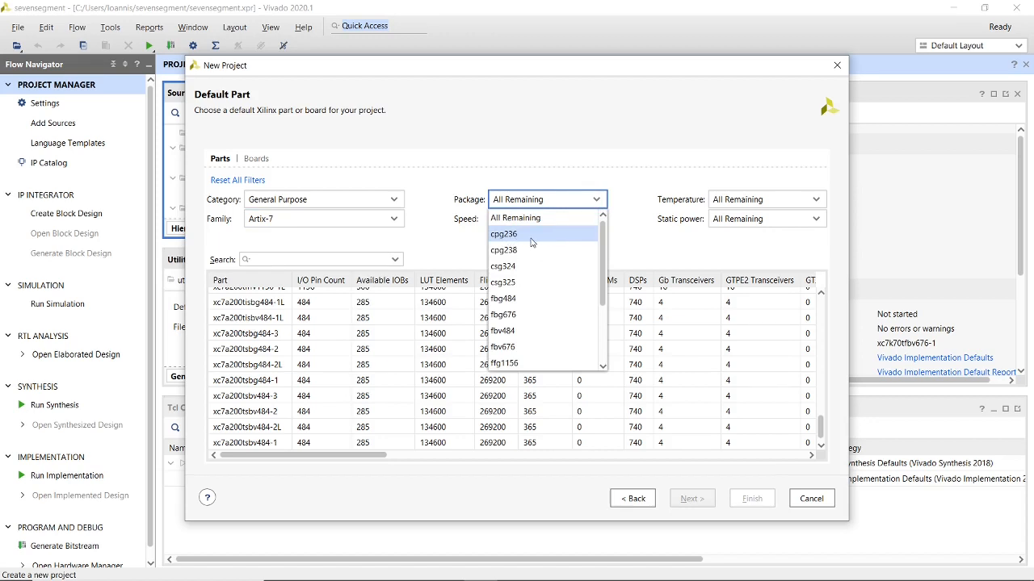
click(504, 234)
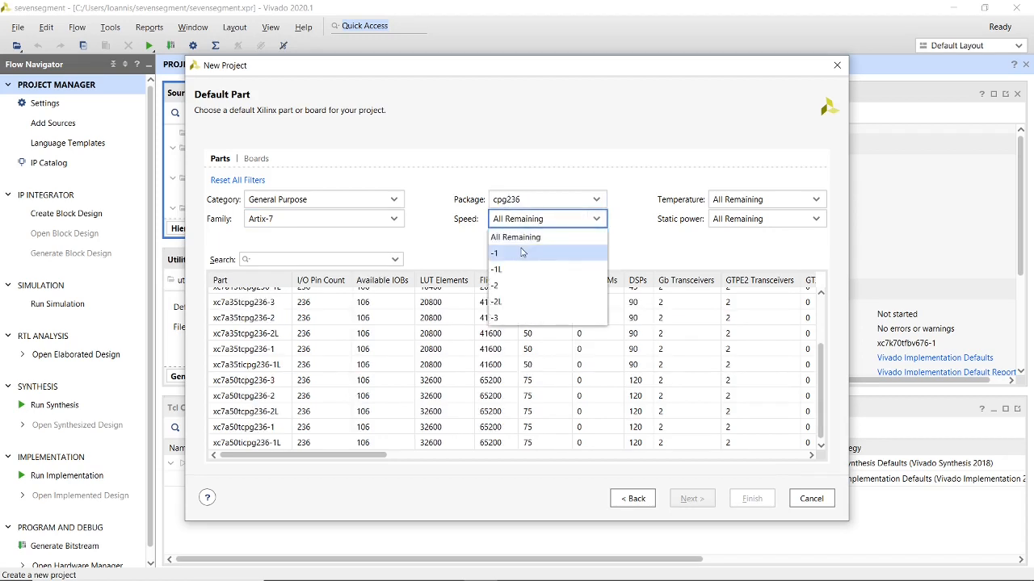
click(494, 252)
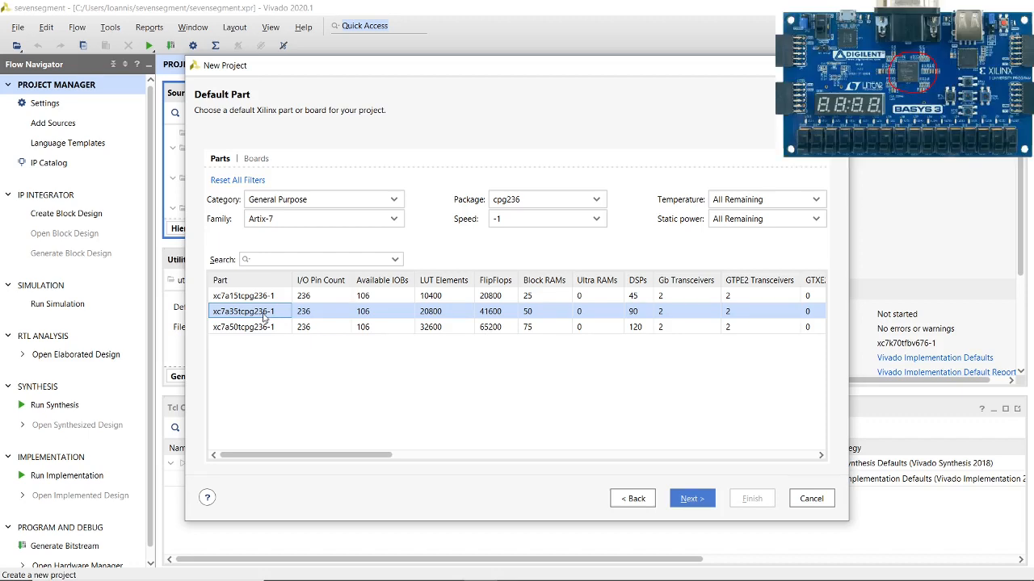
mouse_move(523, 465)
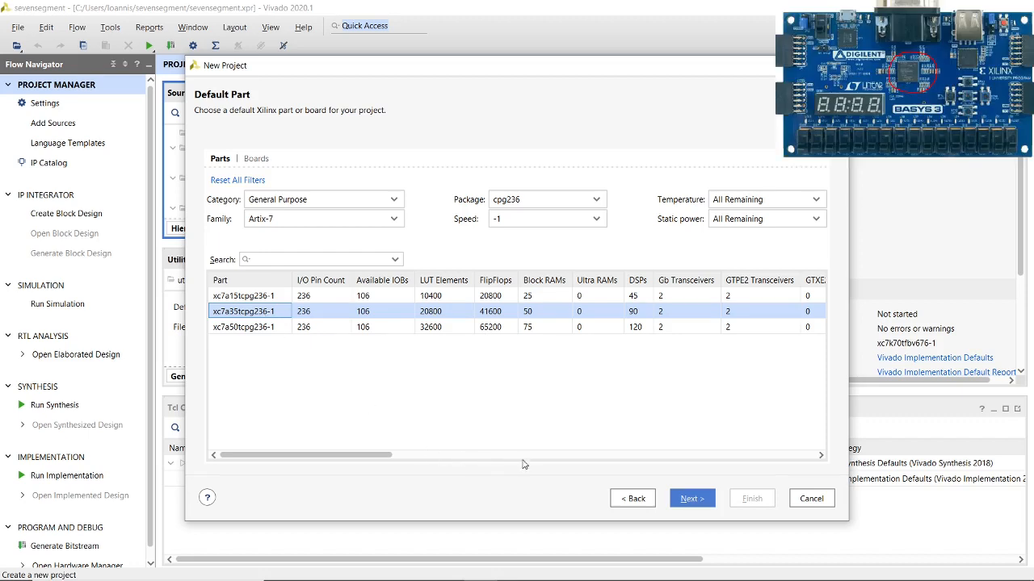
mouse_move(691, 497)
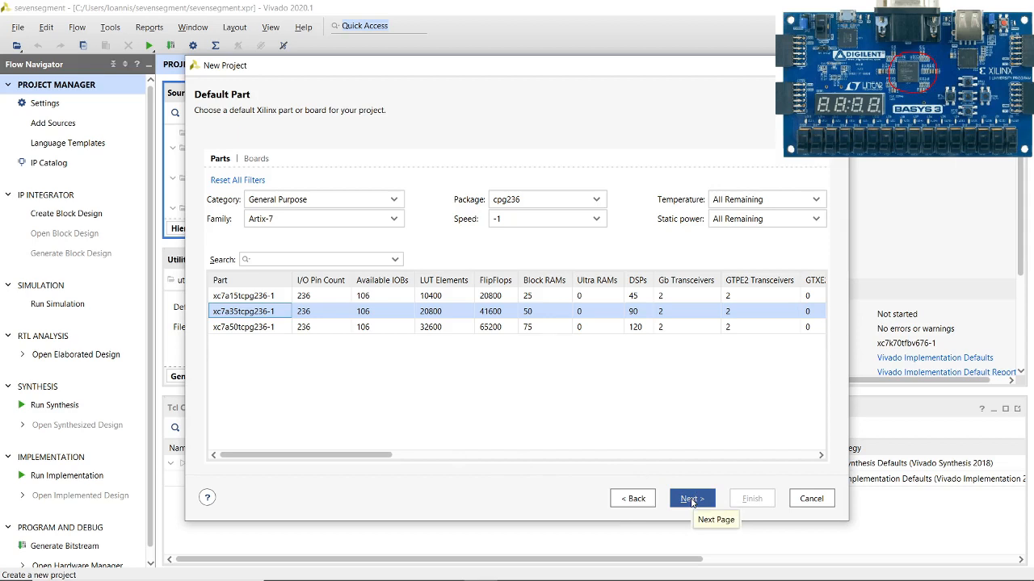
Review the summary and finish creating the Test project.
click(692, 497)
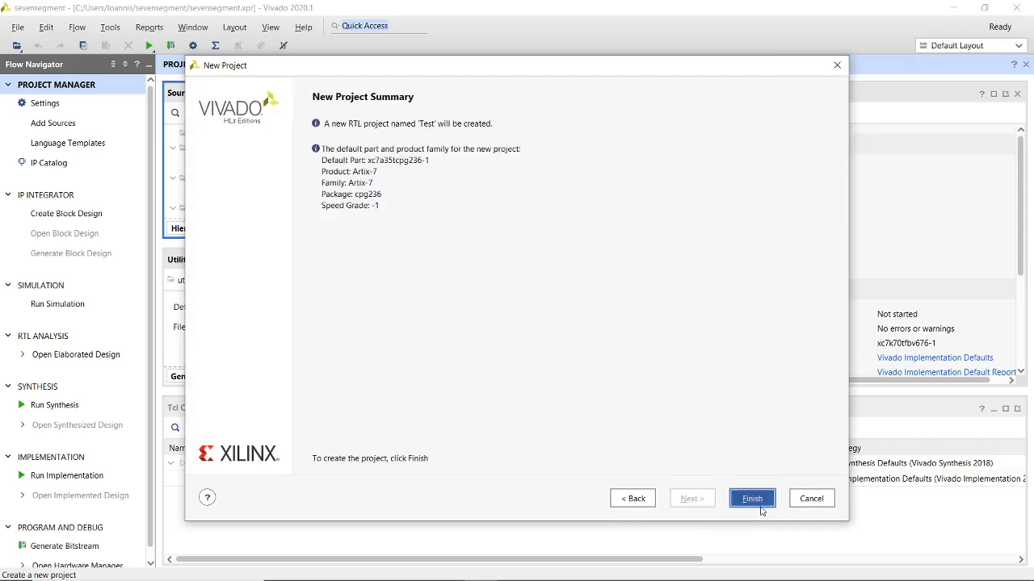
click(751, 498)
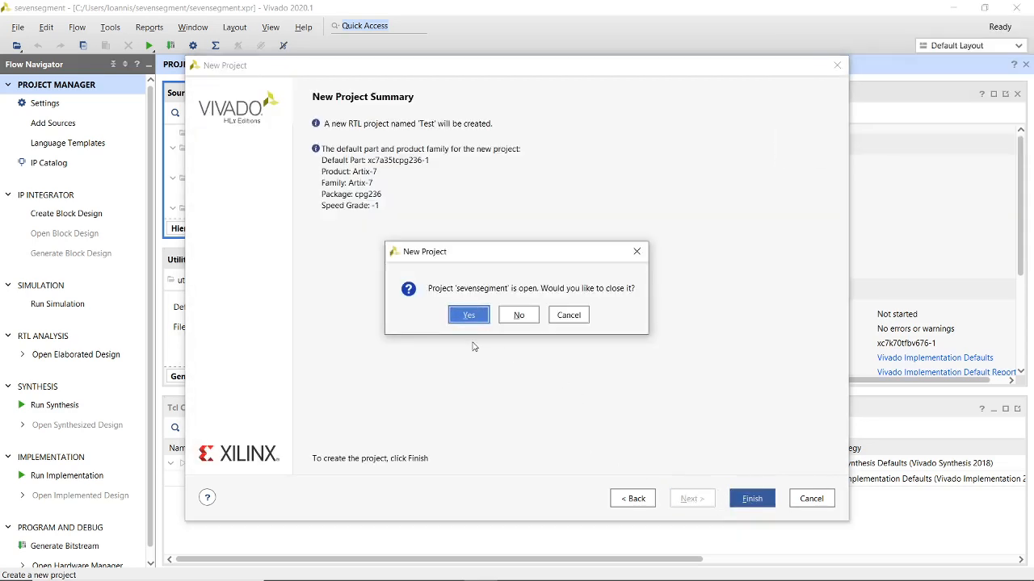
mouse_move(484, 320)
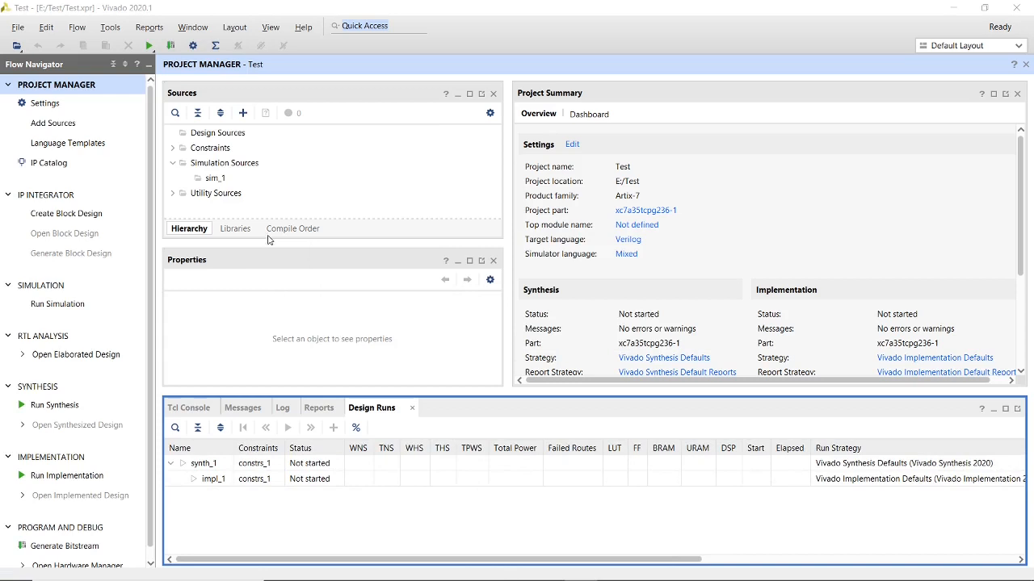
mouse_move(52, 123)
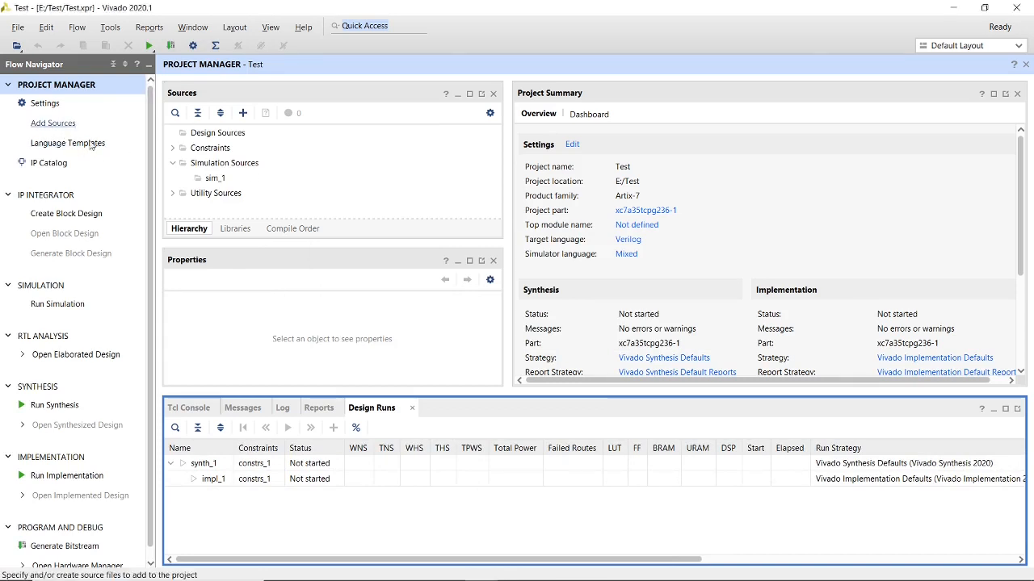
Begin adding a design source and choose to create a new VHDL file.
click(51, 122)
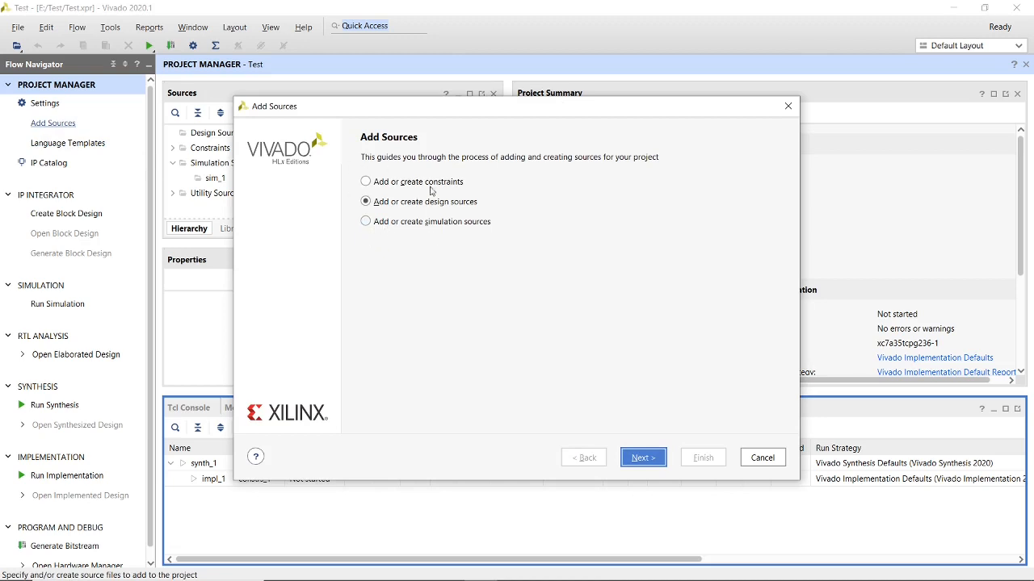
mouse_move(395, 213)
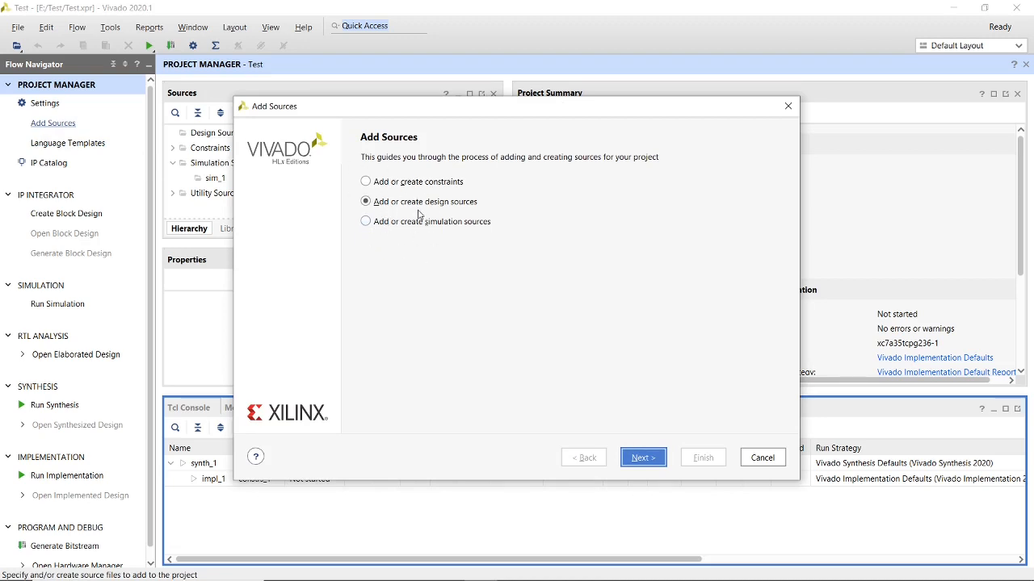
mouse_move(636, 407)
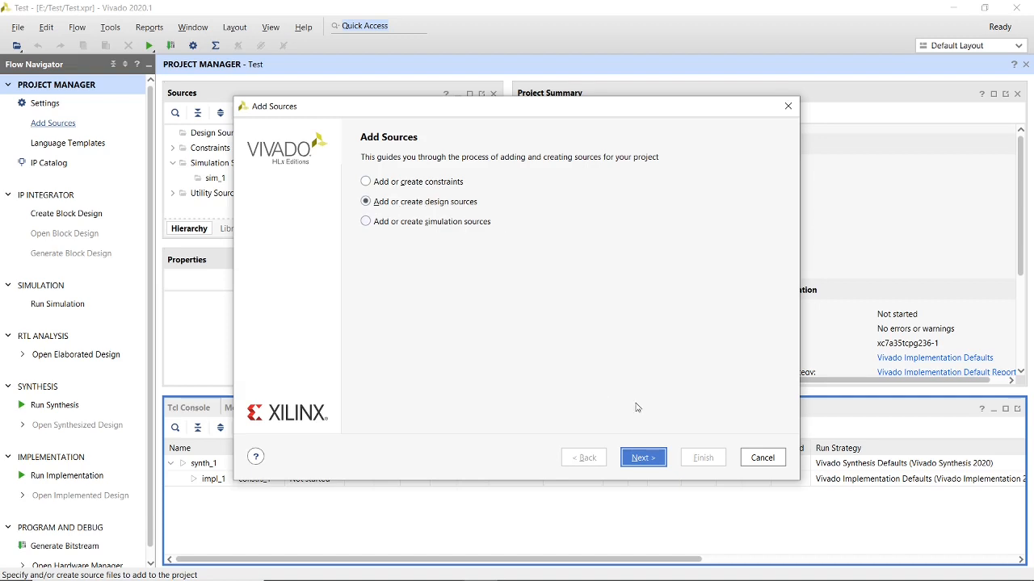
click(643, 459)
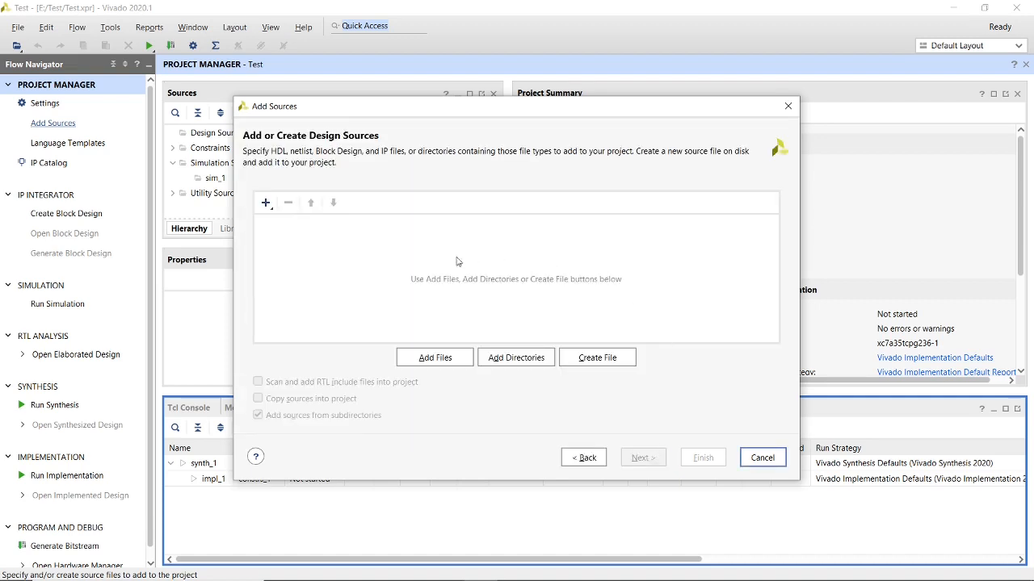
mouse_move(567, 338)
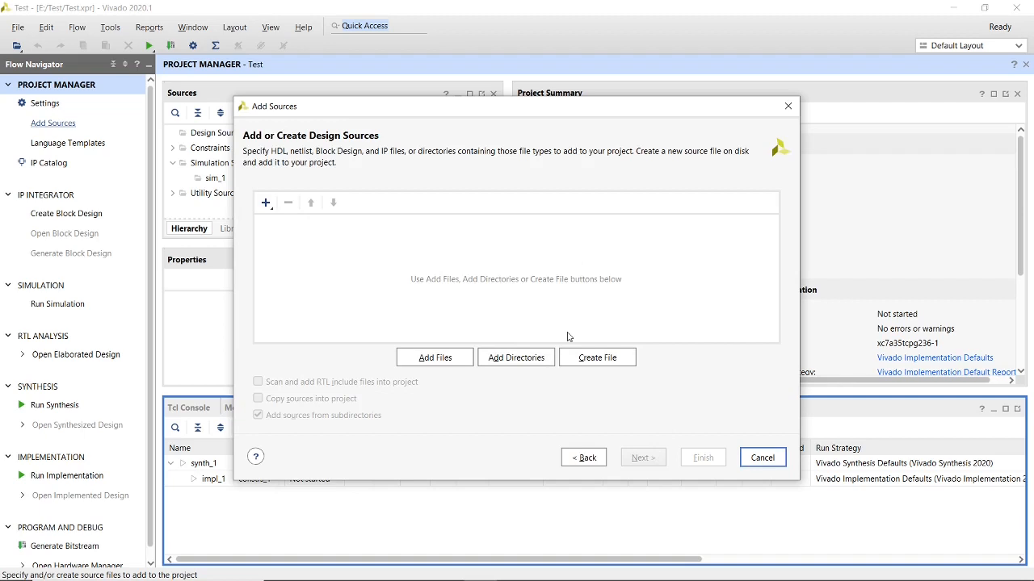
mouse_move(598, 359)
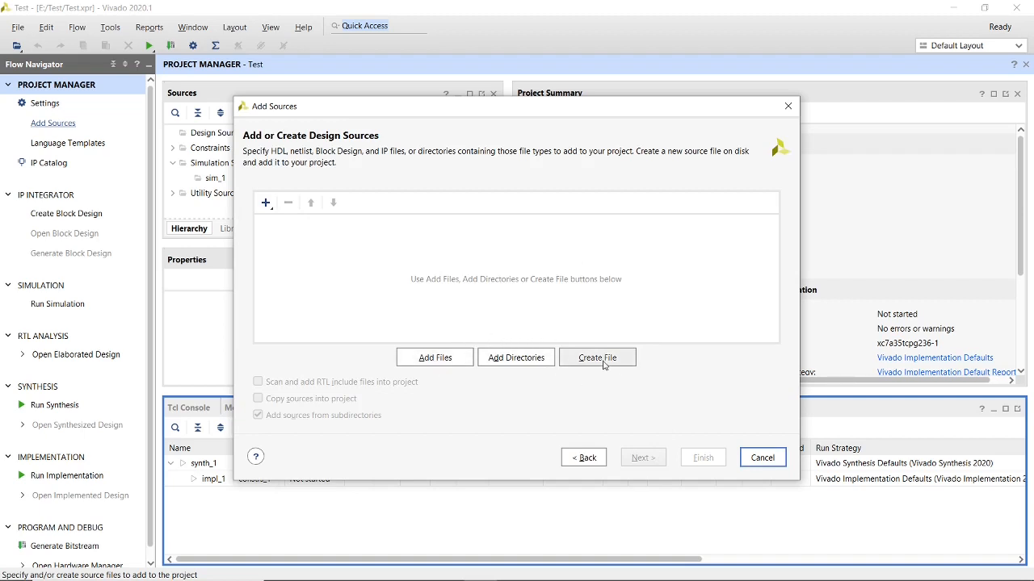
click(598, 357)
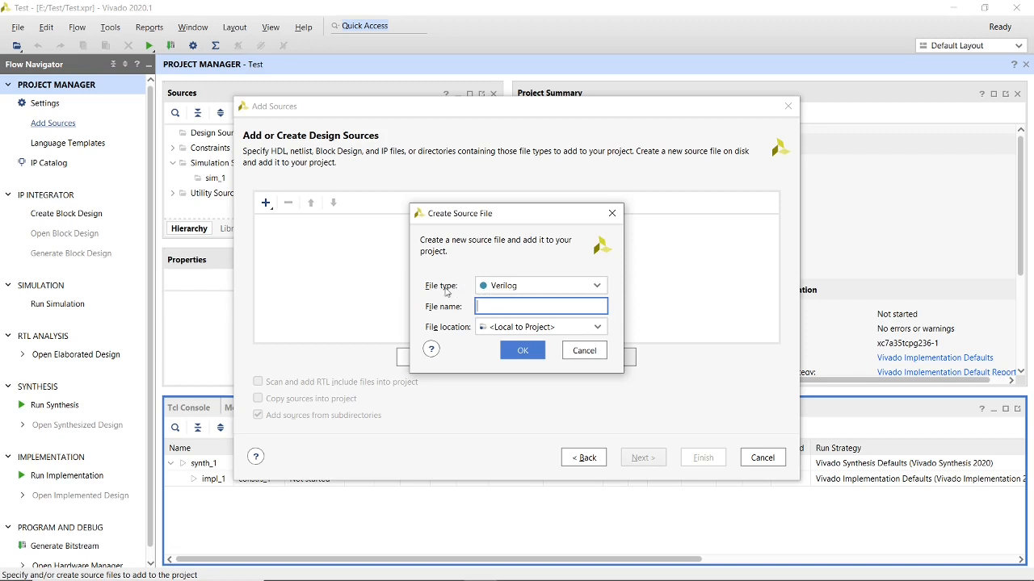
click(594, 284)
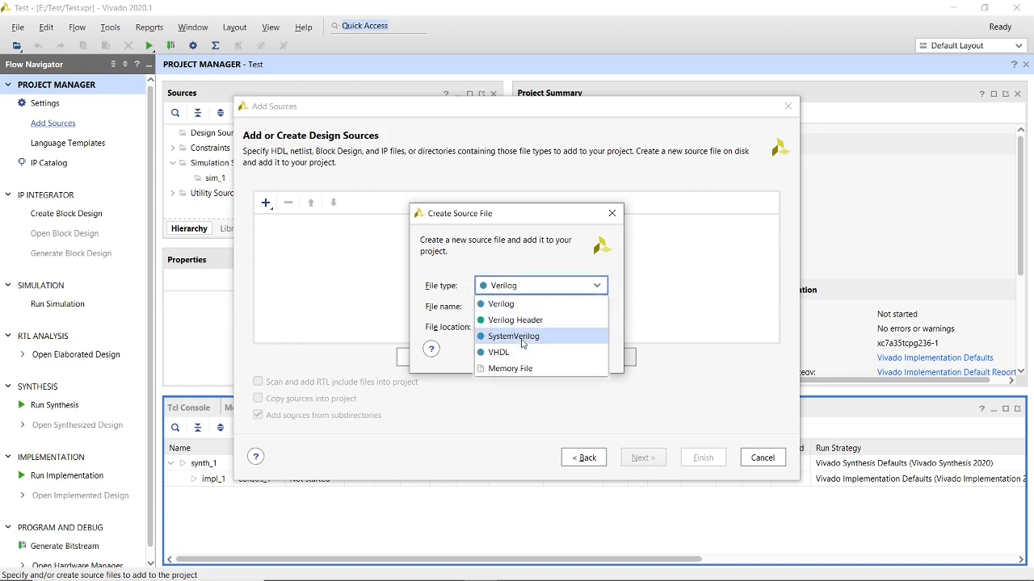
click(501, 352)
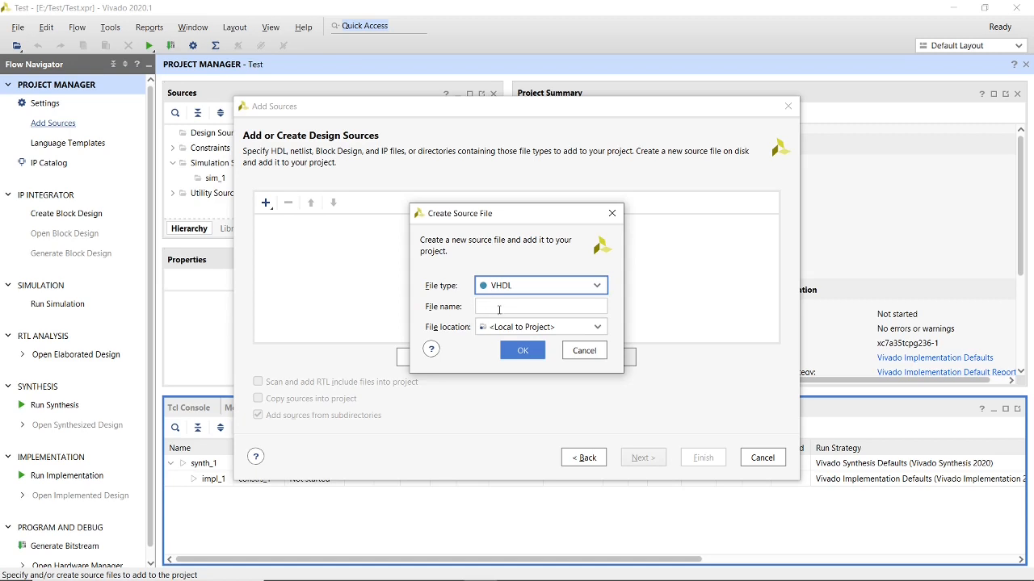
Name the new VHDL source topmodule and confirm its creation.
text(t)
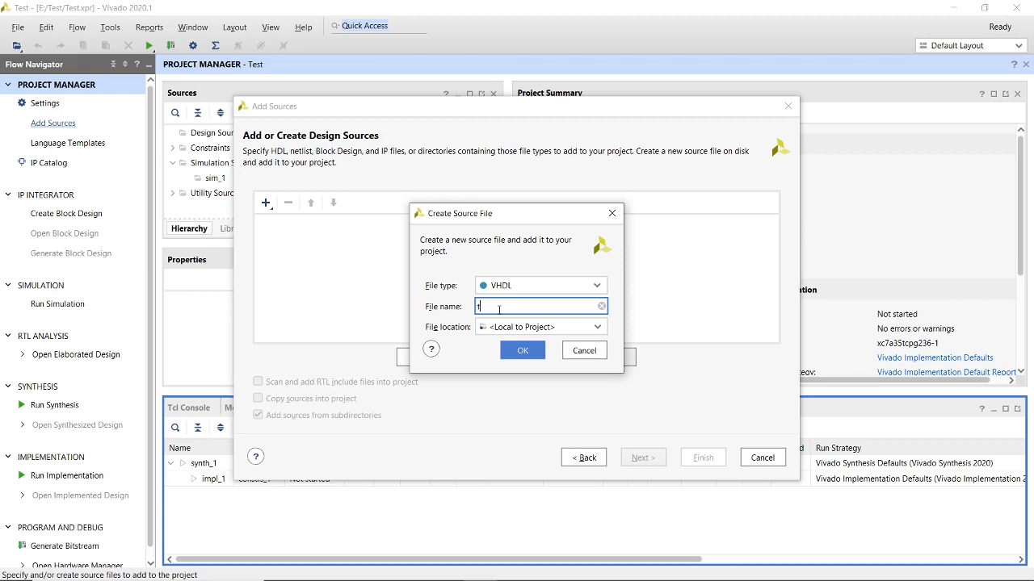
text(opmodu)
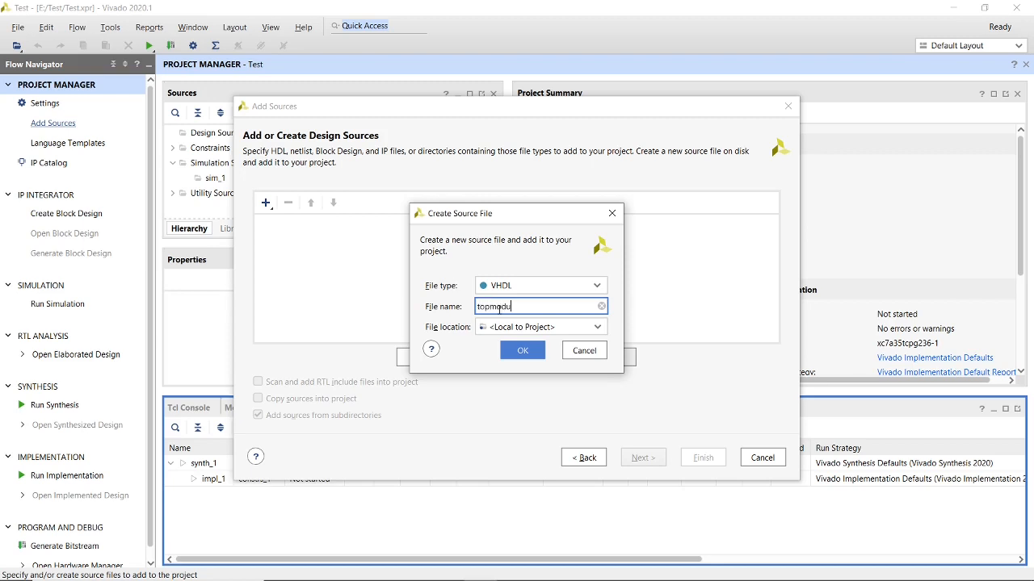
text(le)
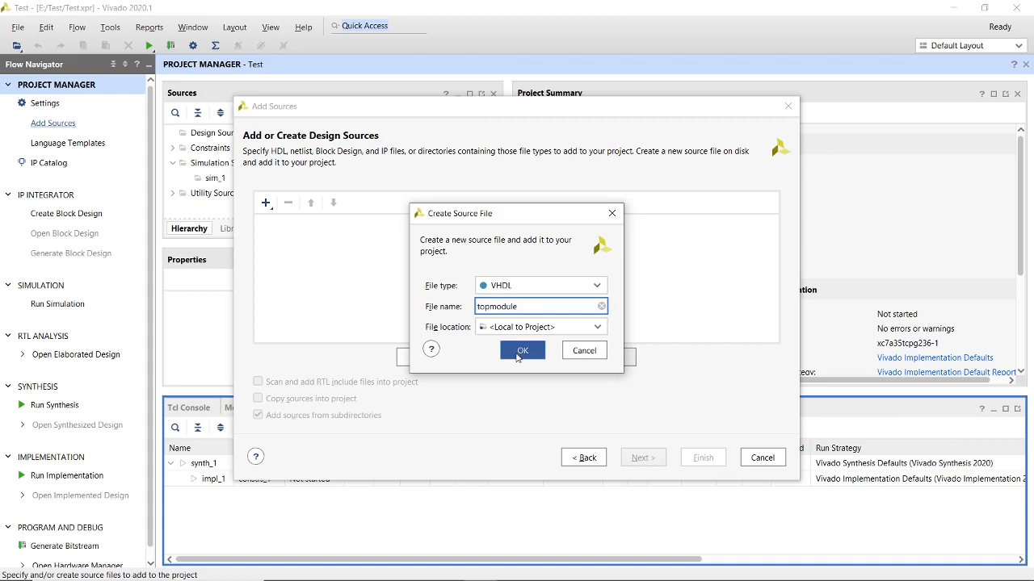
click(522, 348)
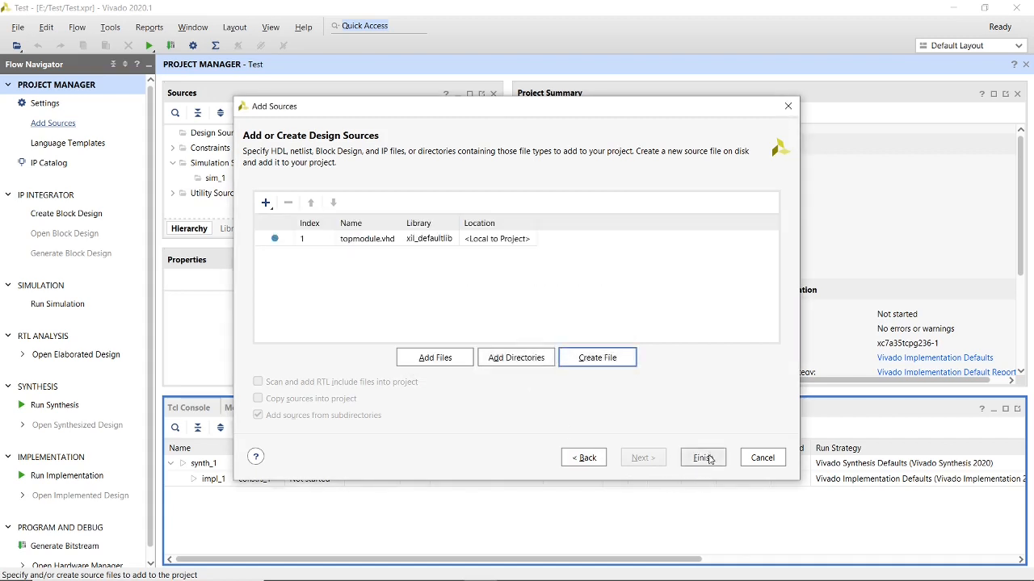
Define ports X and Y as inputs and F as an output in the Define Module dialog.
click(701, 457)
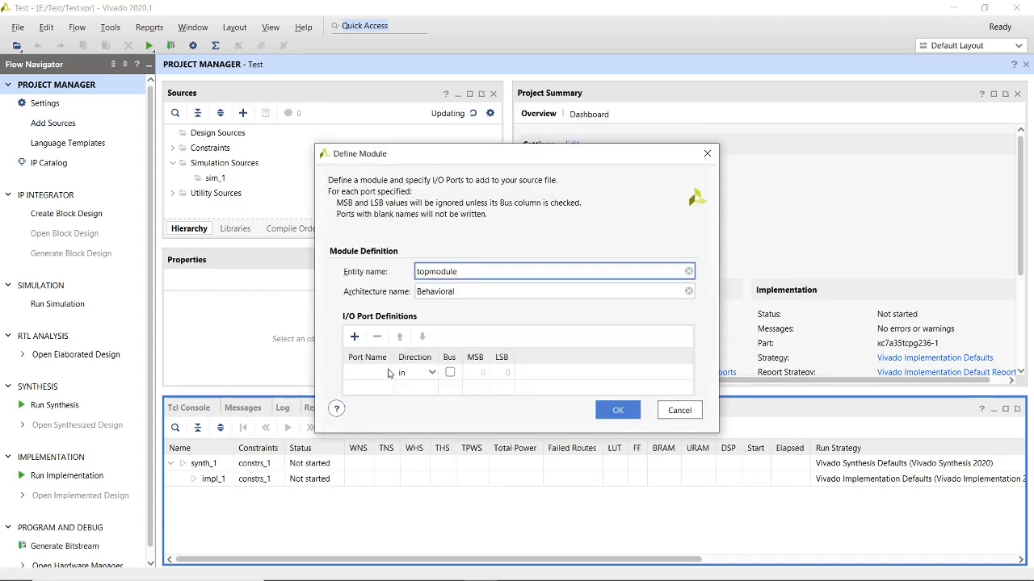
mouse_move(341, 349)
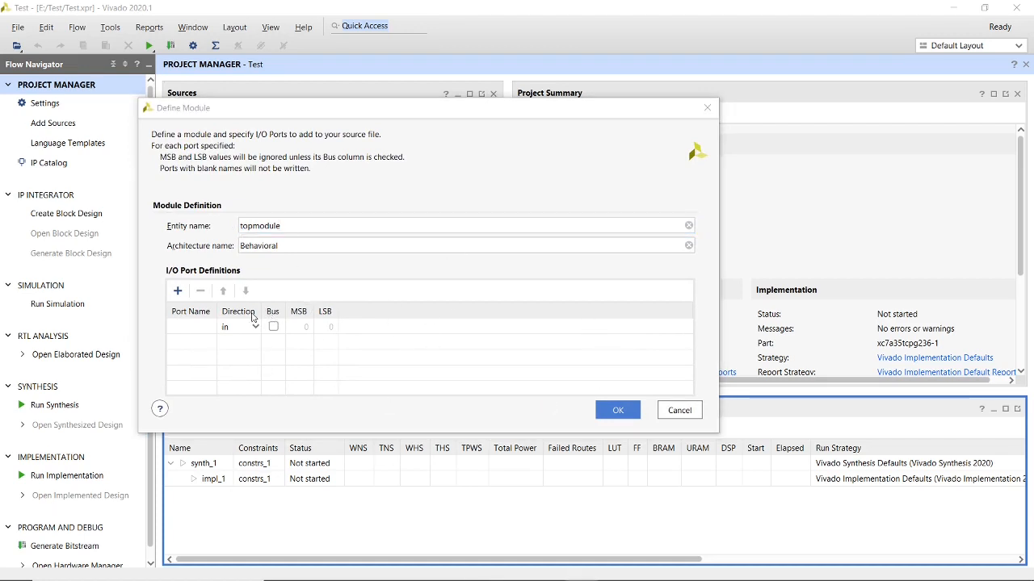
mouse_move(222, 281)
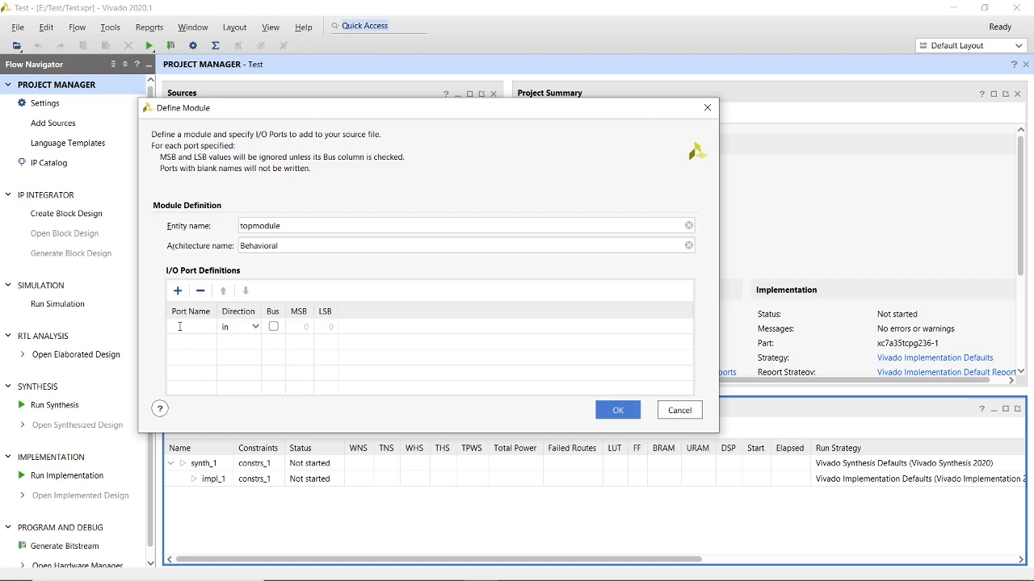
click(327, 326)
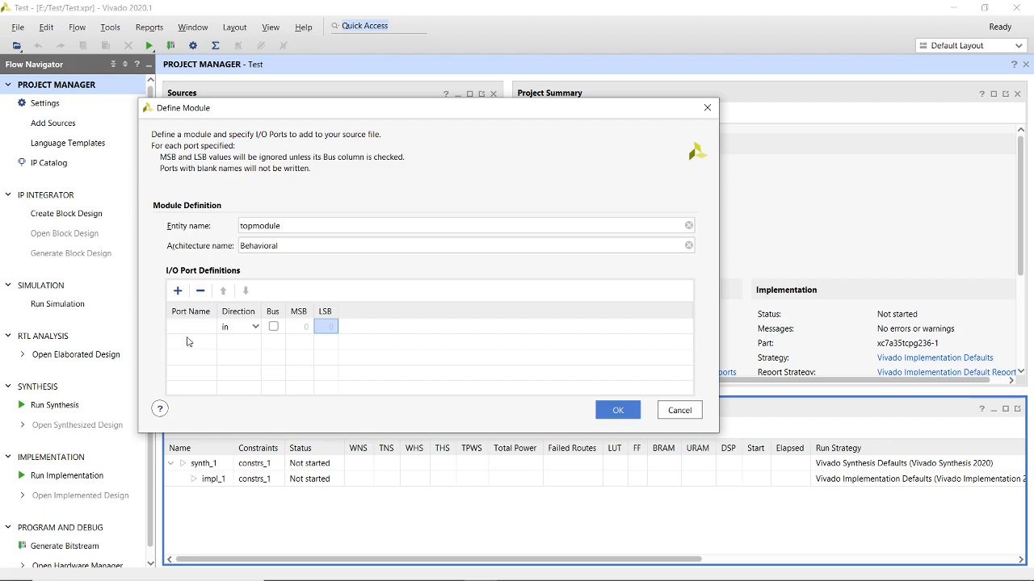
click(178, 291)
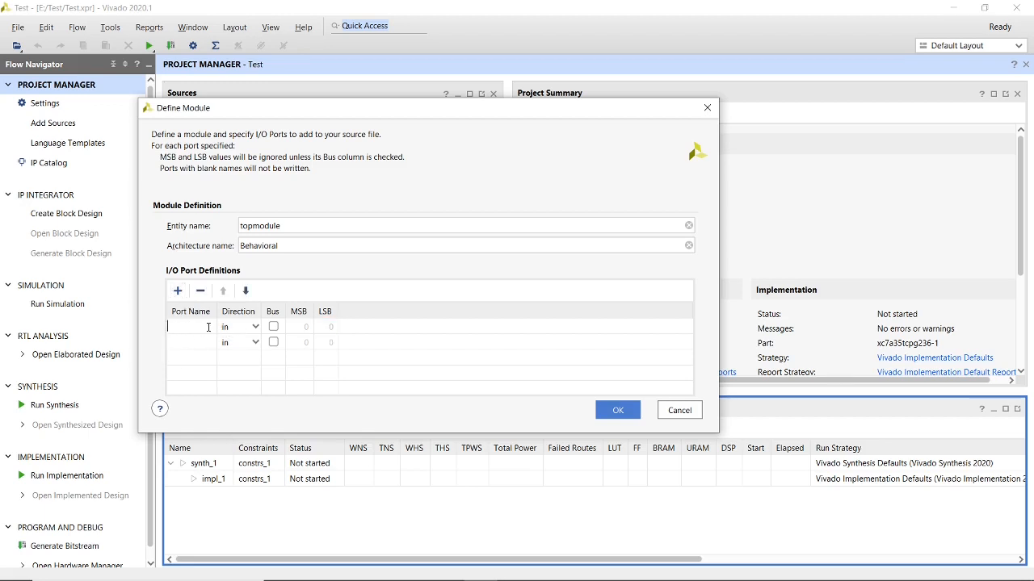
text(X)
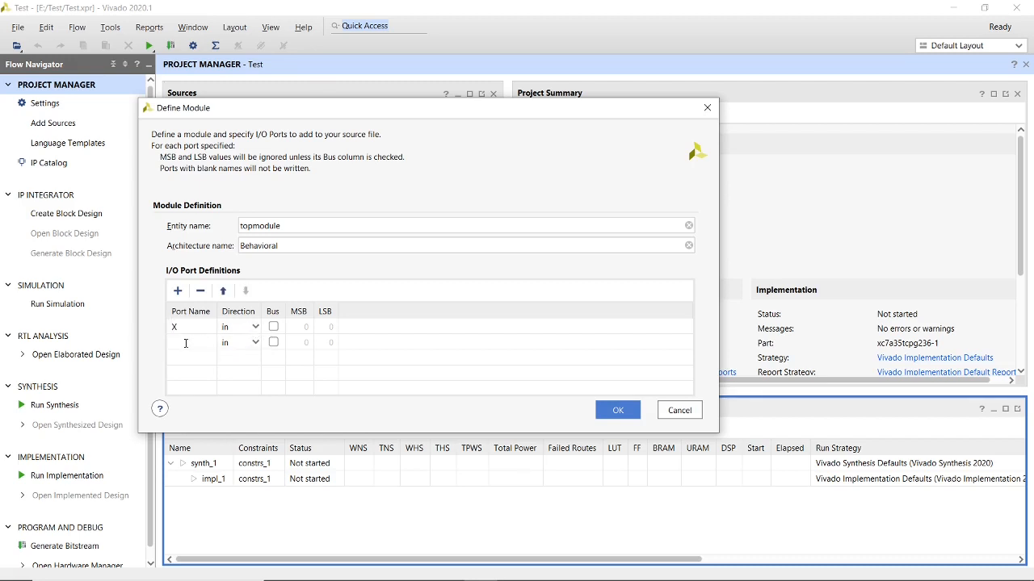
text(Y)
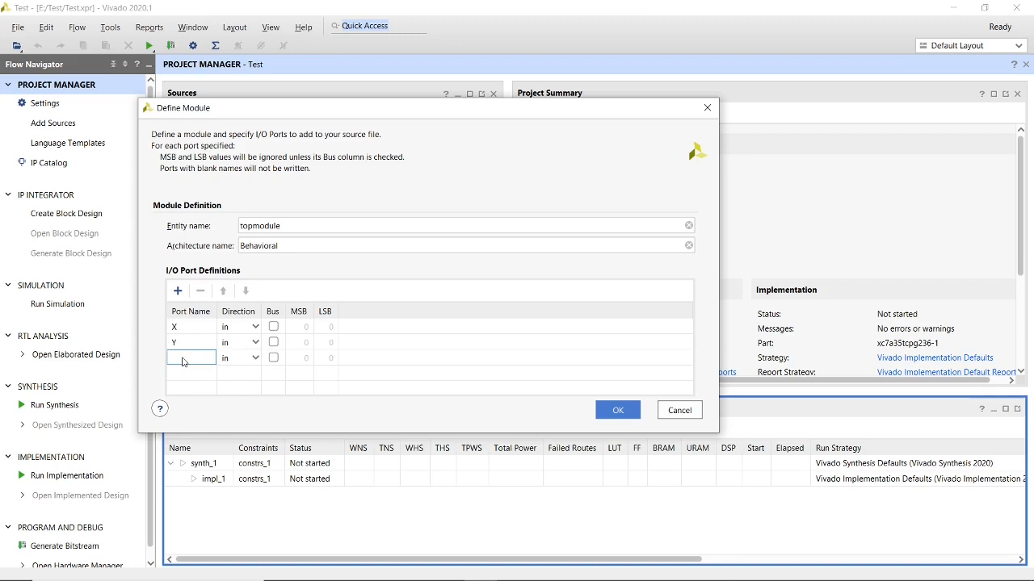
mouse_move(152, 380)
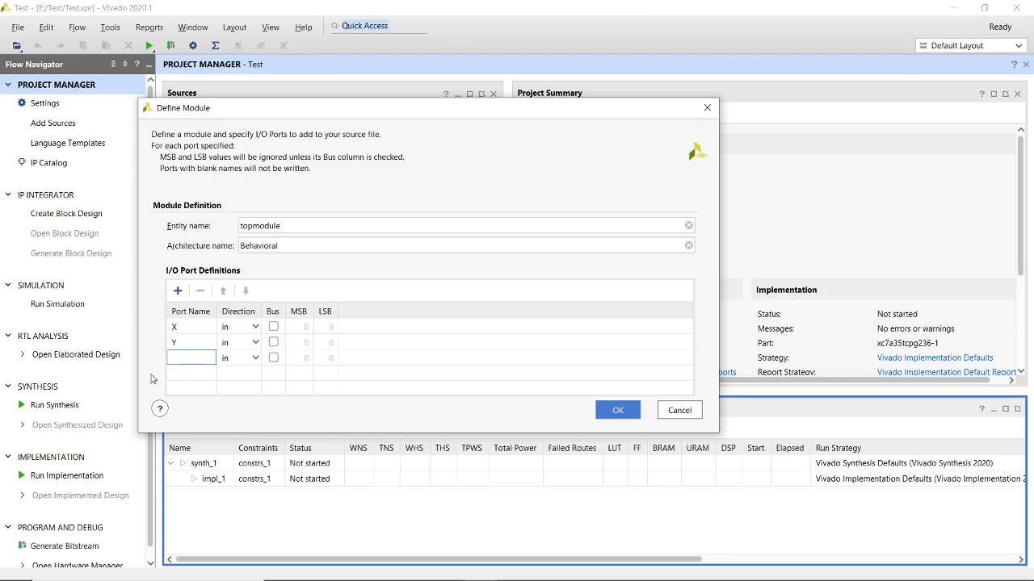
click(190, 359)
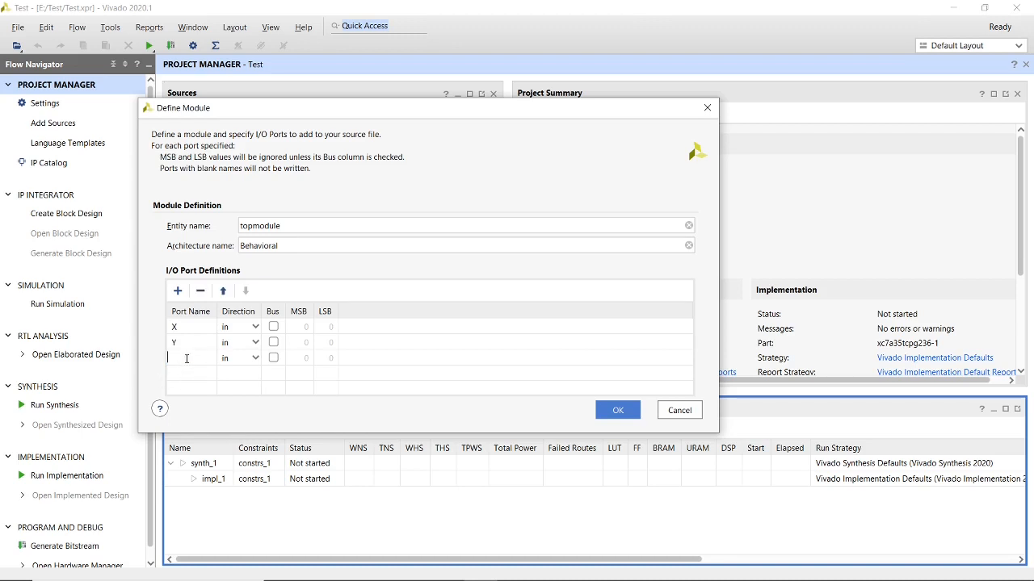
text(F)
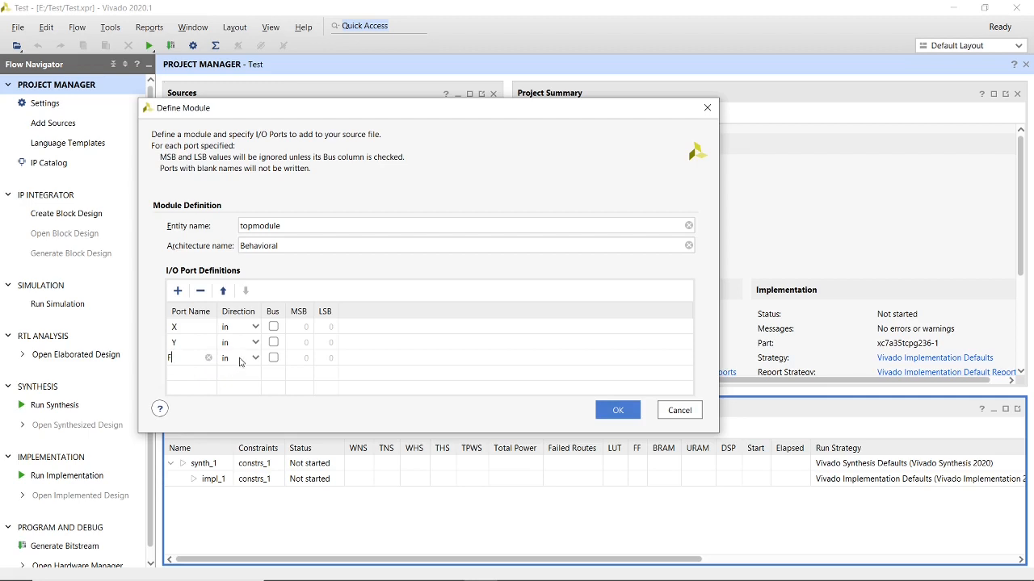
click(255, 359)
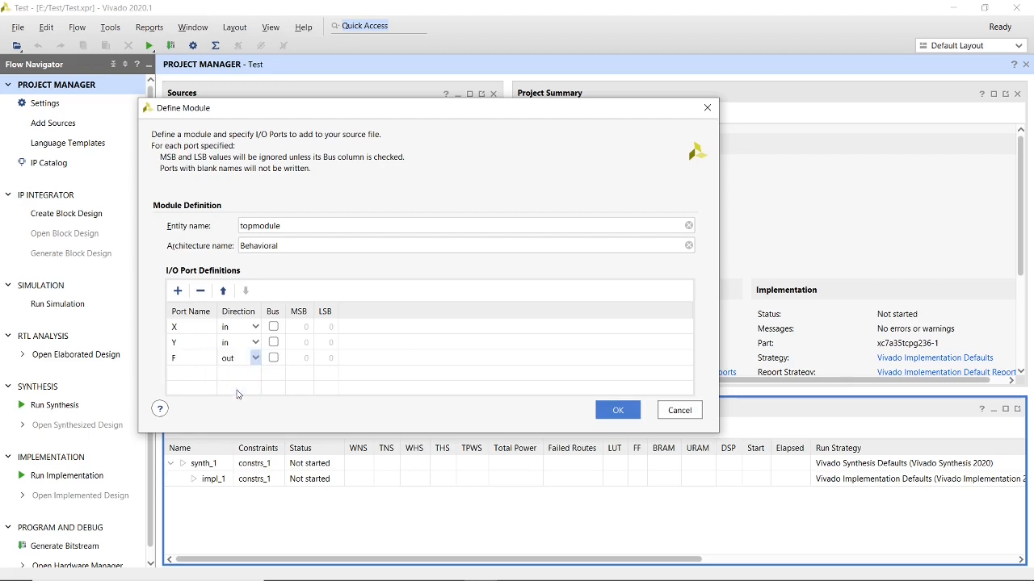
mouse_move(201, 287)
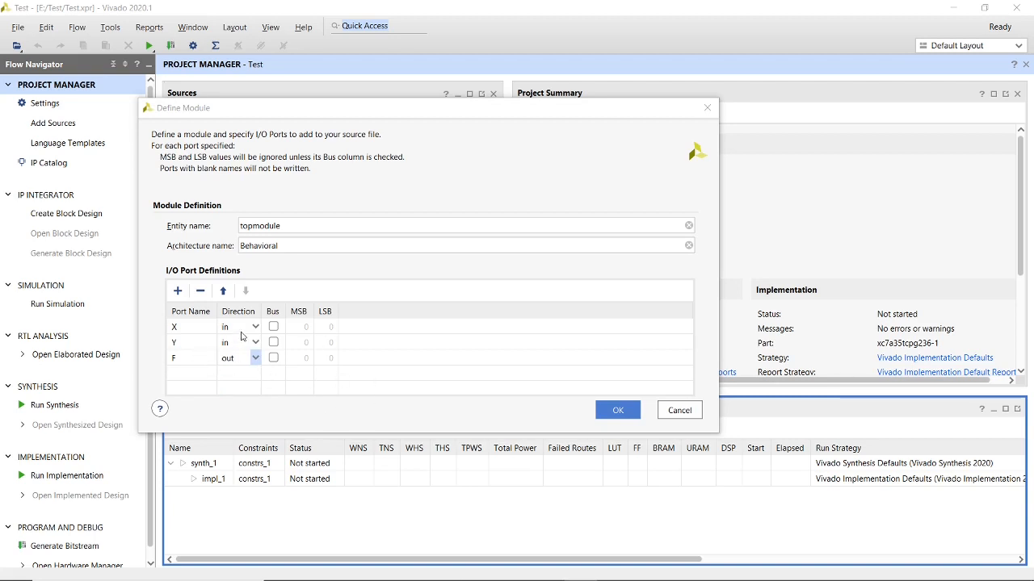
mouse_move(238, 342)
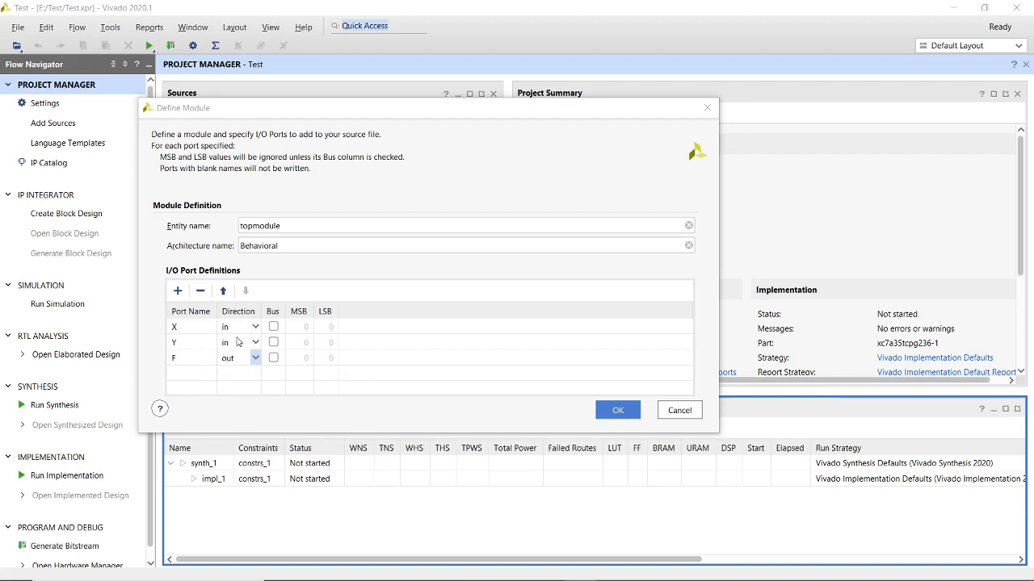
mouse_move(187, 357)
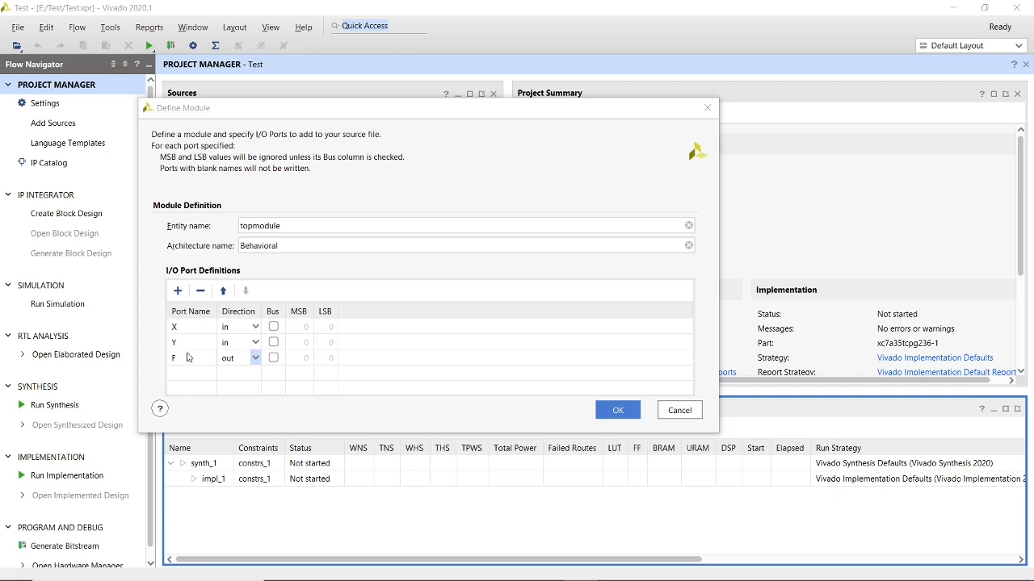
mouse_move(565, 417)
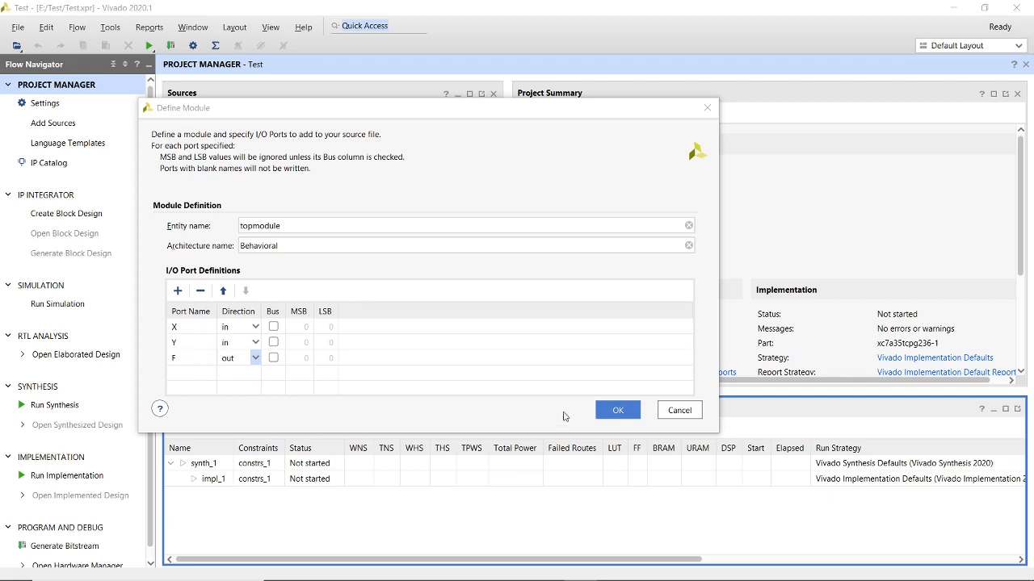
mouse_move(275, 365)
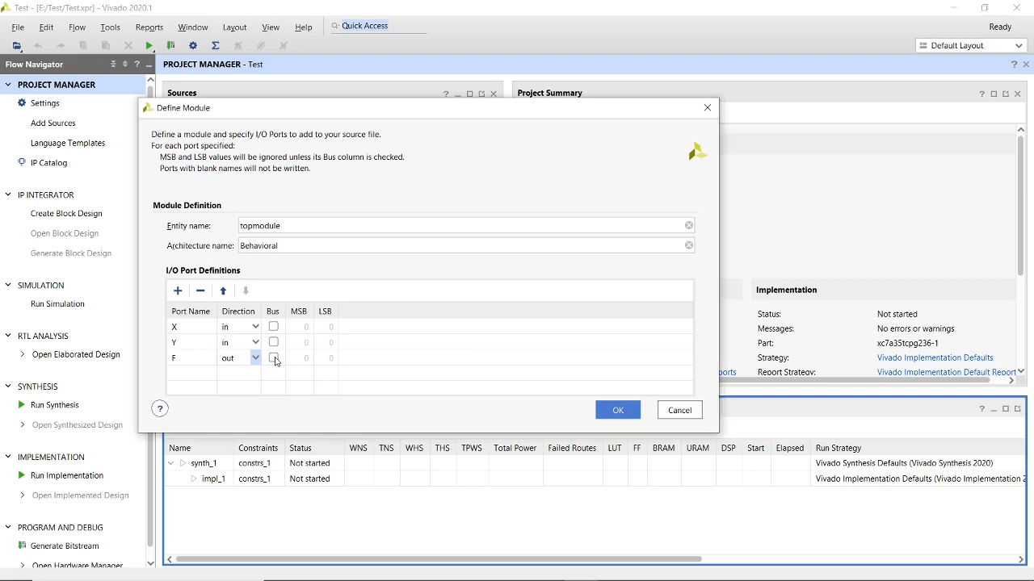
Toggle F's Bus setting back to a single-bit port and confirm the module definition.
click(273, 358)
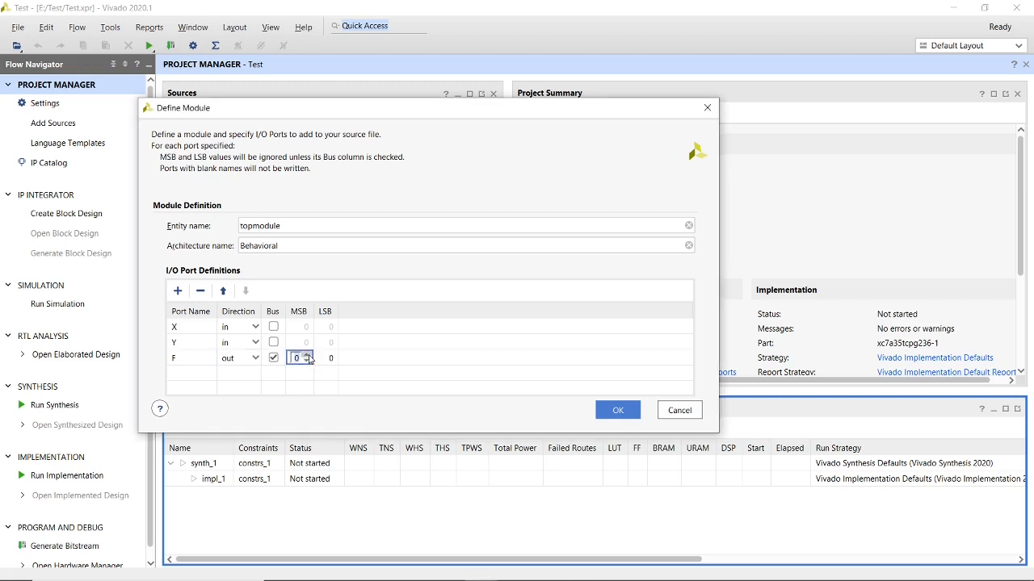
click(307, 355)
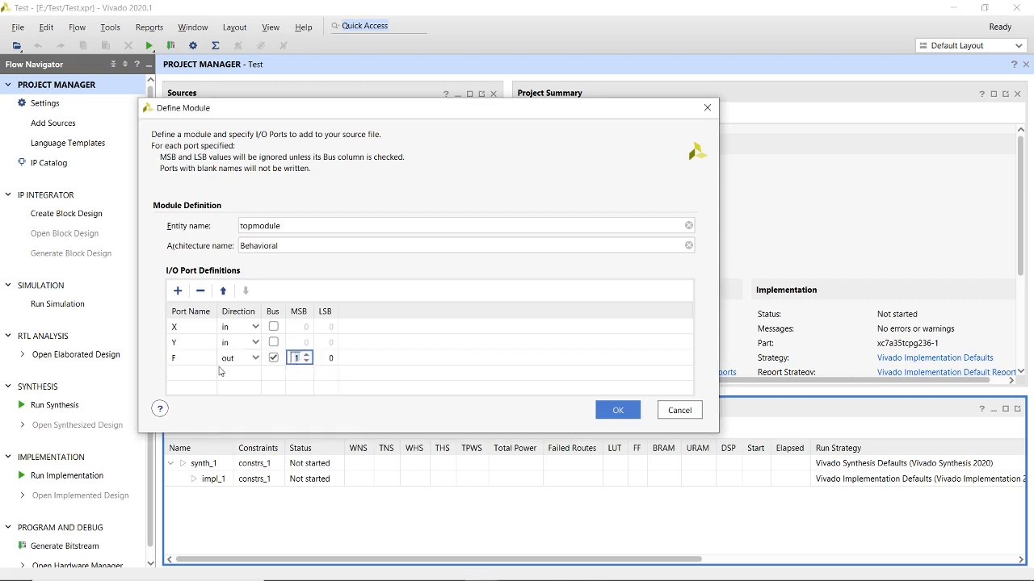
mouse_move(313, 375)
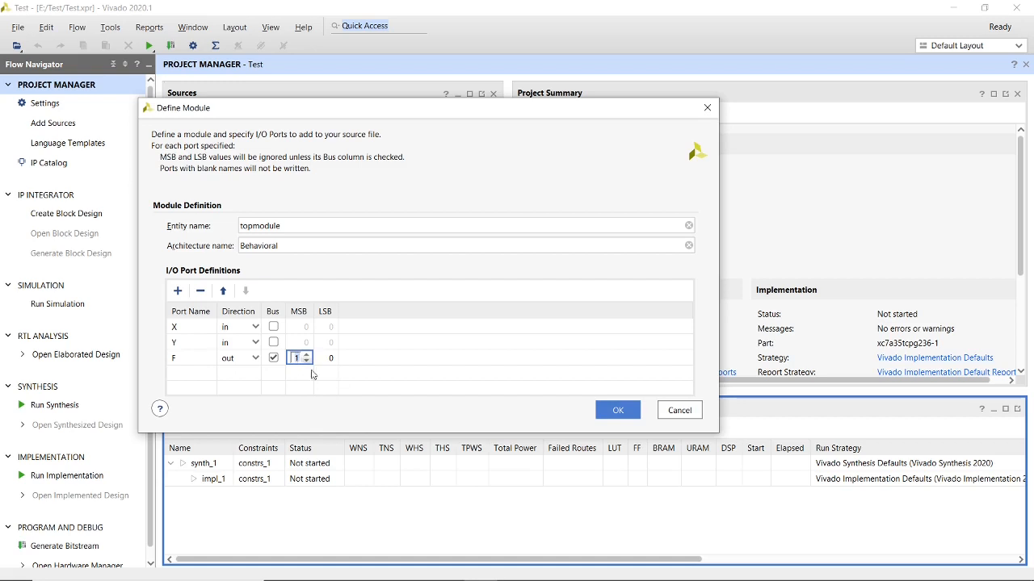
click(307, 355)
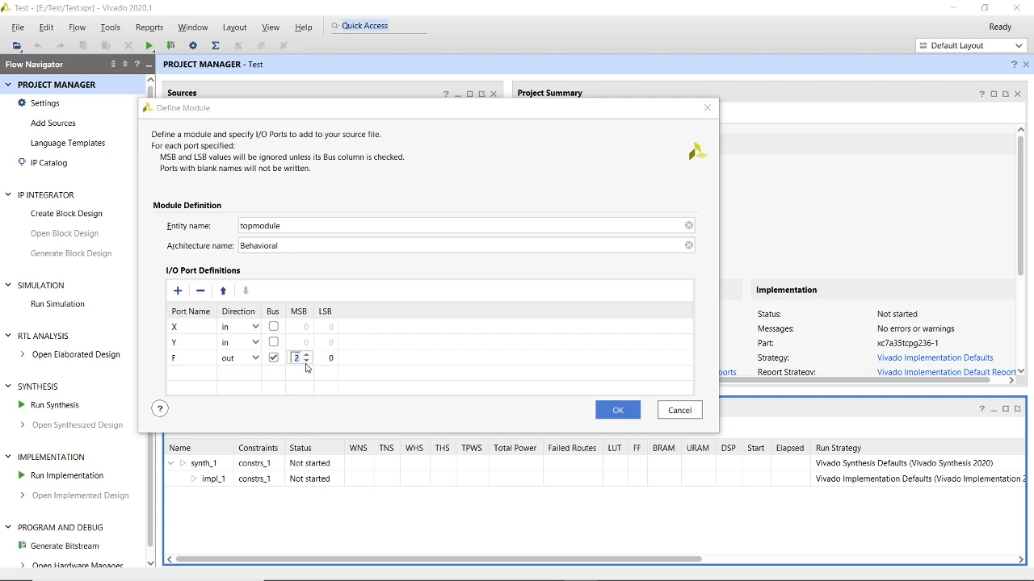
click(273, 359)
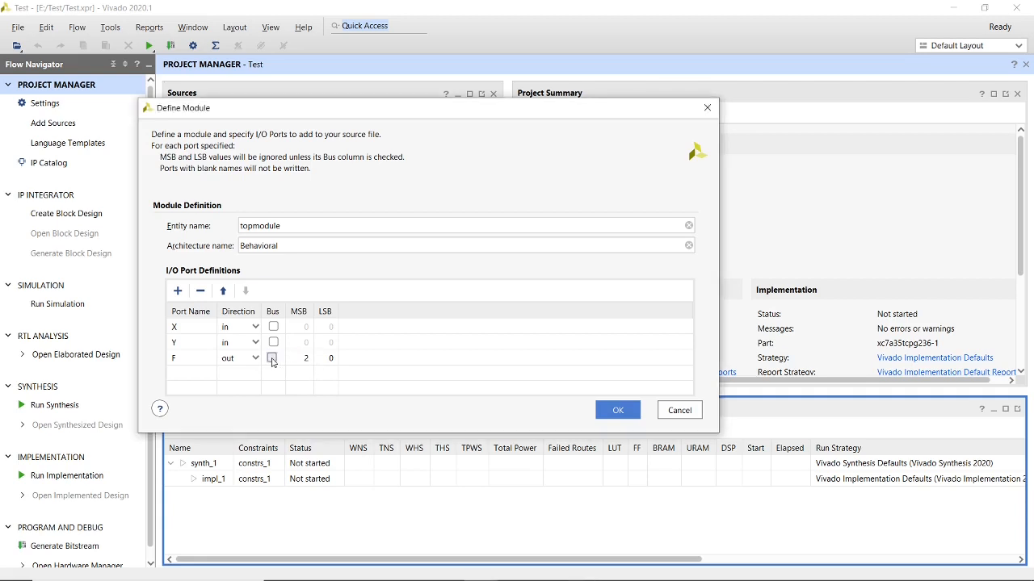
click(273, 359)
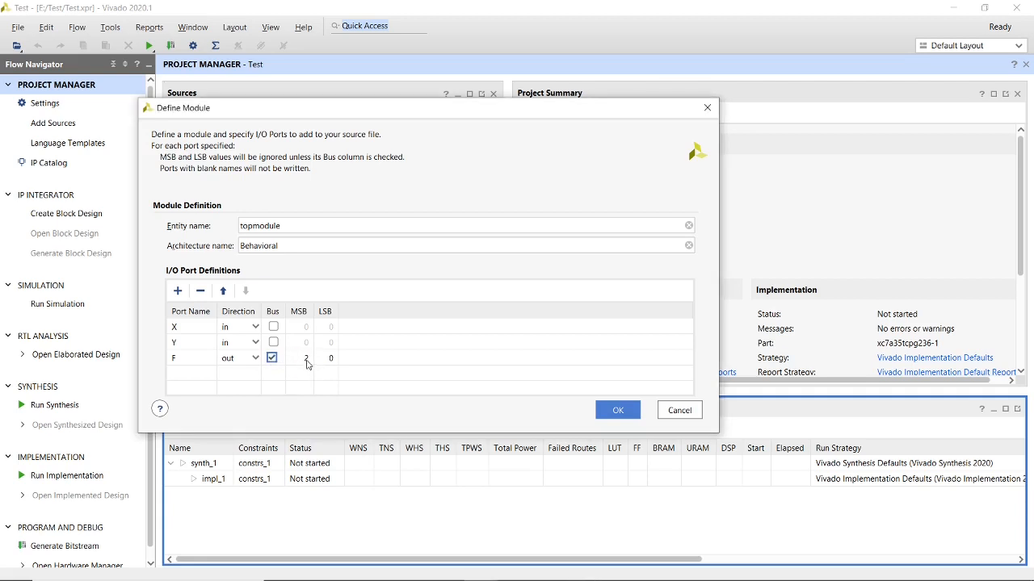
click(273, 358)
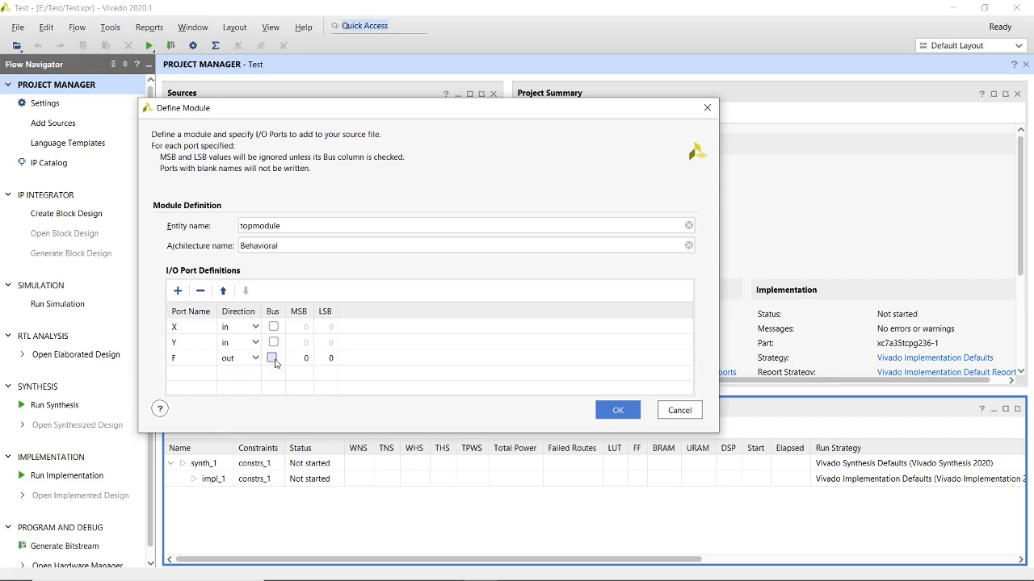
click(273, 359)
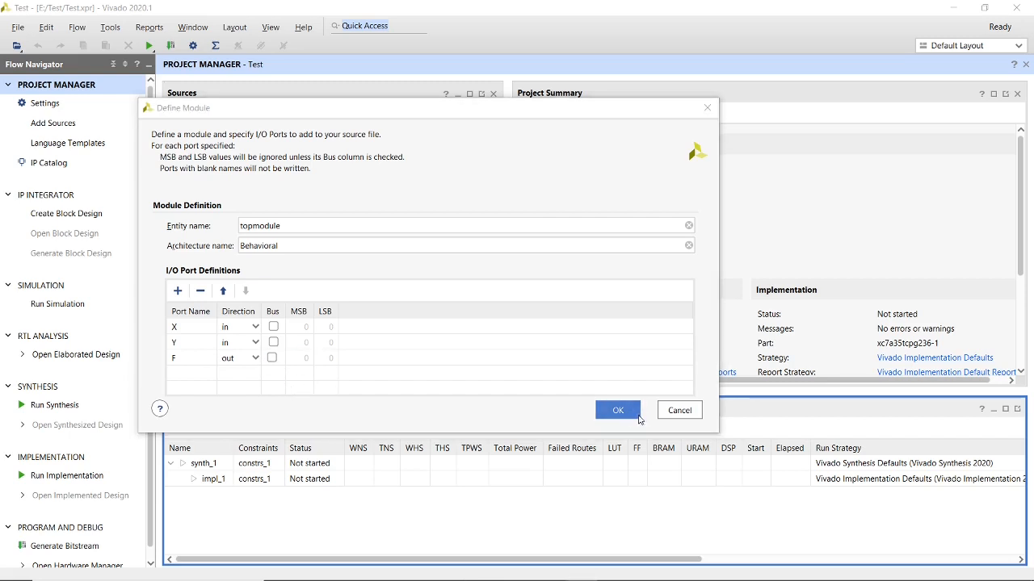
click(617, 410)
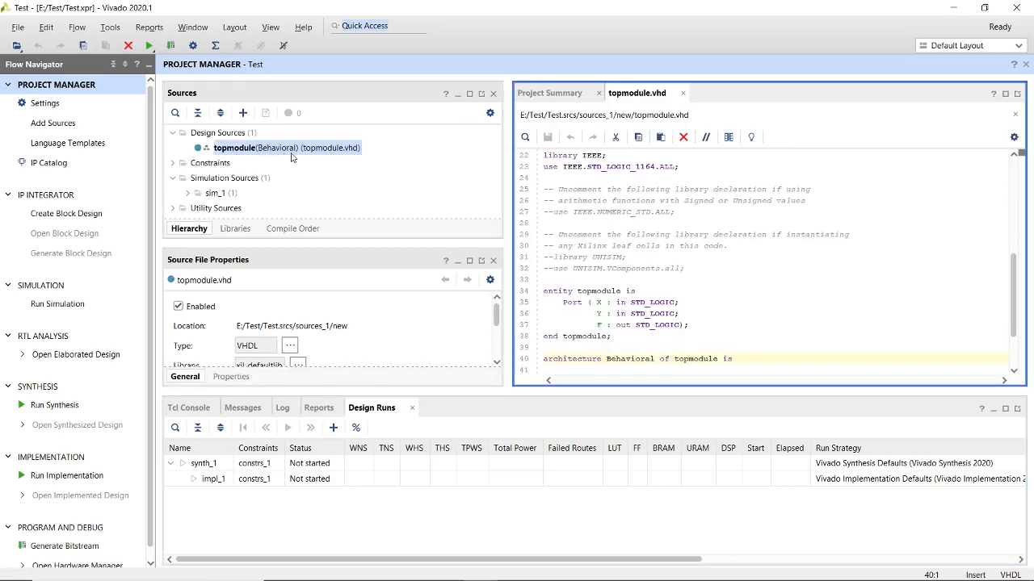
Write F <= X NAND Y; on the line after begin in topmodule.vhd.
scroll(down, 3)
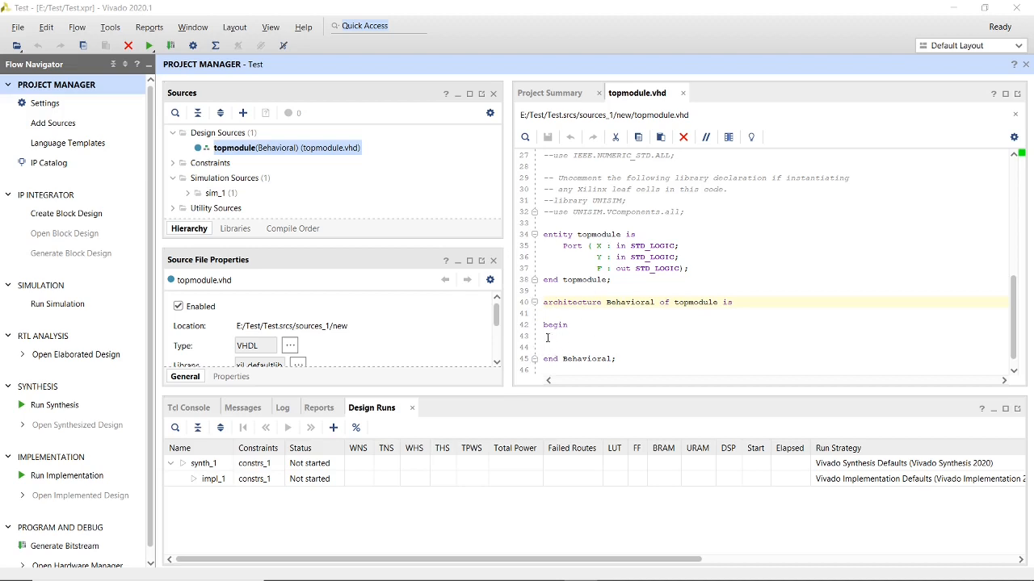
click(546, 338)
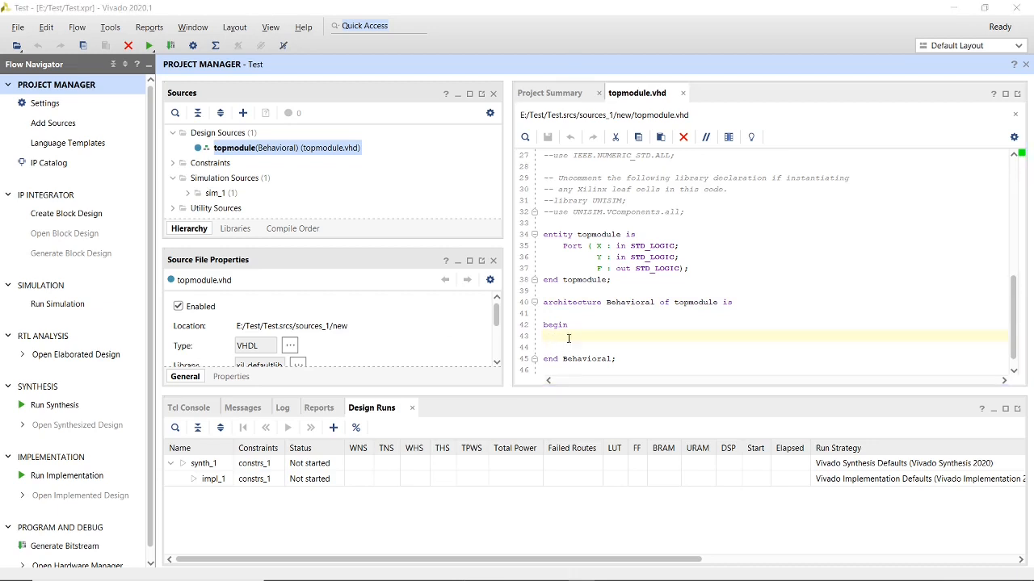
click(569, 349)
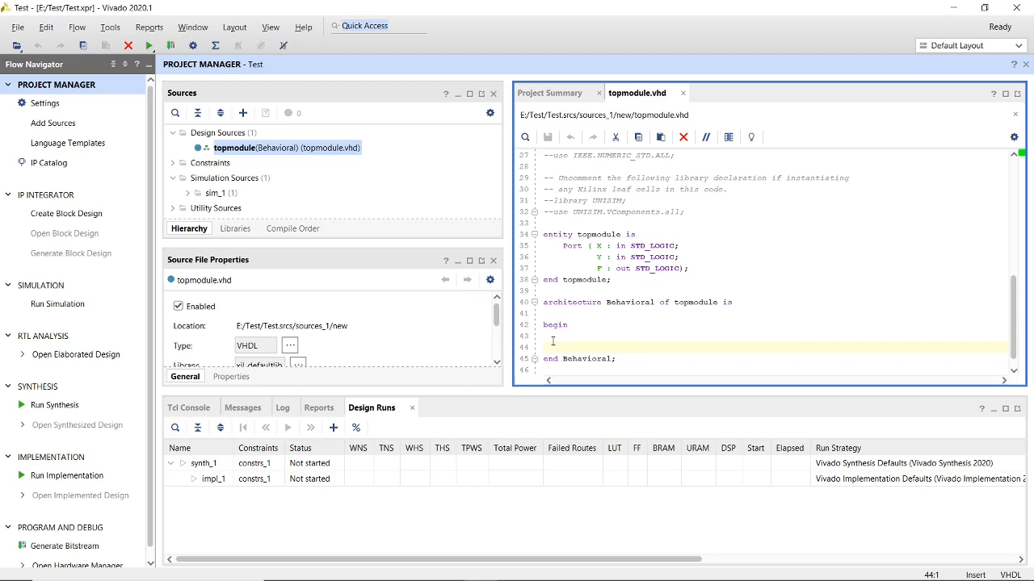
click(546, 336)
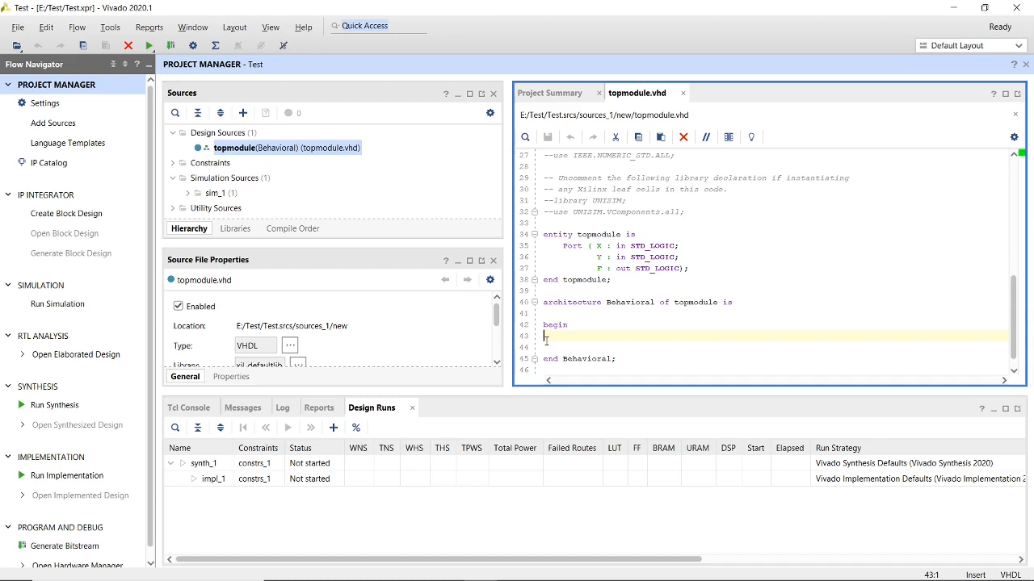
text(E)
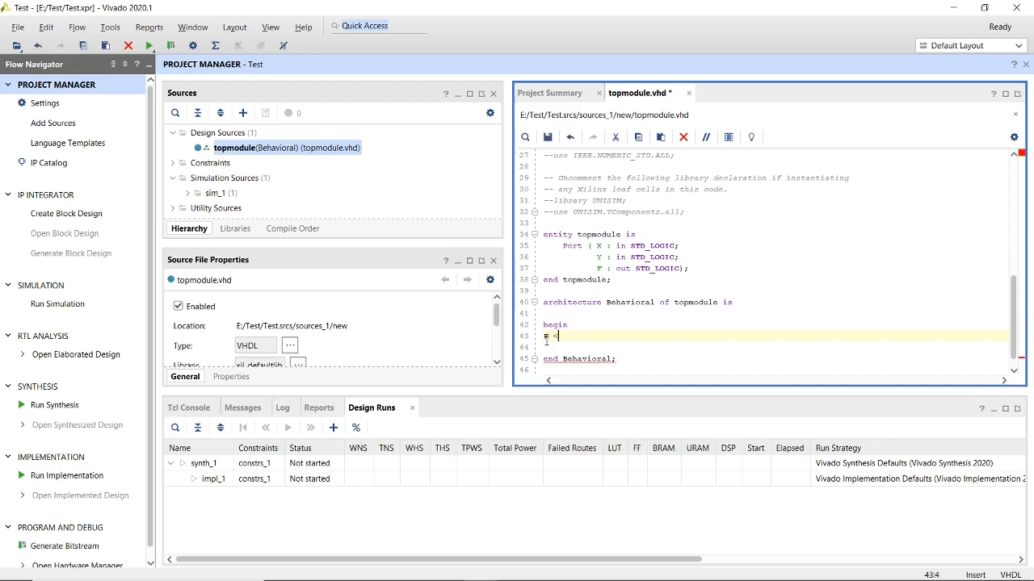
text(=)
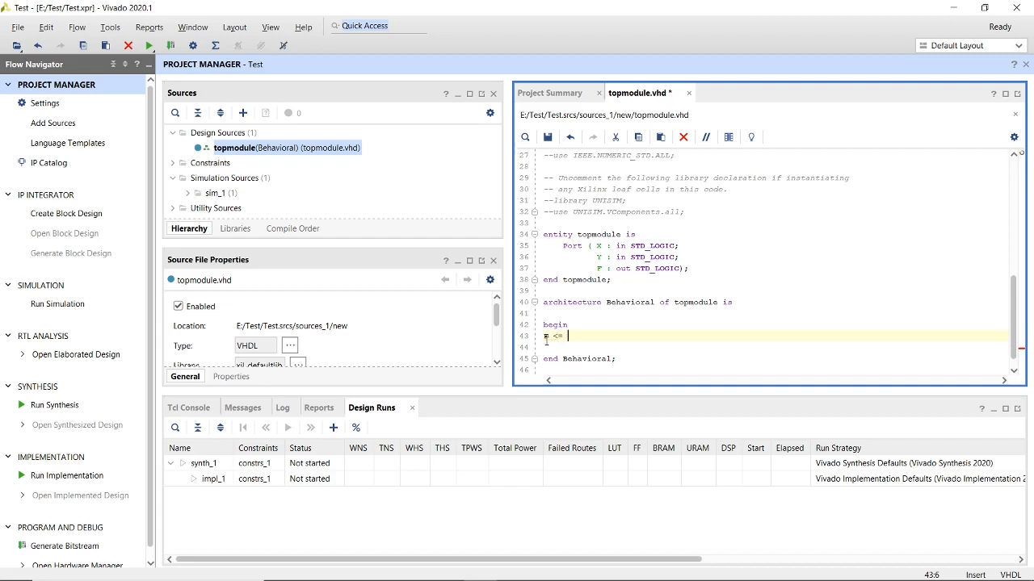
text(X NA)
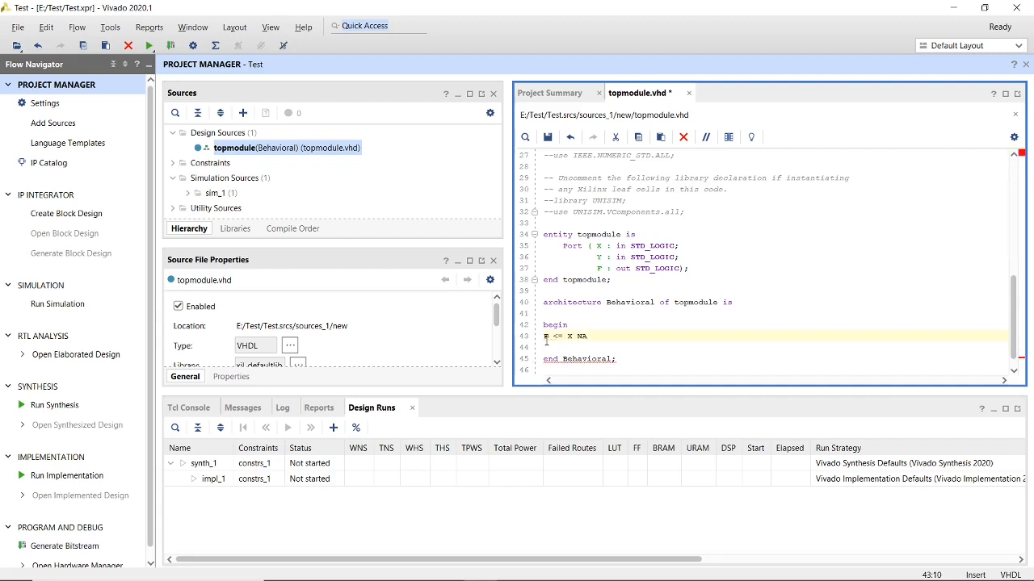
text(ND)
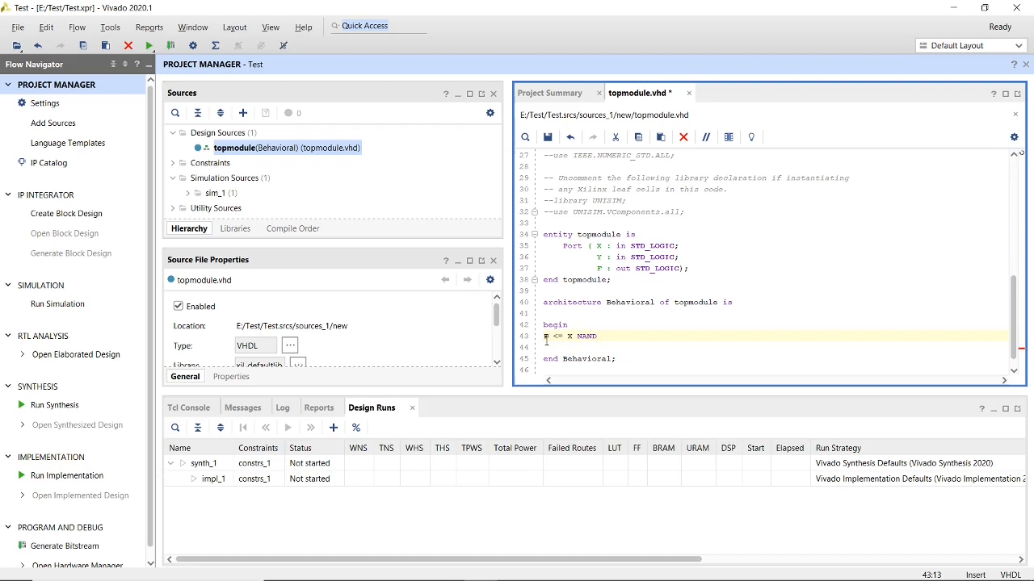
text(Y;)
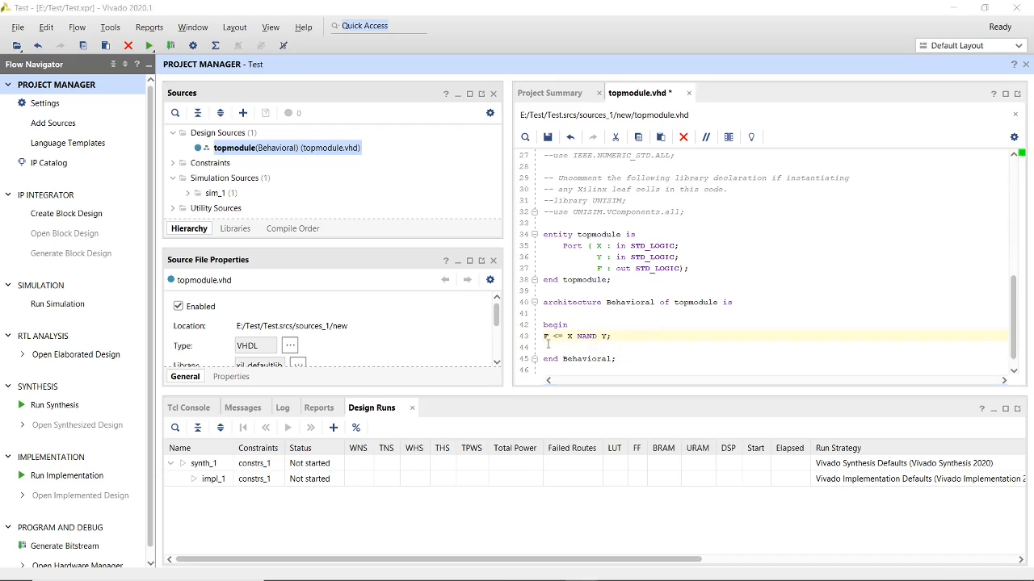
mouse_move(58, 304)
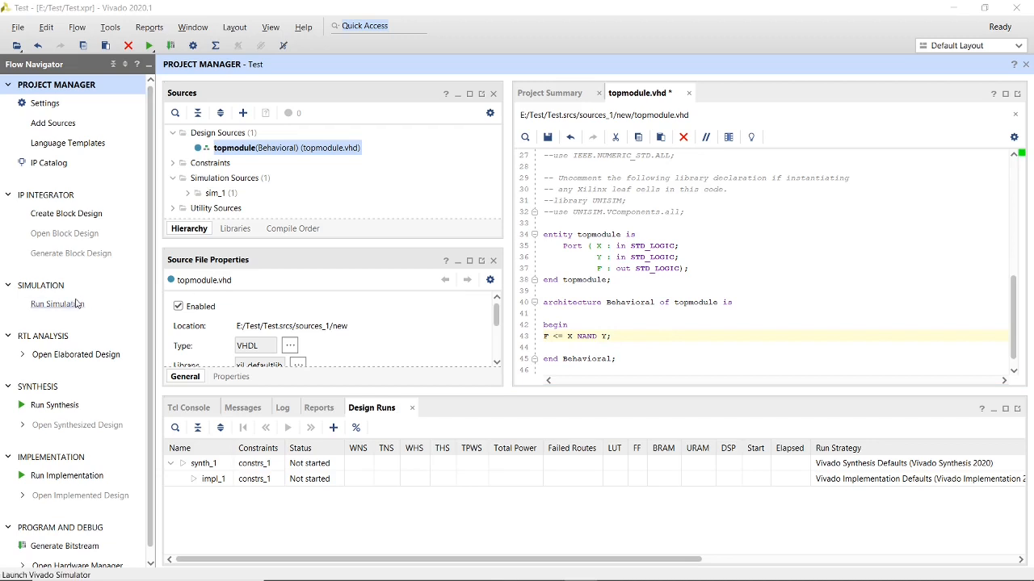
Launch Run Behavioral Simulation, saving the edited topmodule design first.
click(56, 304)
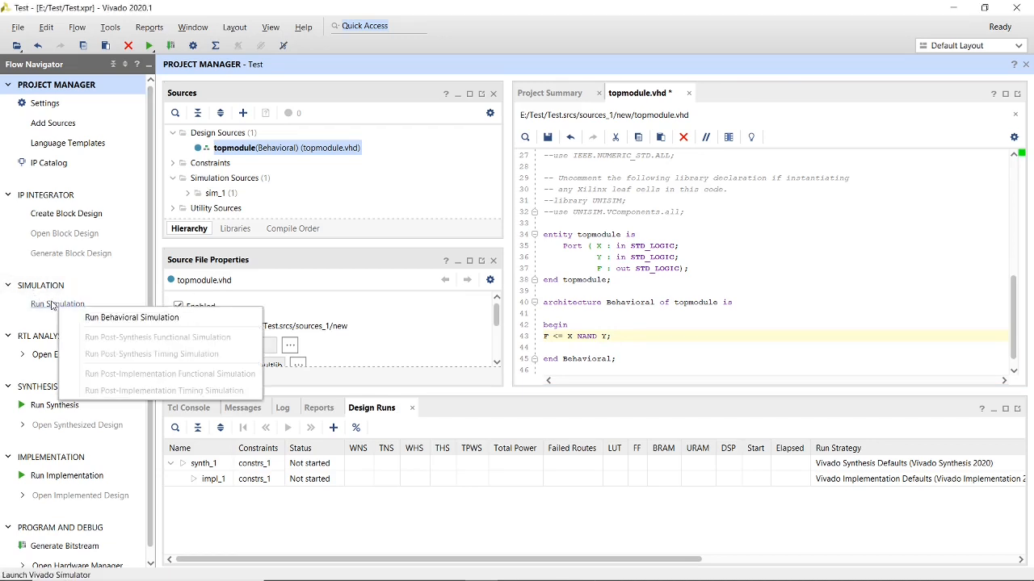
mouse_move(170, 317)
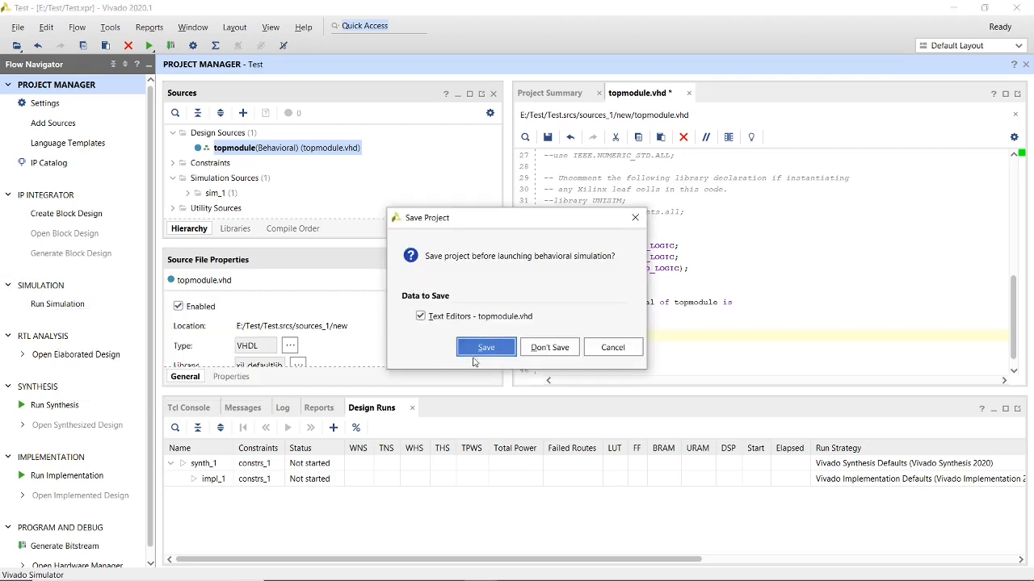
click(484, 346)
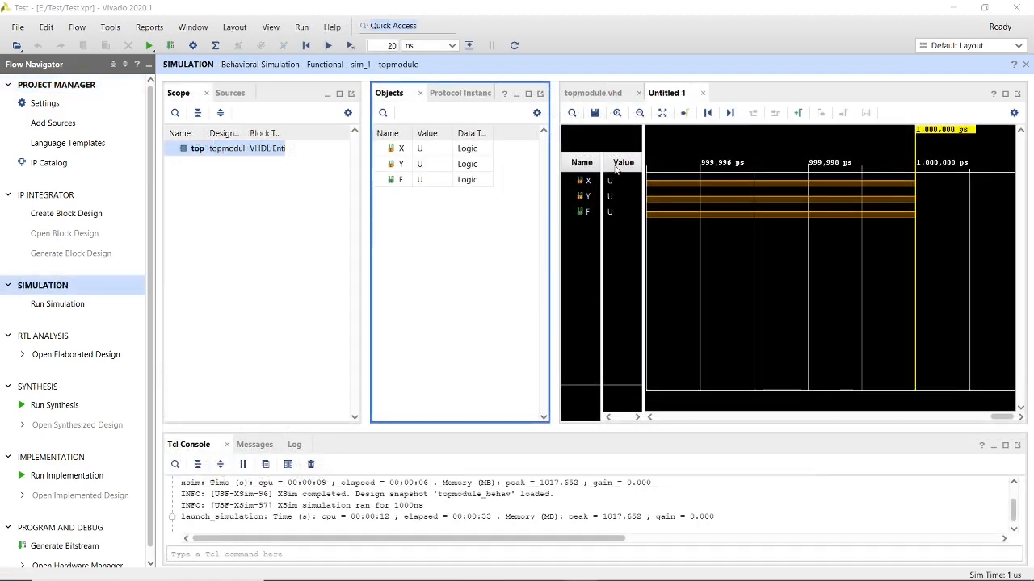
mouse_move(226, 265)
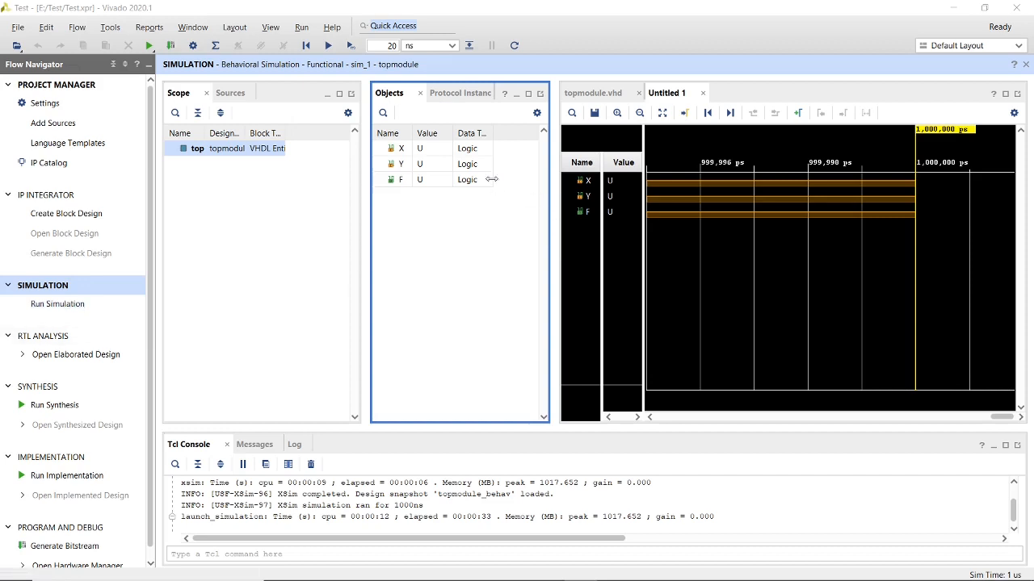
Force signal X to the constant value 1.
right_click(396, 149)
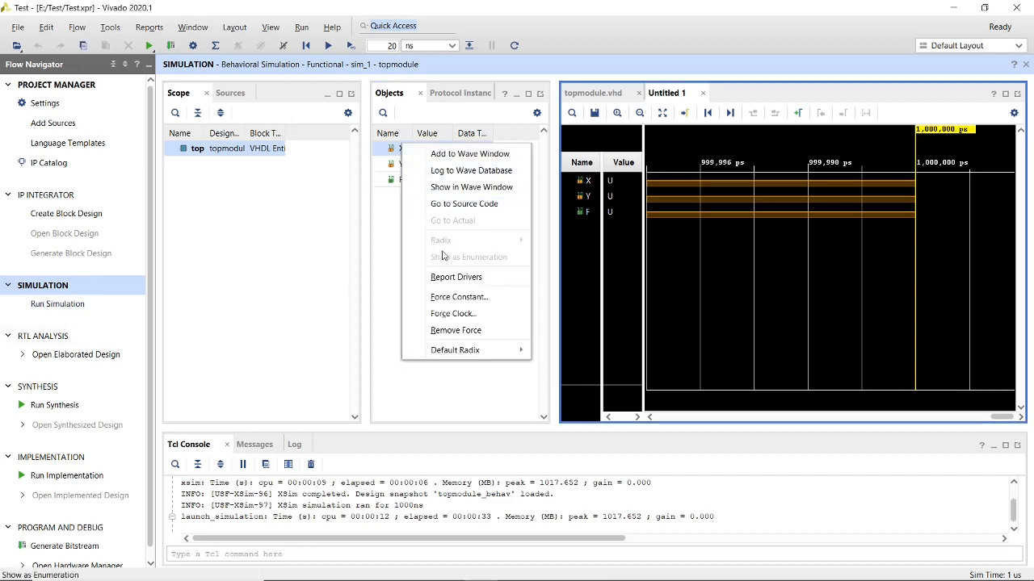
mouse_move(458, 297)
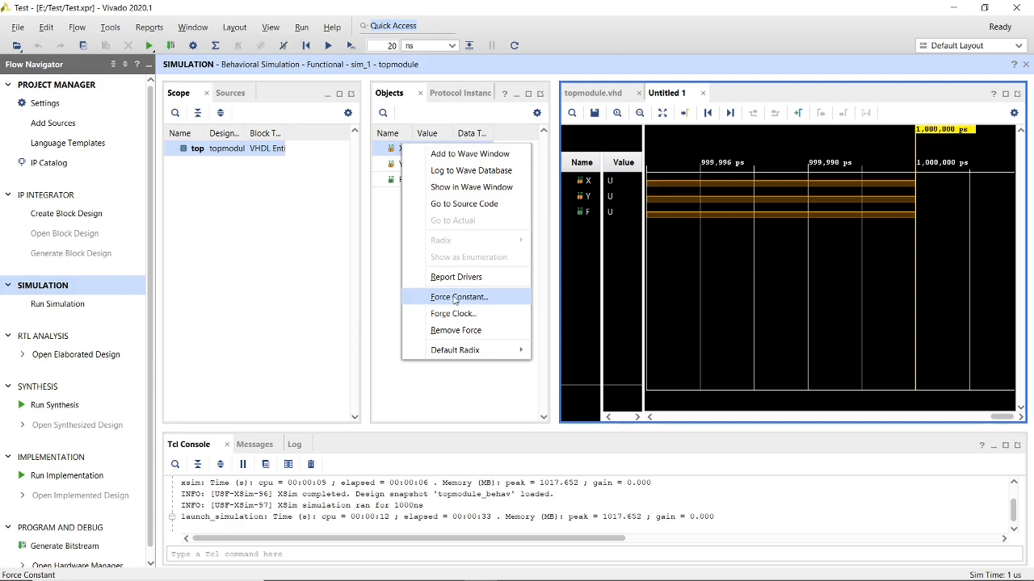
click(459, 298)
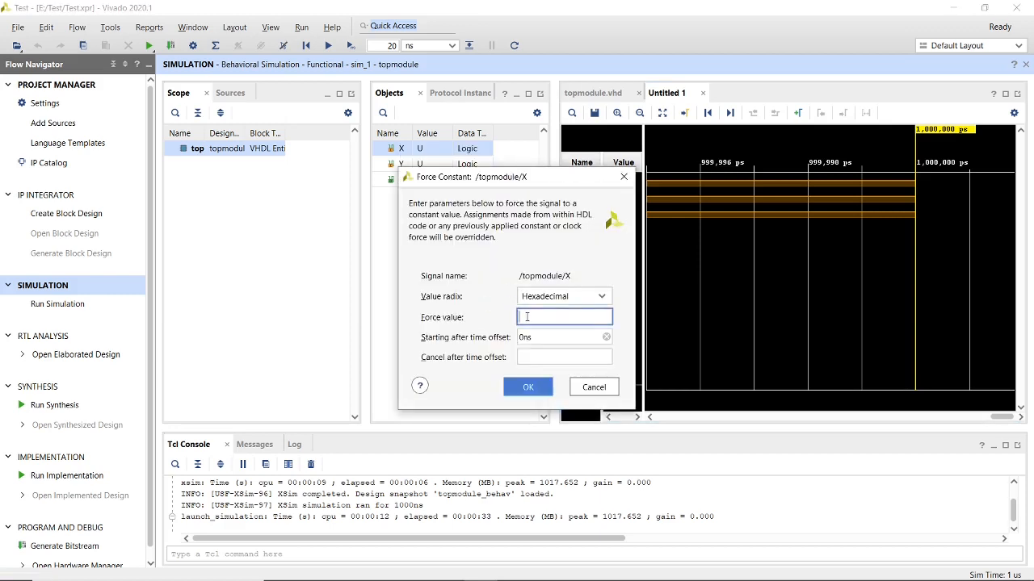
text(1)
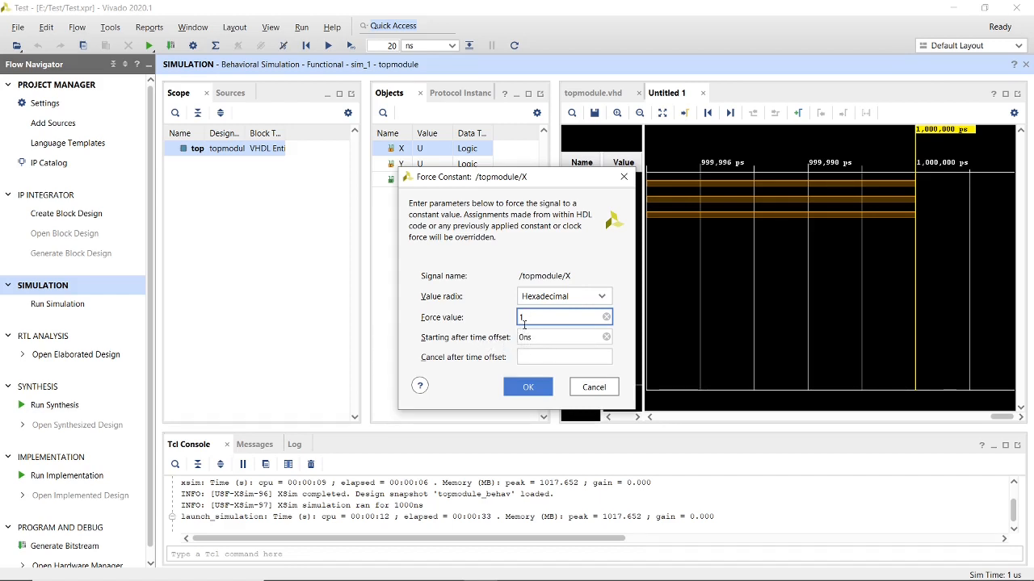
click(526, 388)
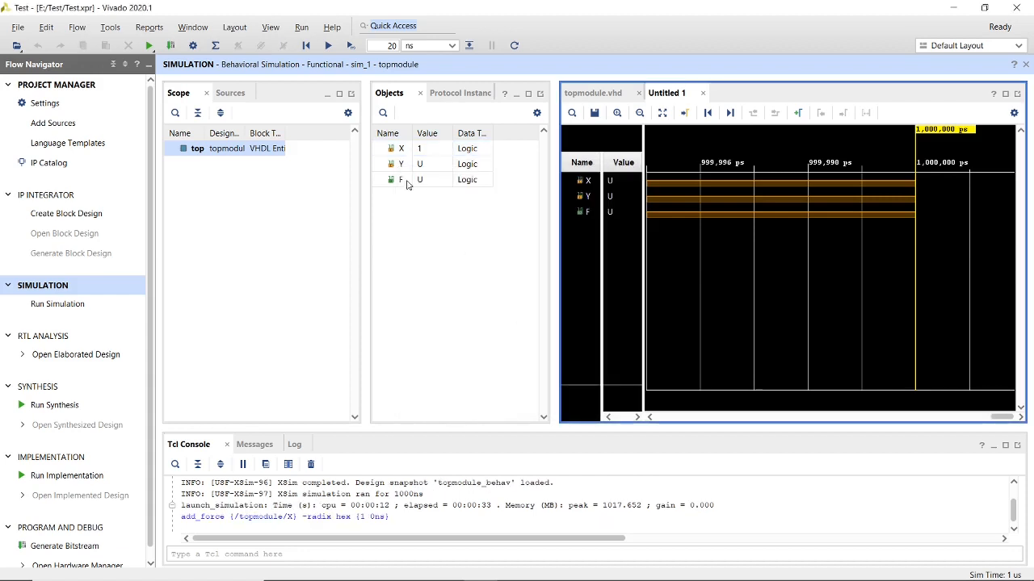
Force signal Y to the constant value 1 starting at 5ns.
right_click(401, 165)
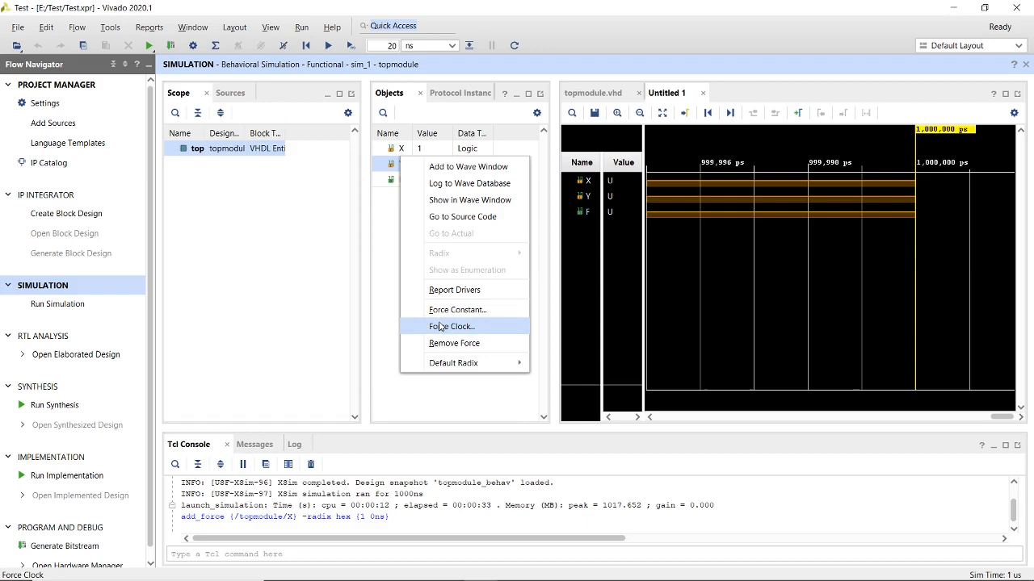
click(458, 311)
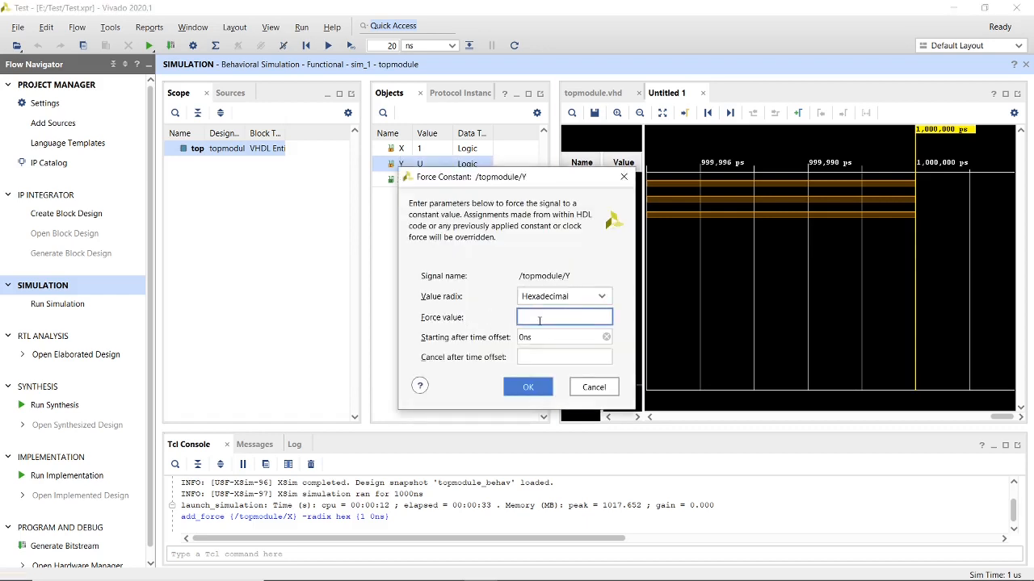
text(1)
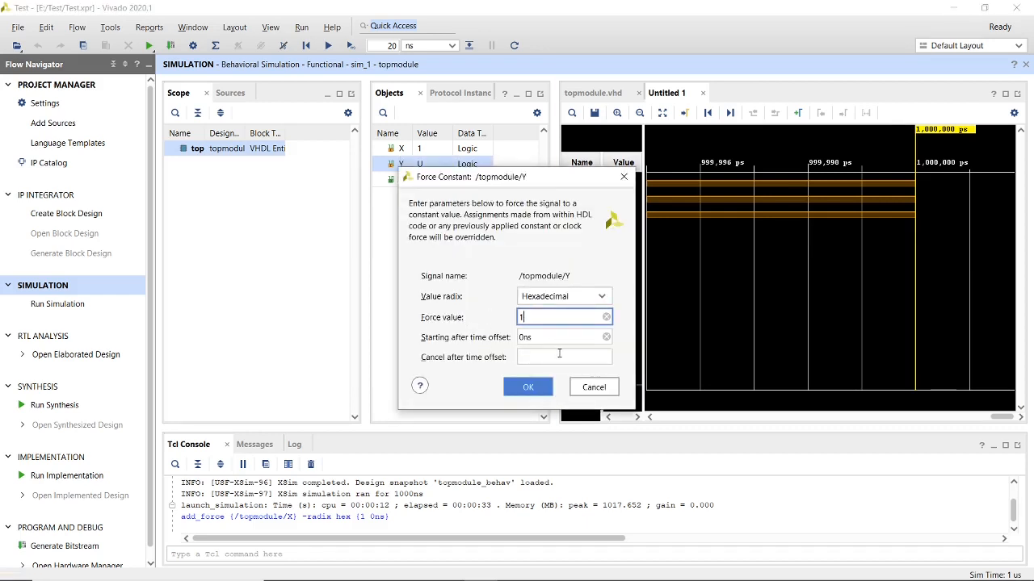
click(564, 338)
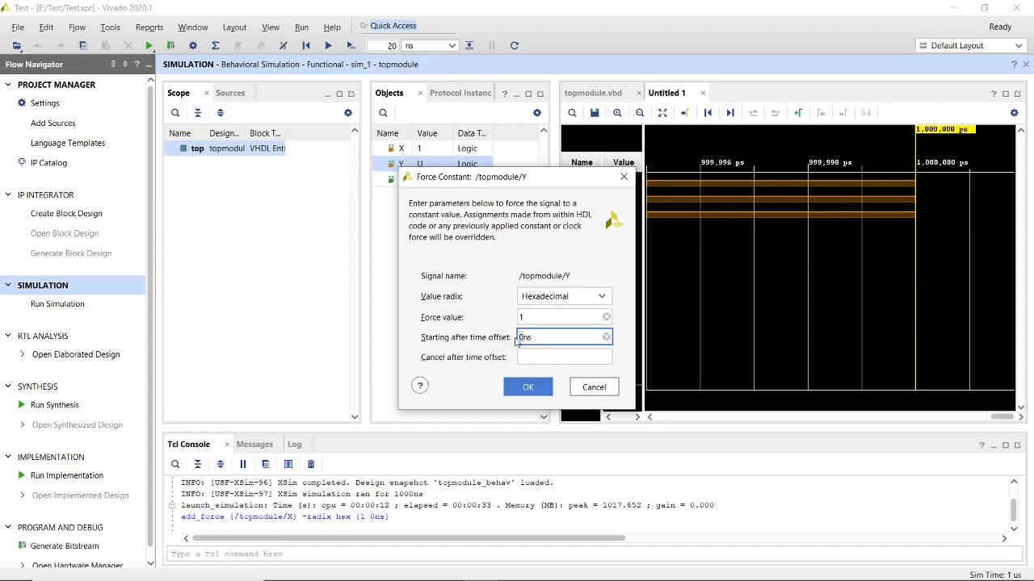
text(5ns)
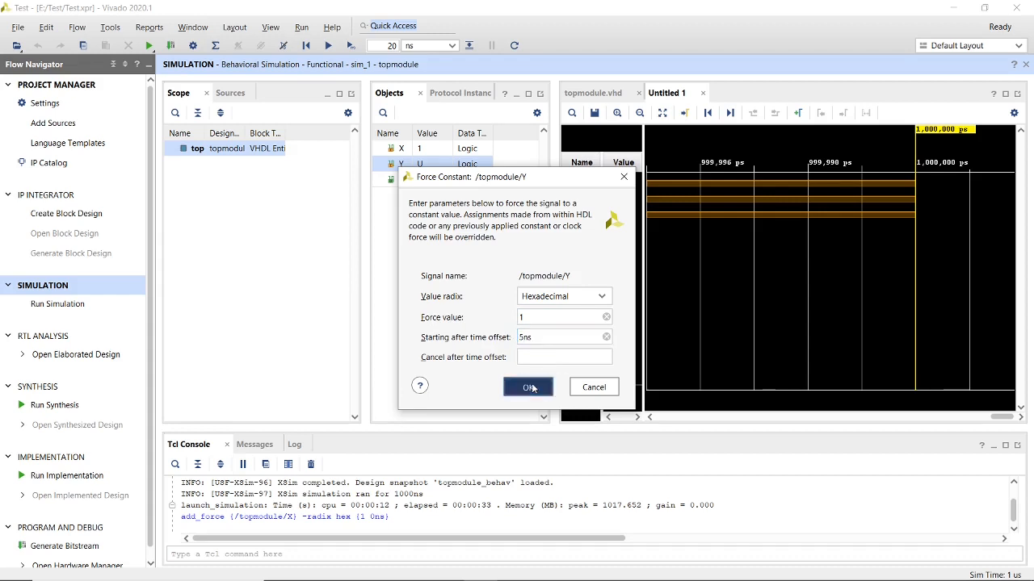
click(527, 387)
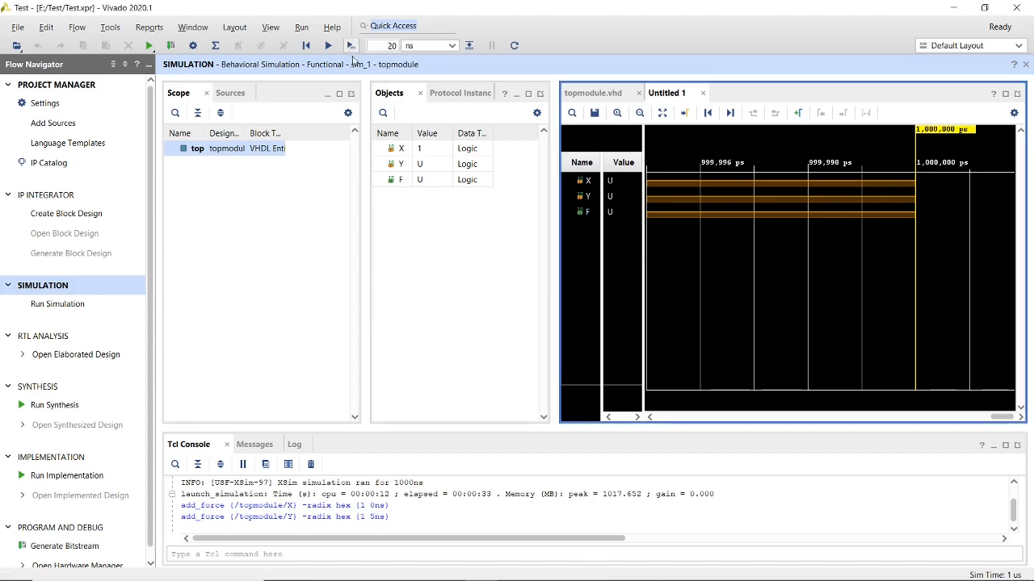
Advance the simulation 20 ns to see F go to 0, then return to topmodule.vhd.
click(350, 46)
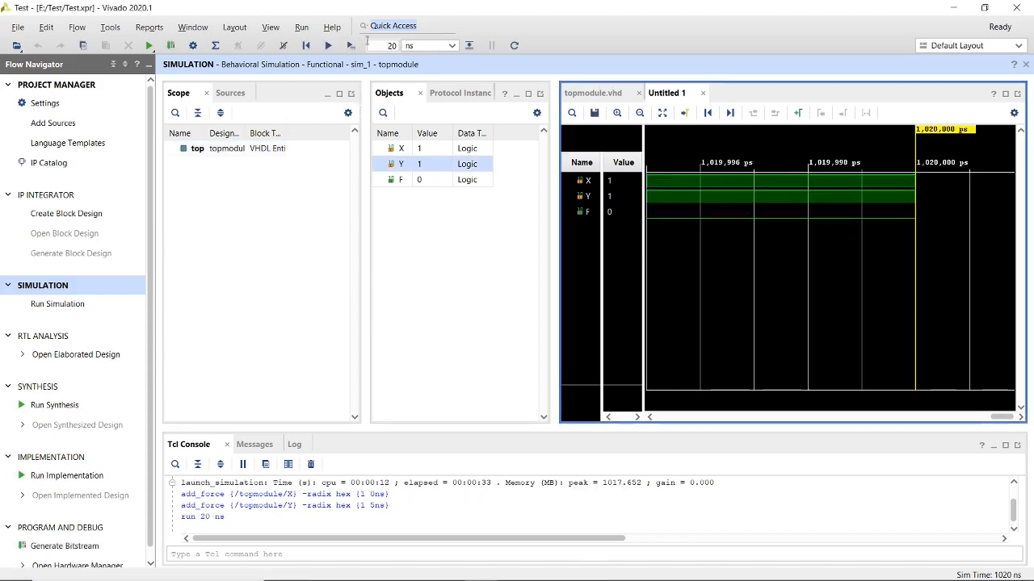
mouse_move(350, 45)
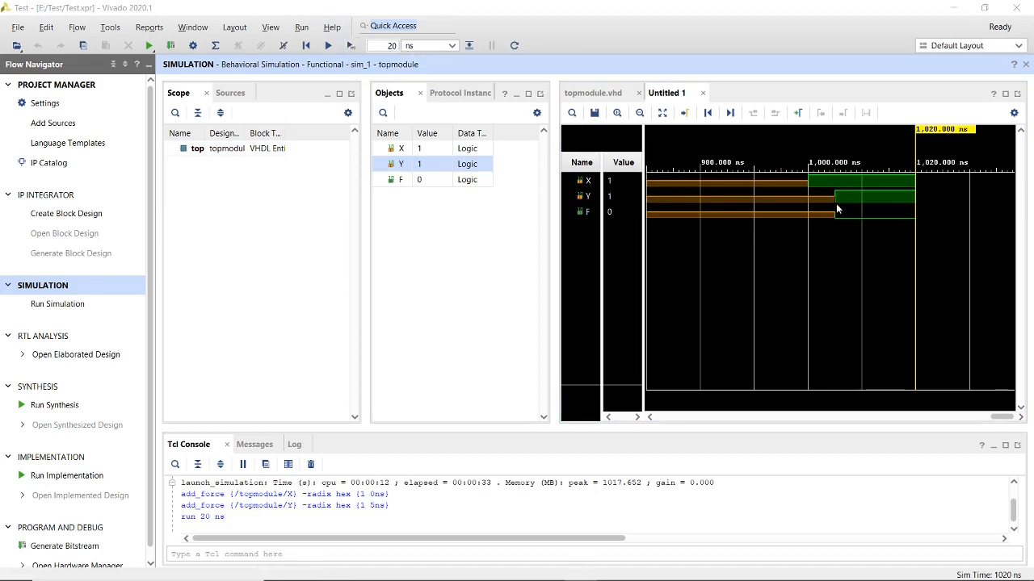
mouse_move(843, 191)
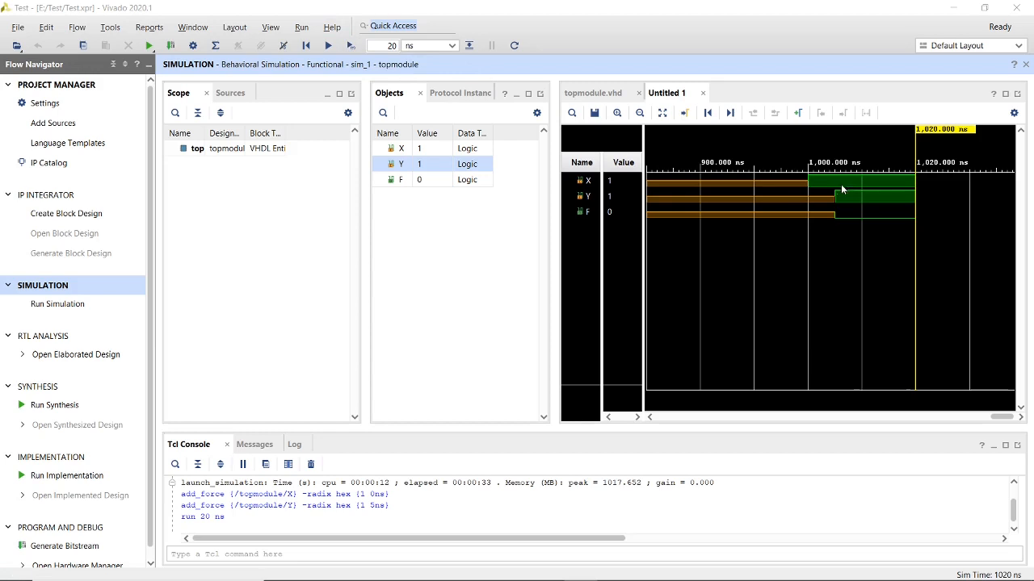
mouse_move(807, 188)
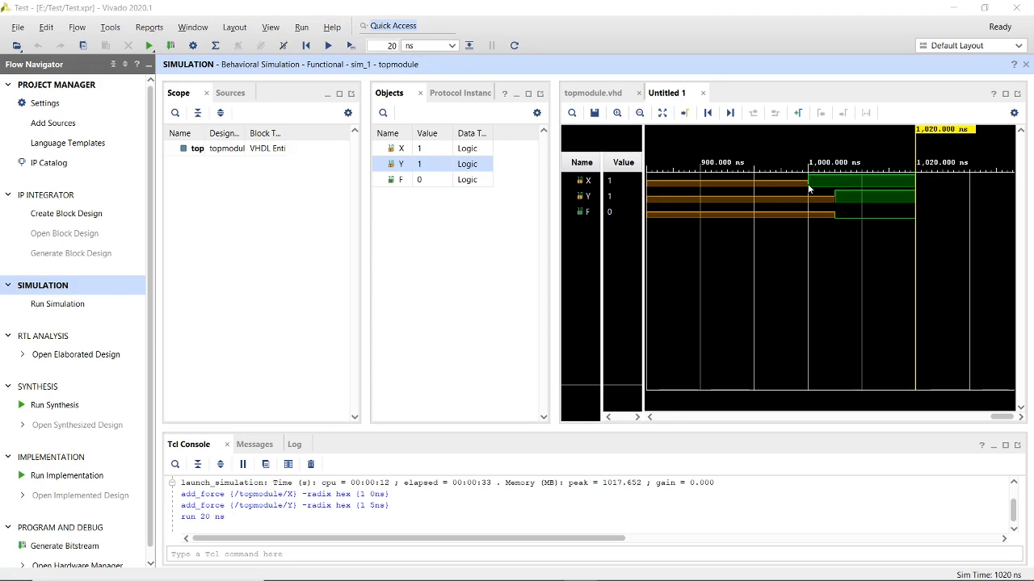
mouse_move(814, 181)
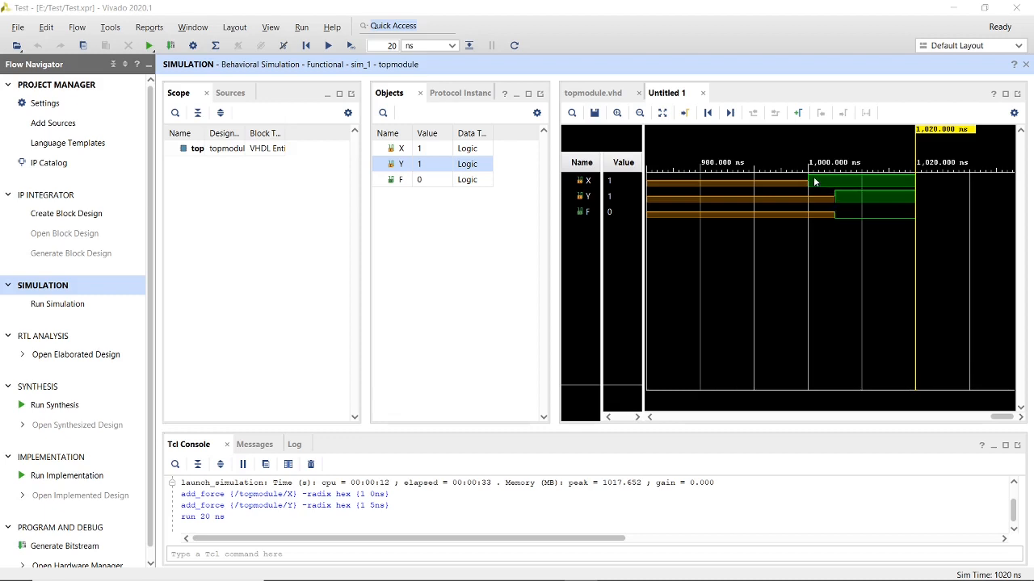
mouse_move(812, 180)
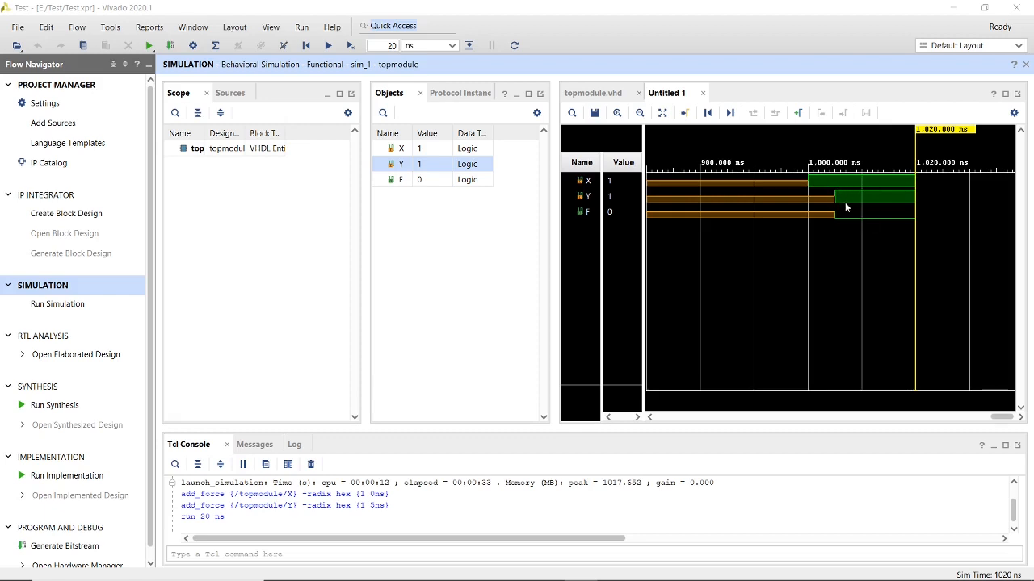
mouse_move(837, 216)
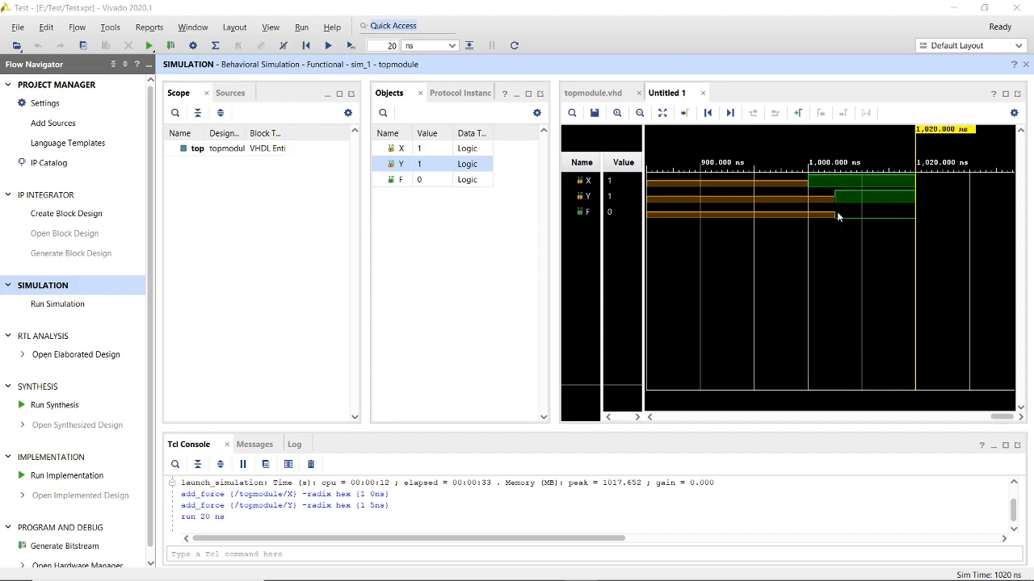
mouse_move(834, 192)
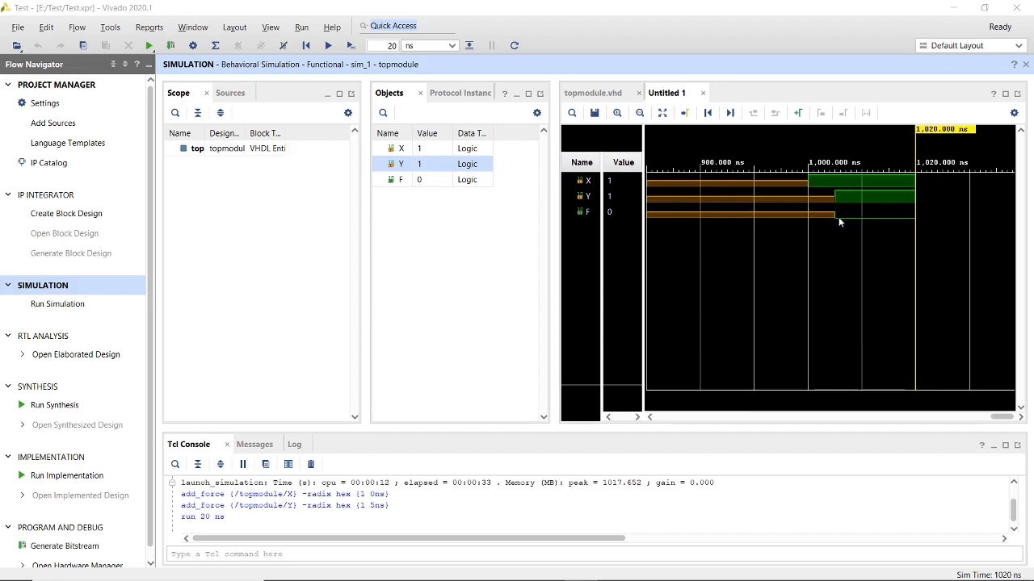
mouse_move(849, 223)
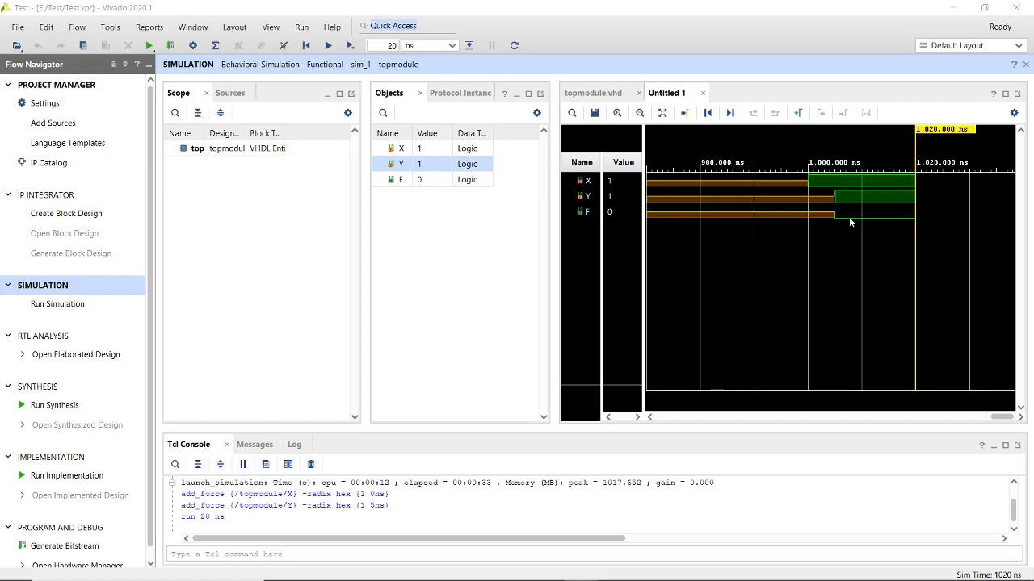
click(594, 92)
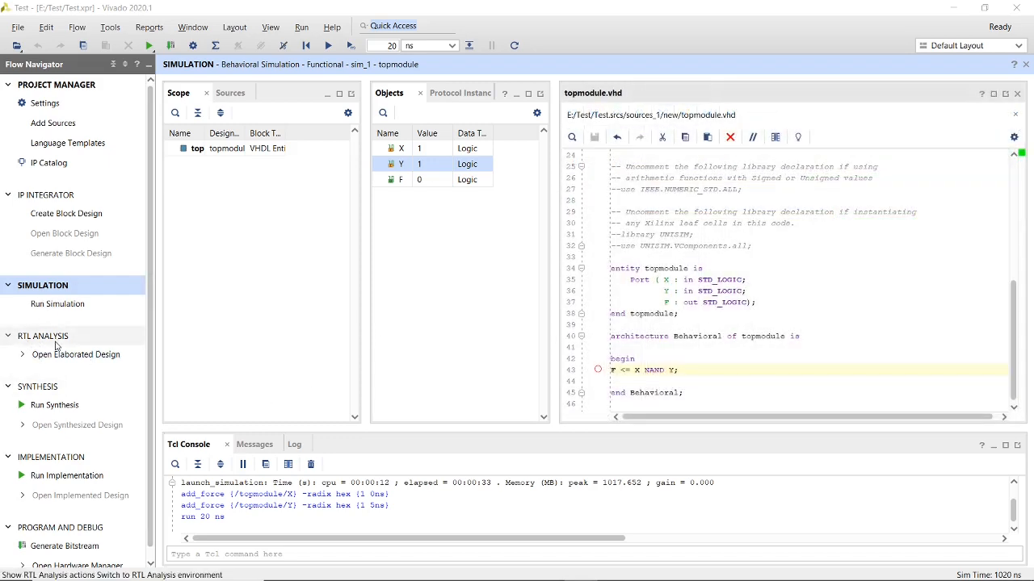
Start Open Elaborated Design under RTL Analysis for topmodule.
click(75, 355)
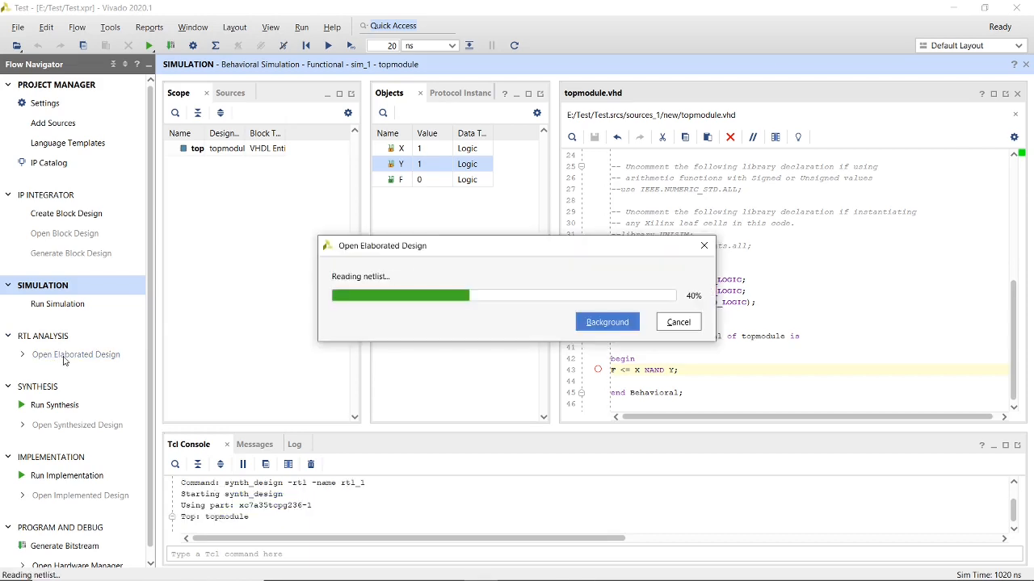
mouse_move(97, 367)
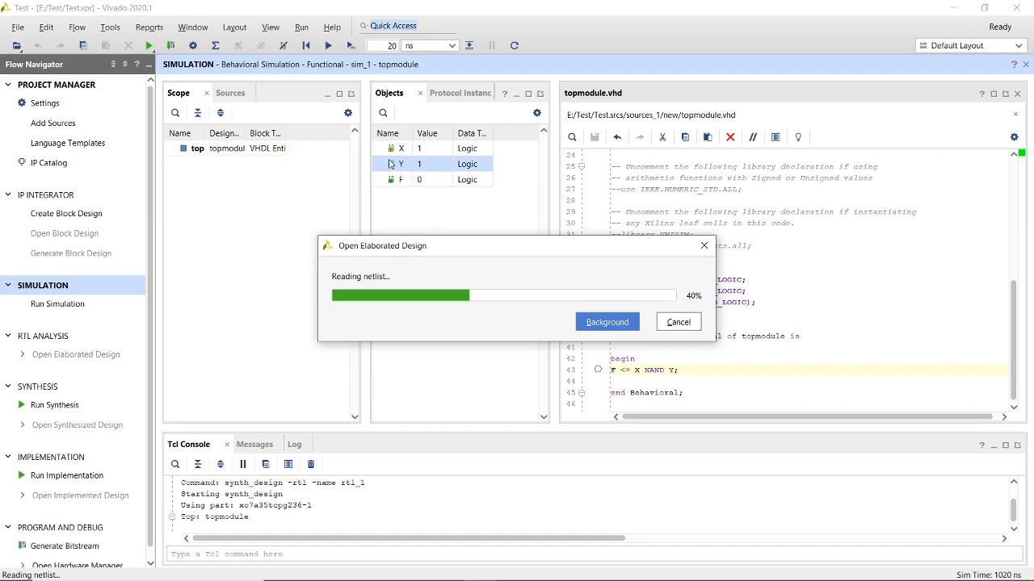
mouse_move(369, 203)
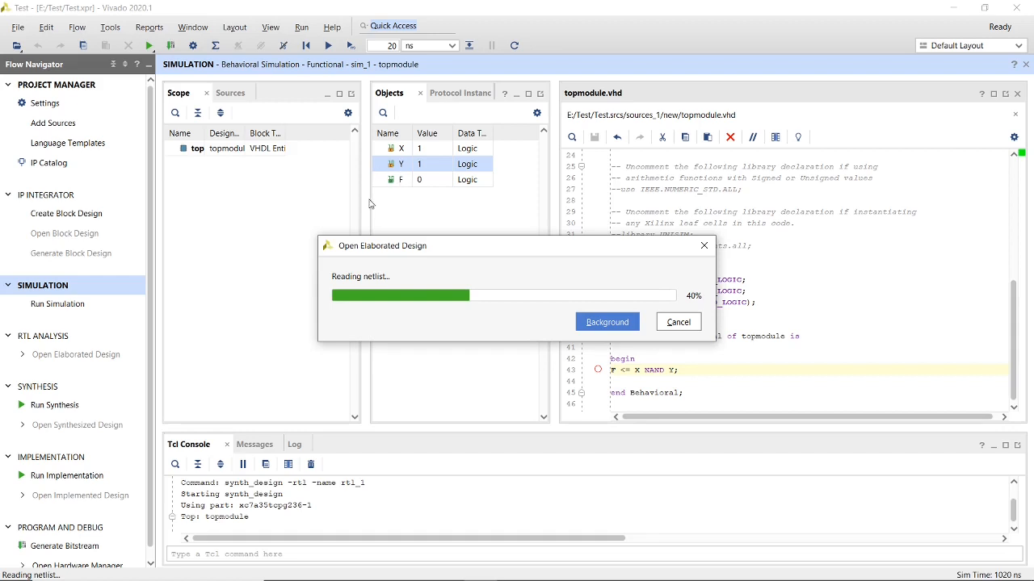
mouse_move(426, 273)
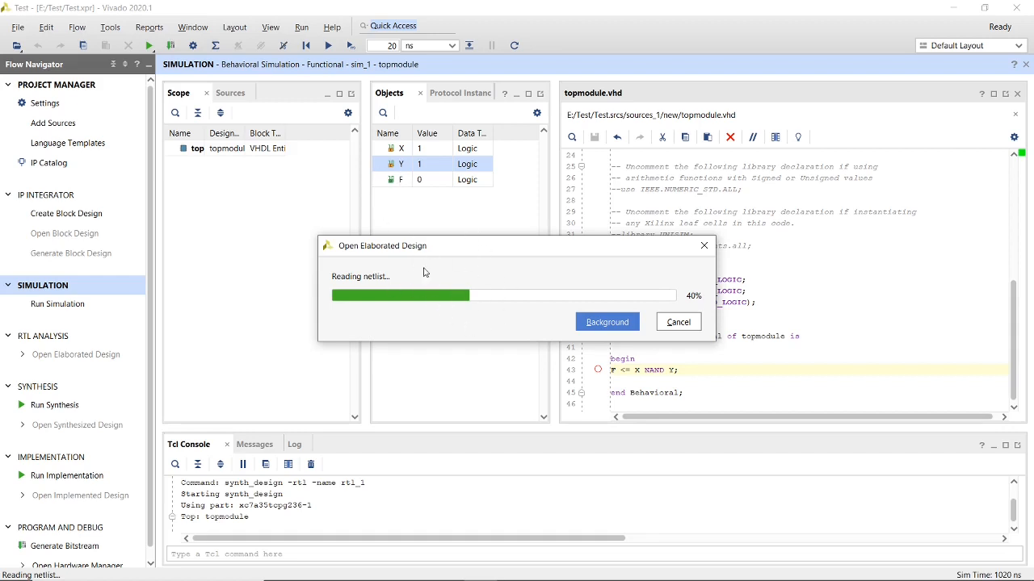
mouse_move(42, 483)
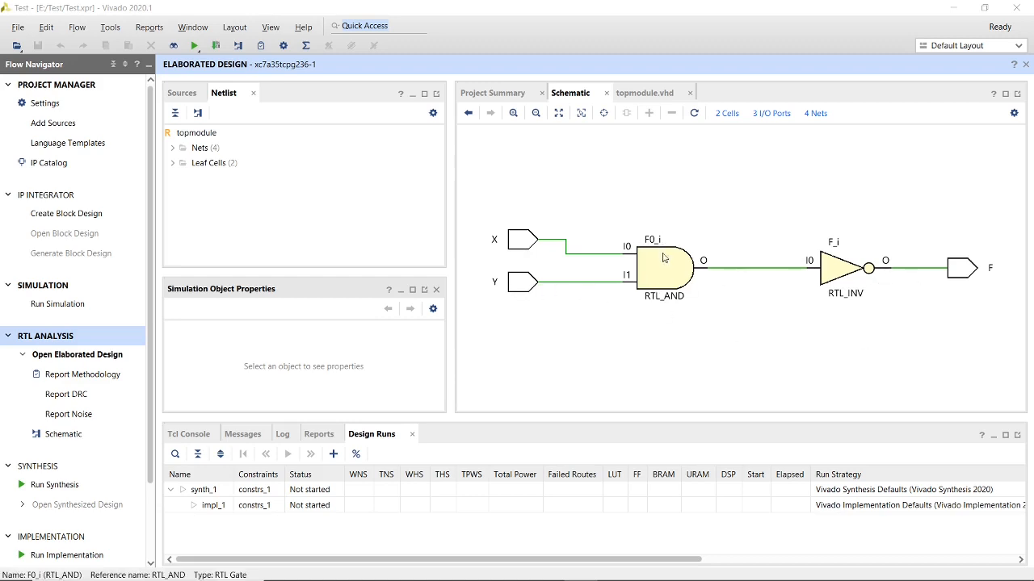
mouse_move(863, 245)
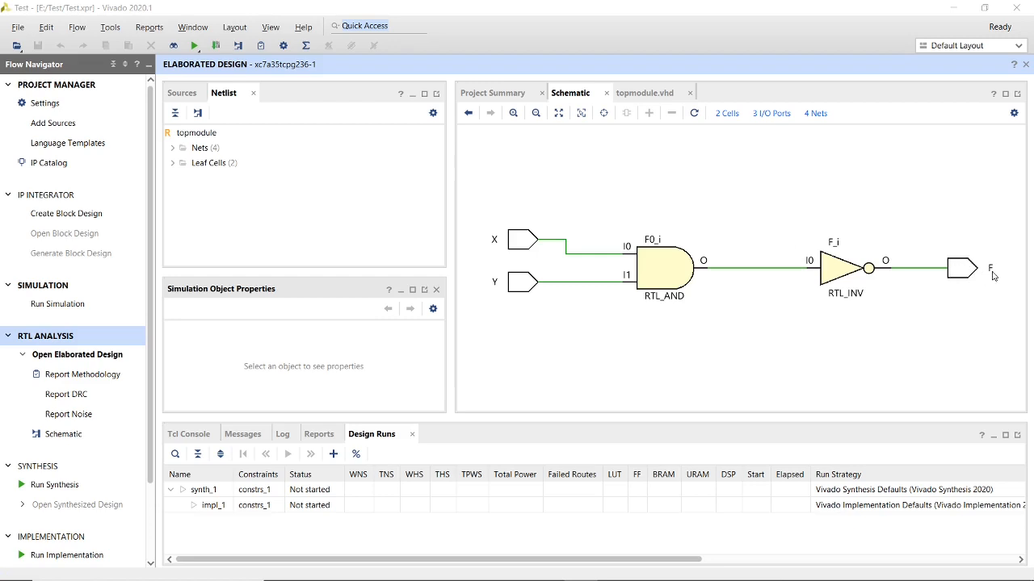
mouse_move(500, 343)
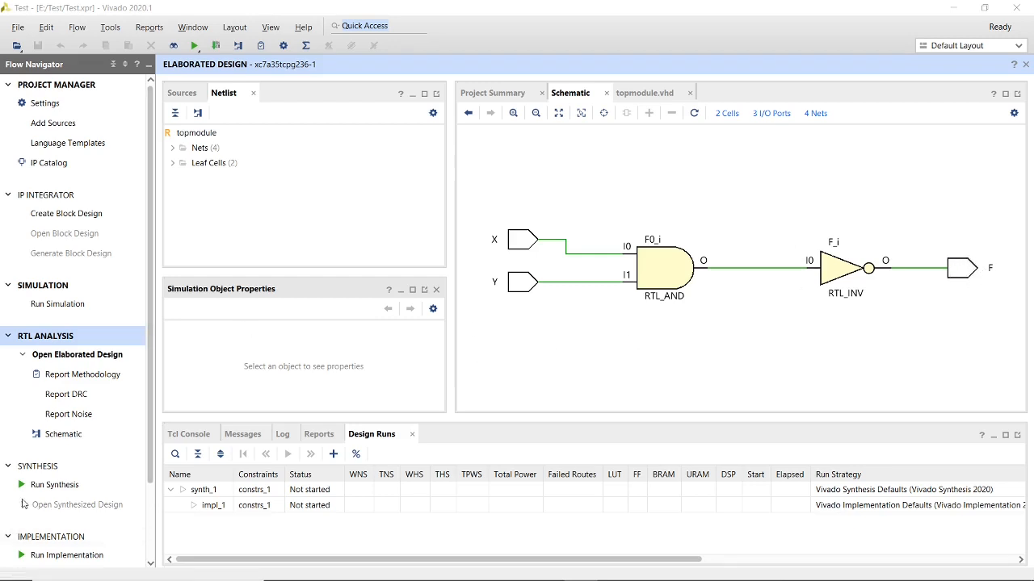
Inspect the elaborated schematic (RTL_AND into RTL_INV driving F), then show Sources.
click(663, 267)
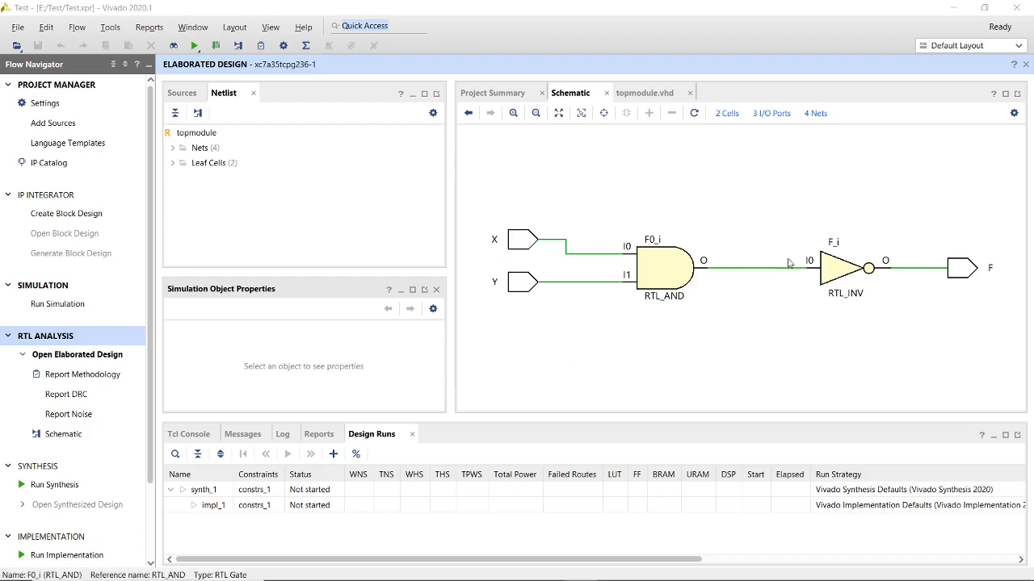
mouse_move(645, 246)
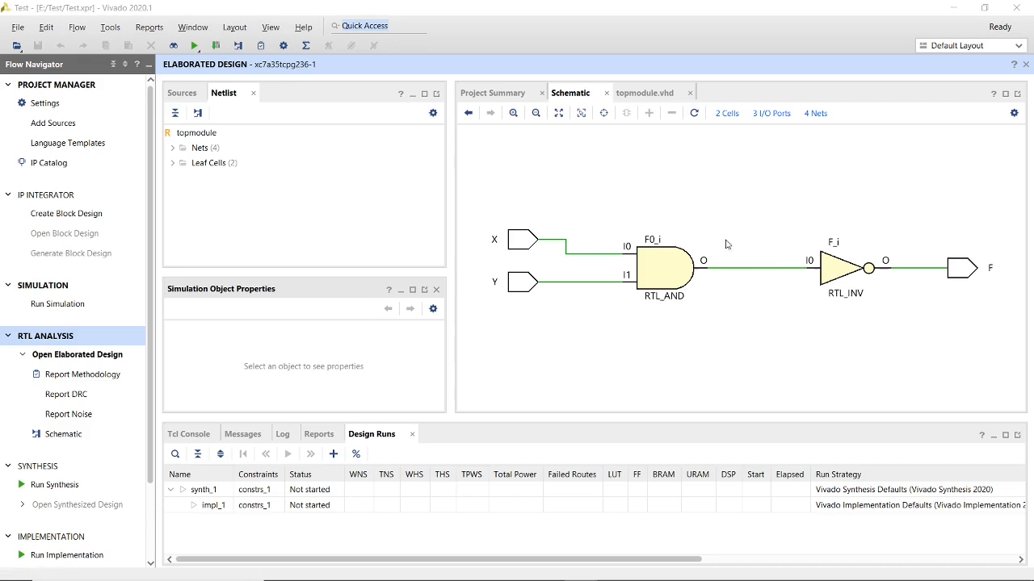
mouse_move(693, 243)
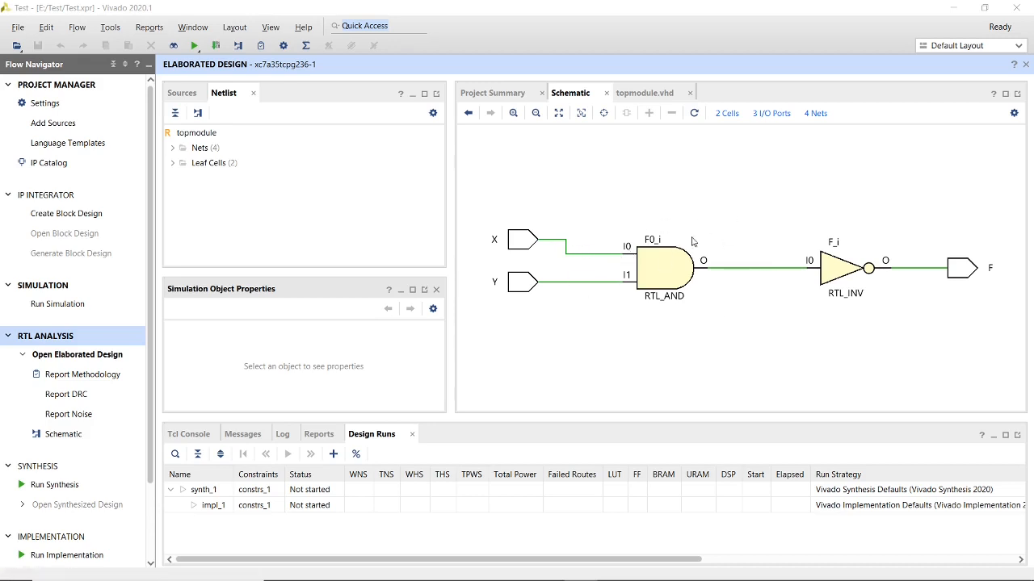
mouse_move(637, 255)
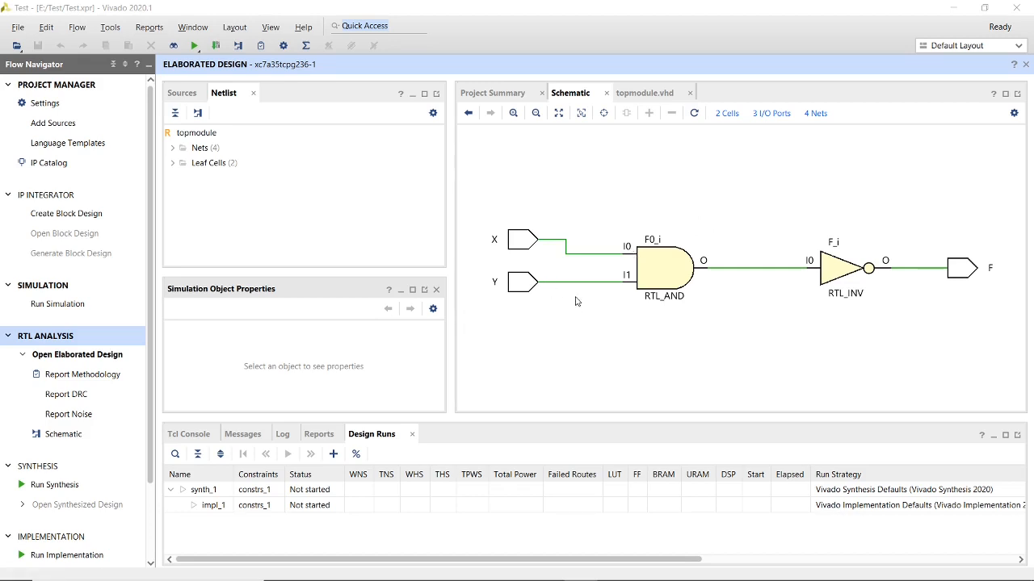
click(181, 92)
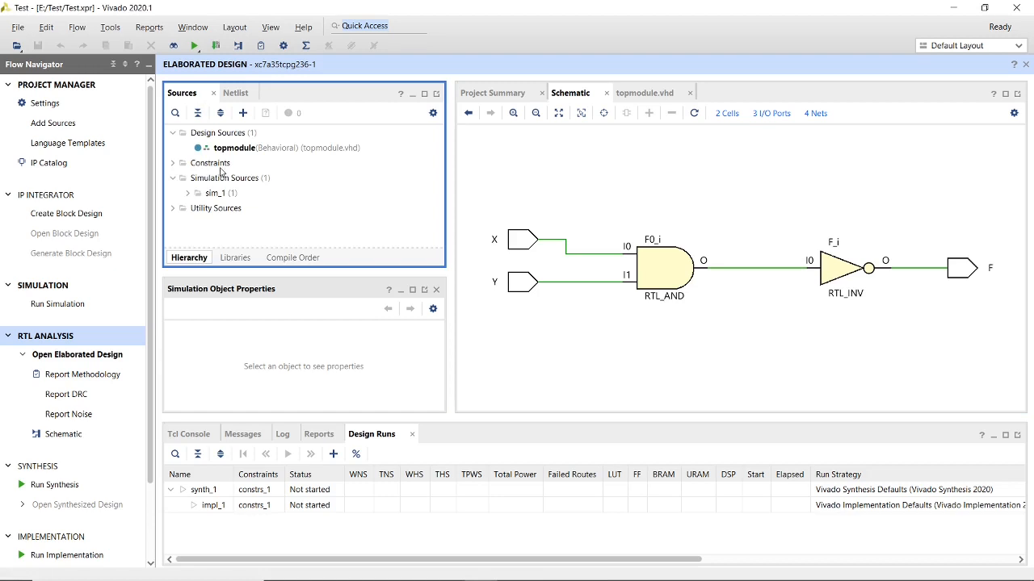
mouse_move(5, 298)
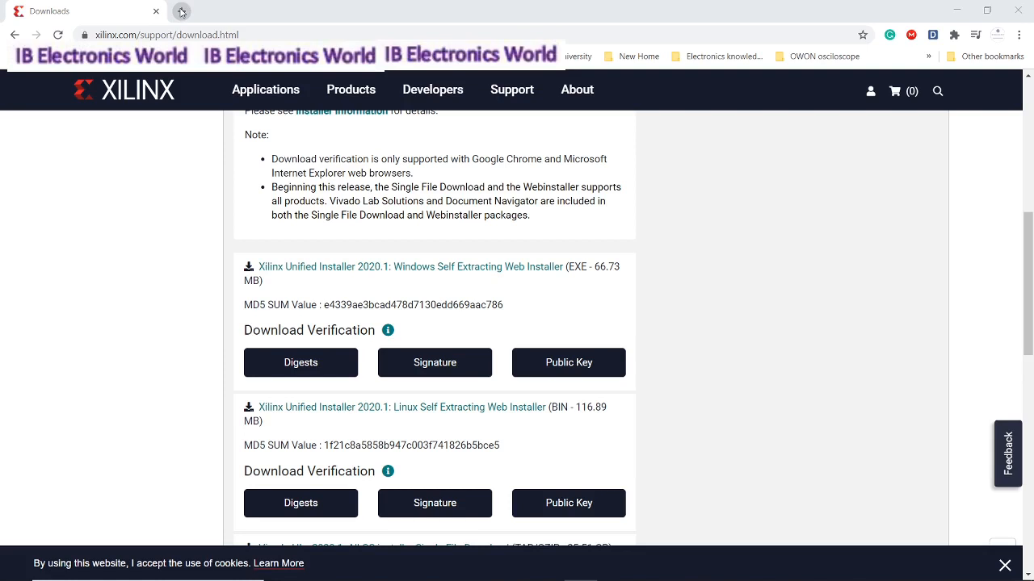
In Chrome, select the pin-assignment lines of Basys3_Master.xdc on GitHub for copying.
click(181, 11)
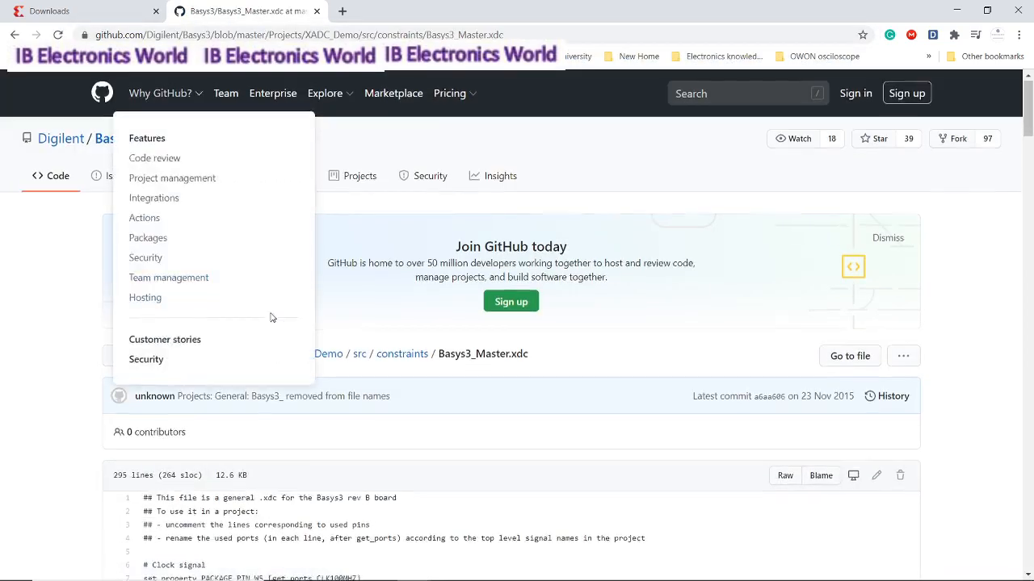
click(275, 313)
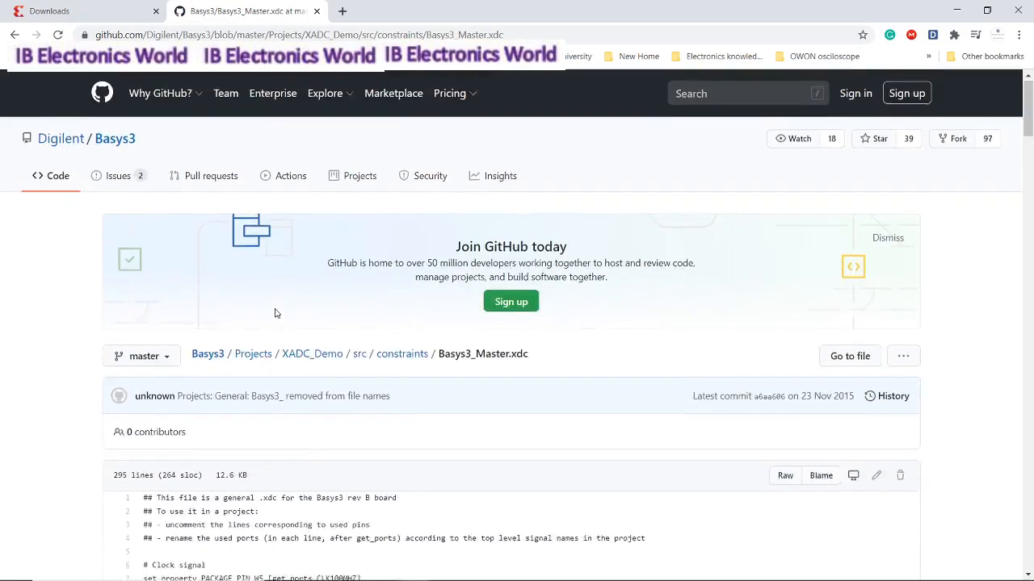
scroll(down, 3)
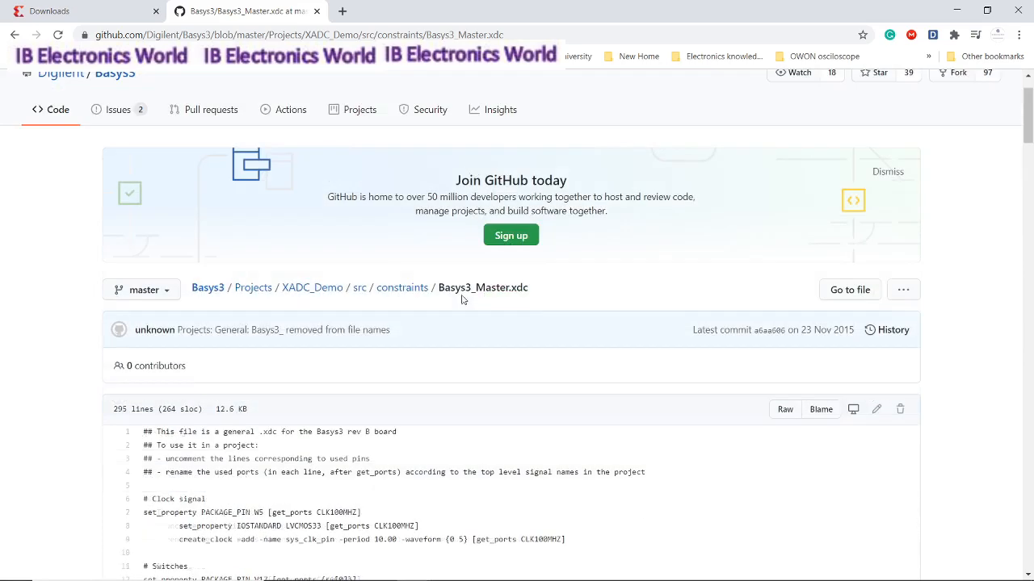
scroll(down, 3)
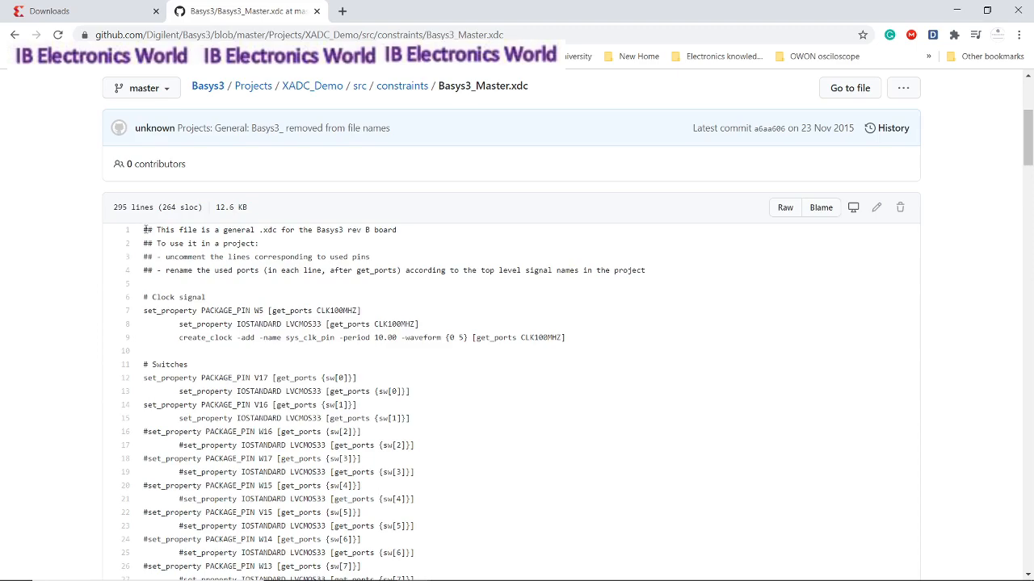
drag(144, 230, 268, 310)
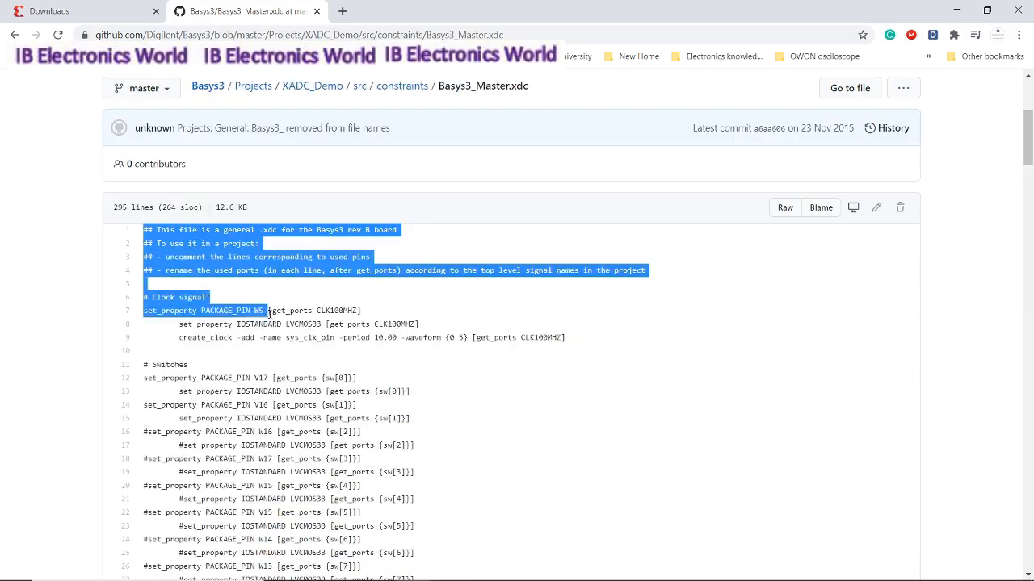
scroll(down, 3)
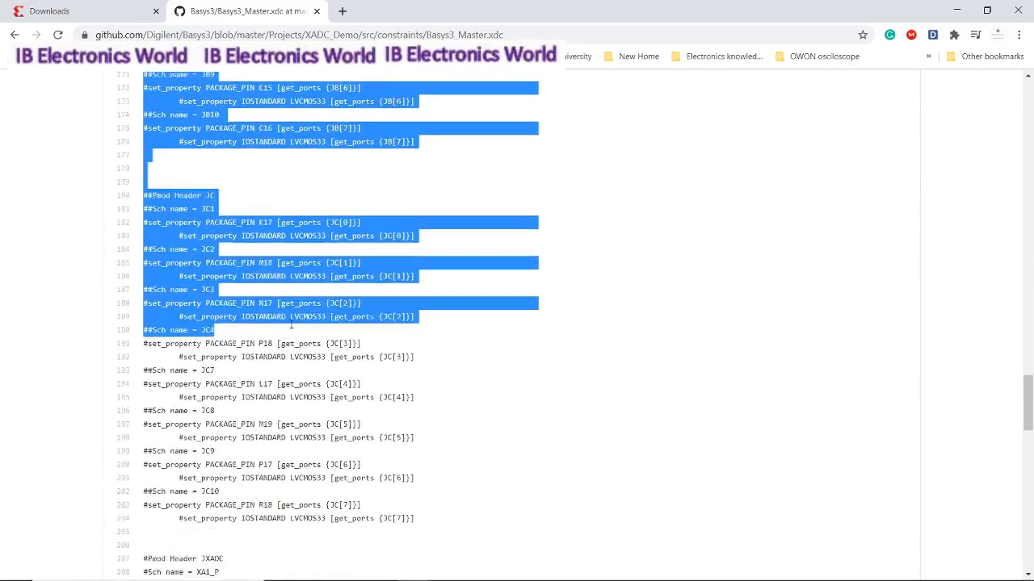
scroll(down, 3)
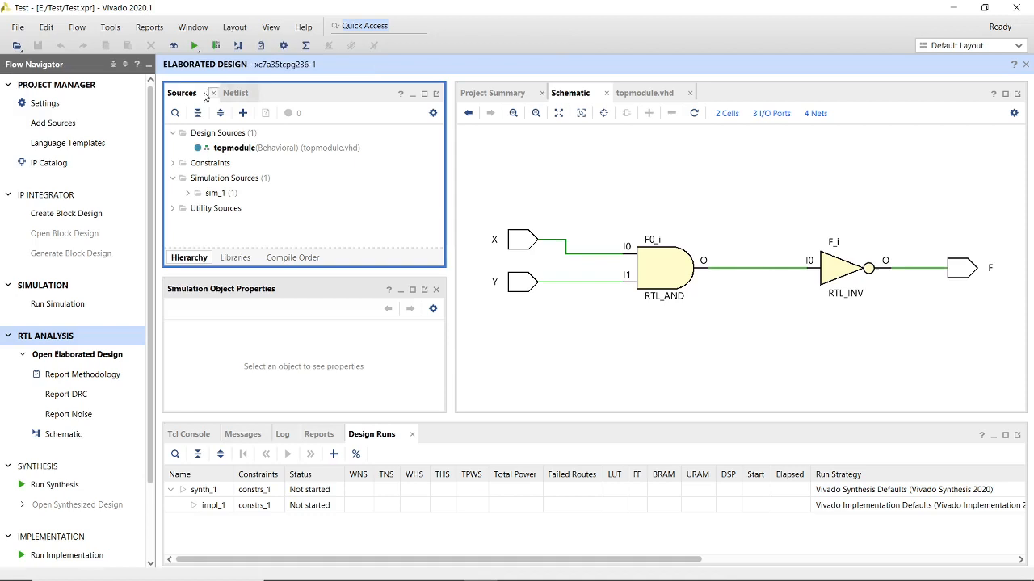
mouse_move(52, 123)
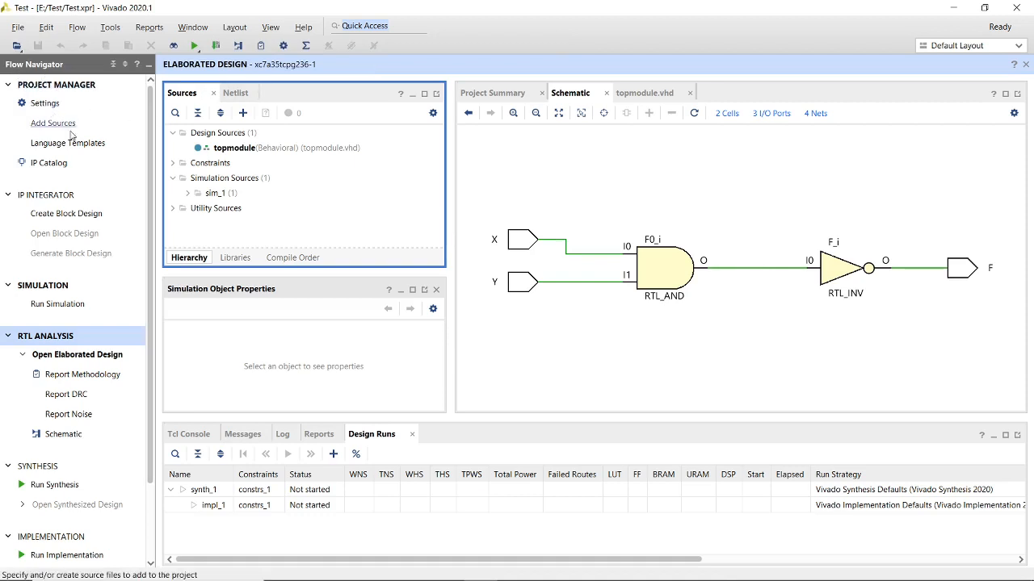
Begin Add Sources, choosing to add or create constraints.
click(52, 123)
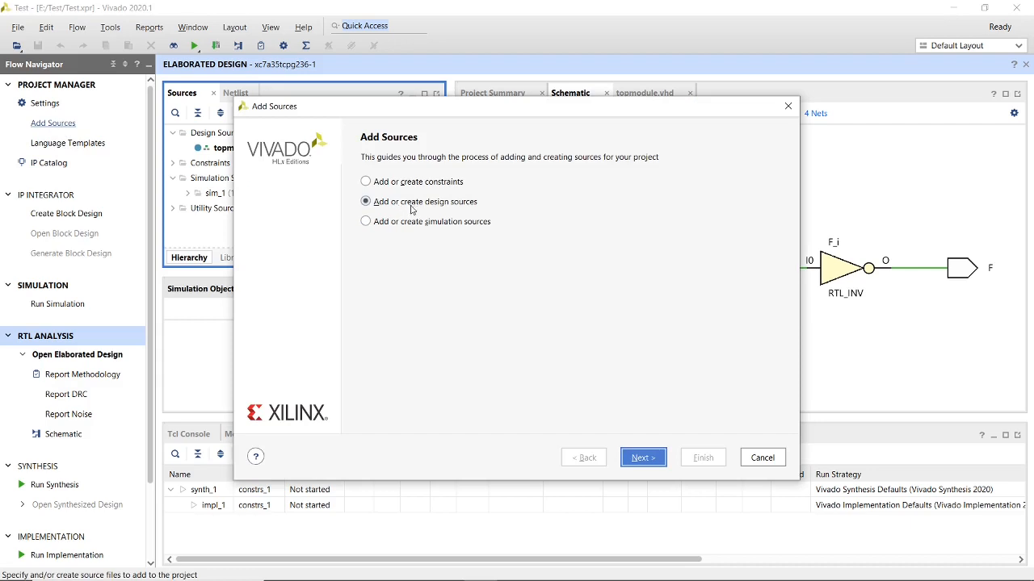
mouse_move(365, 181)
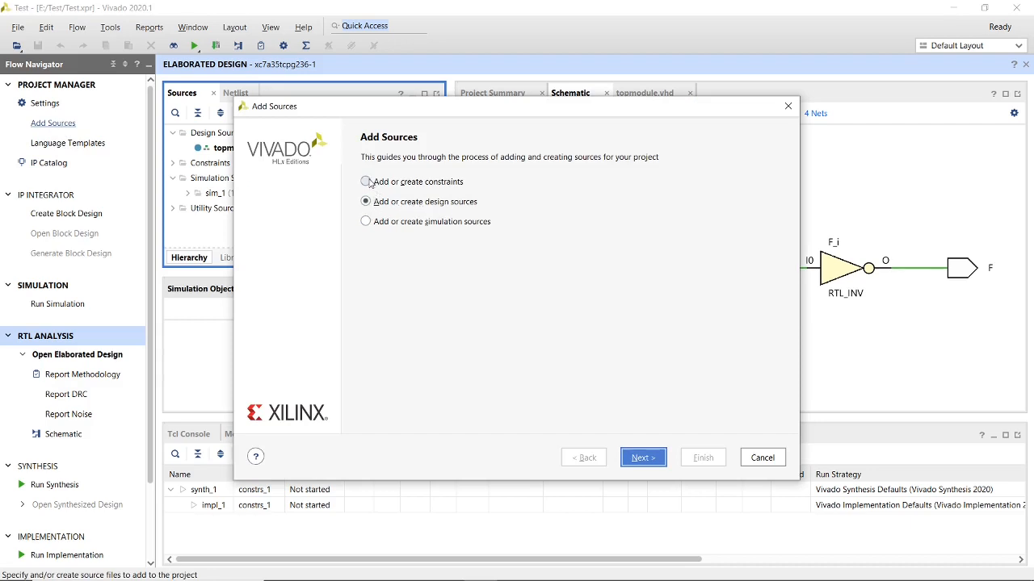
click(365, 181)
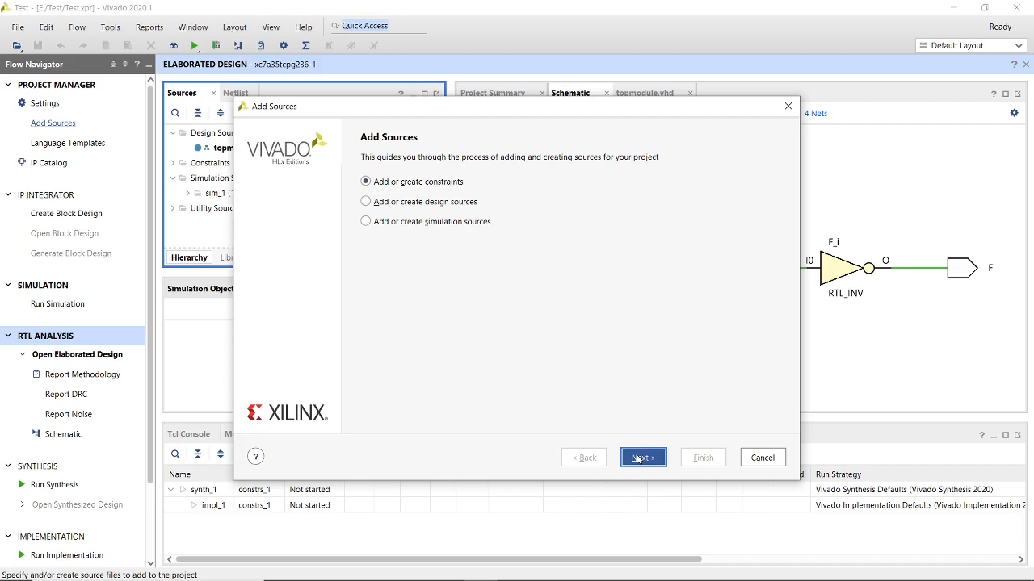
click(643, 457)
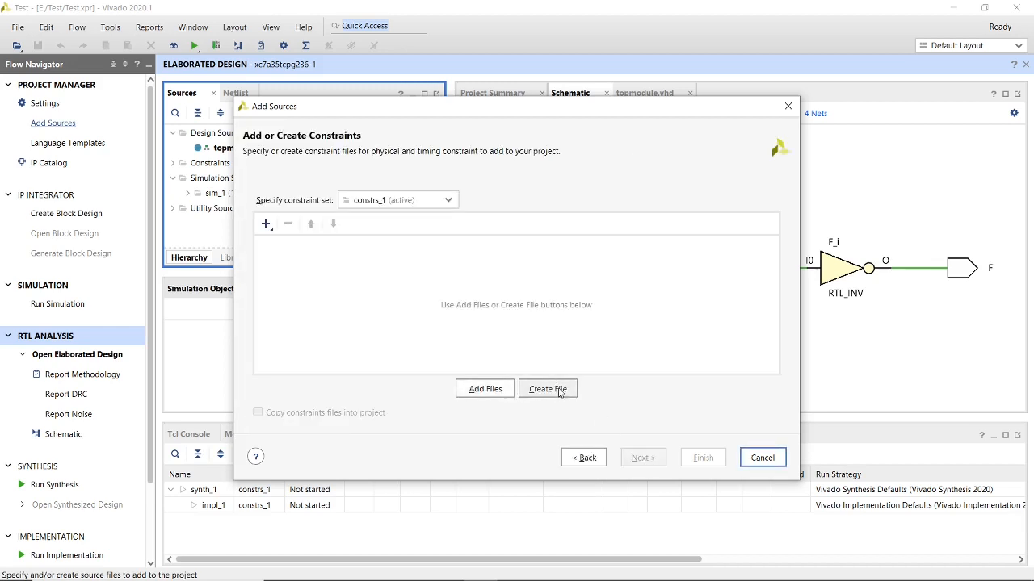
Create a new file named Constraints.xdc in constrs_1 and finish adding it.
click(547, 388)
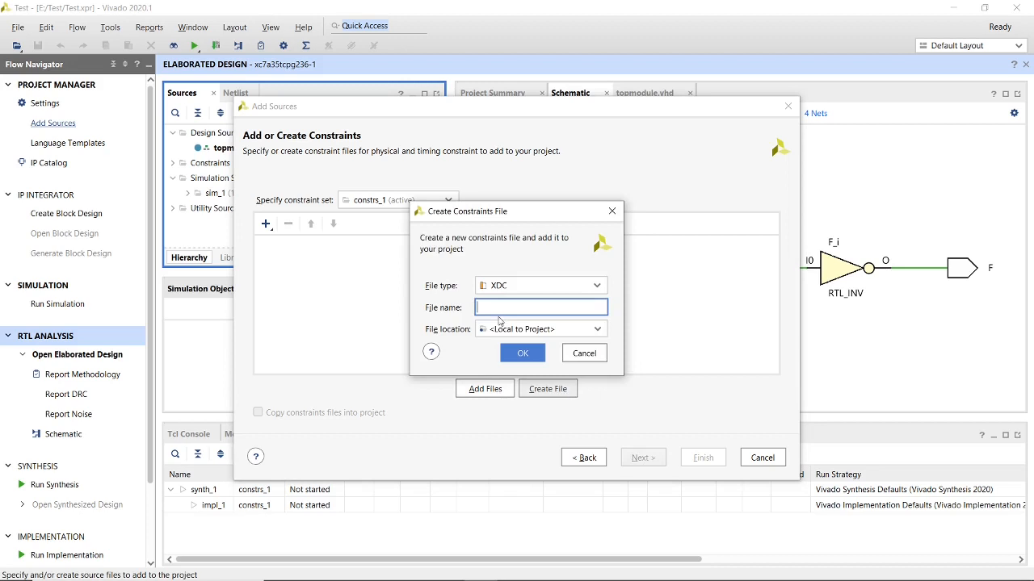
text(Con)
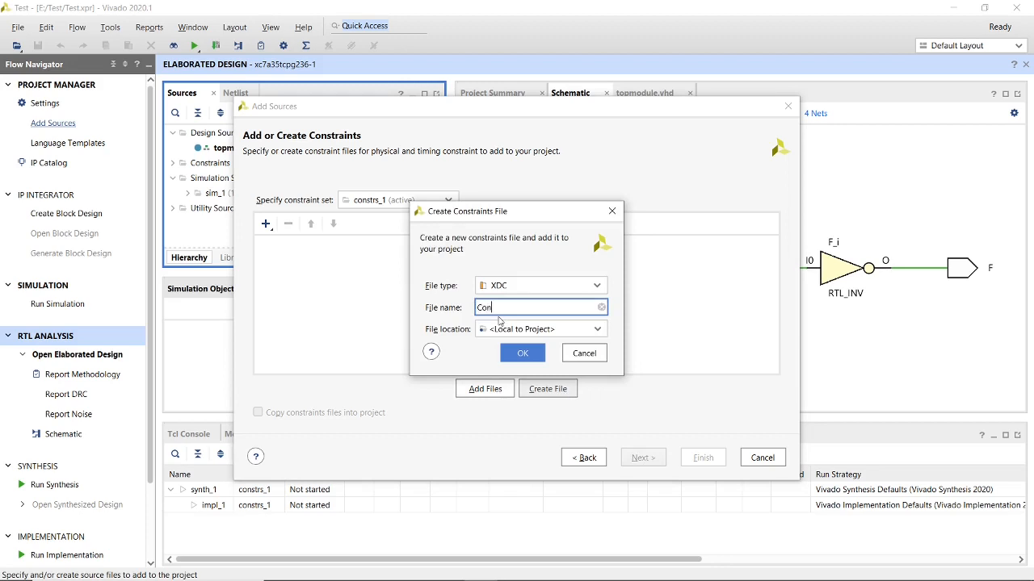
text(strain)
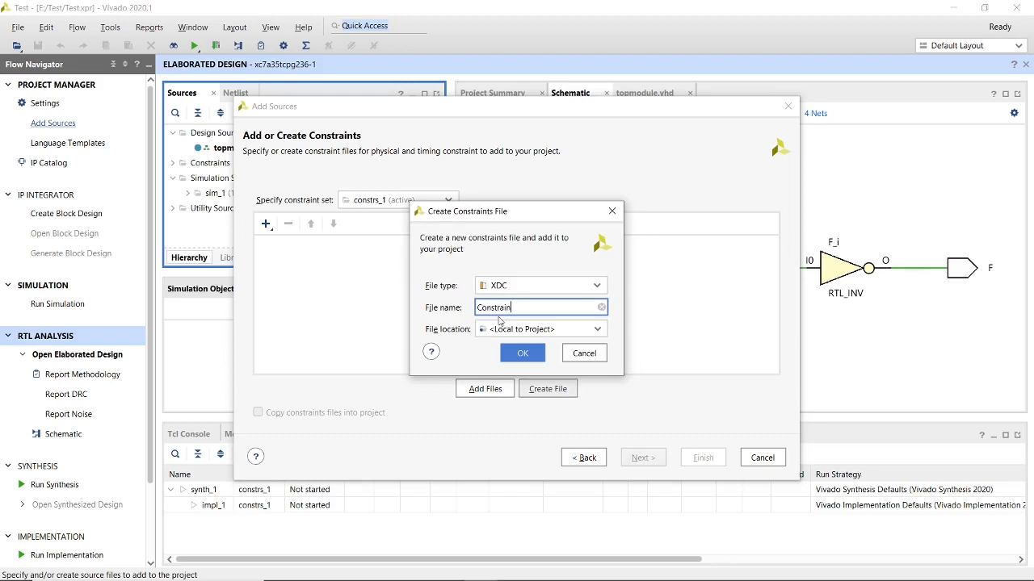
text(ts)
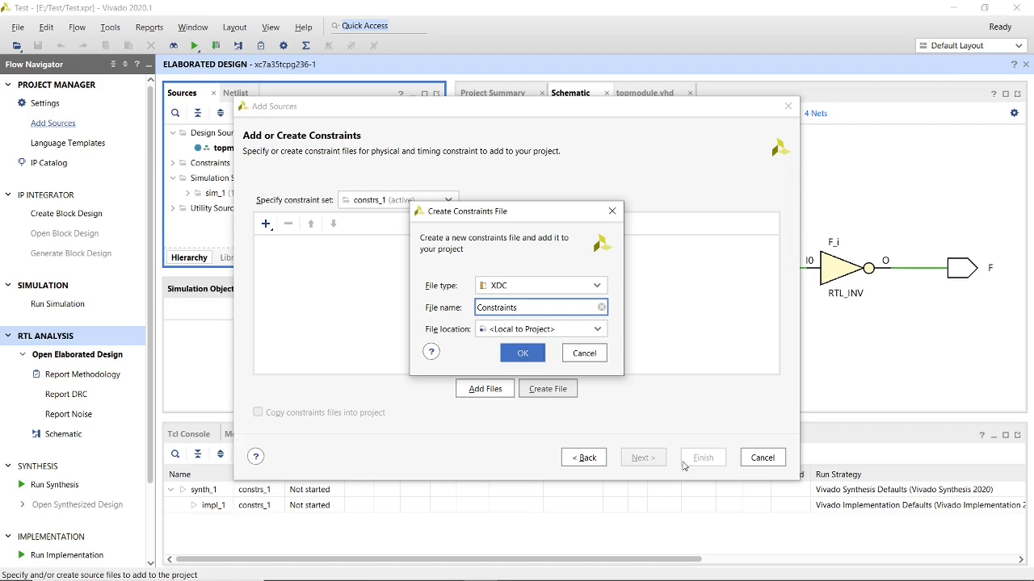
click(522, 352)
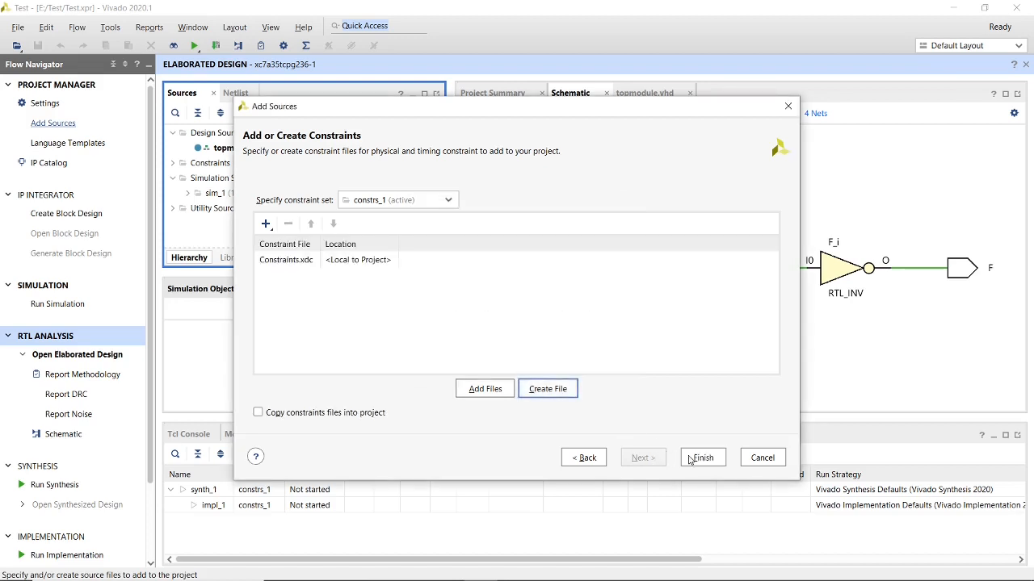
click(701, 457)
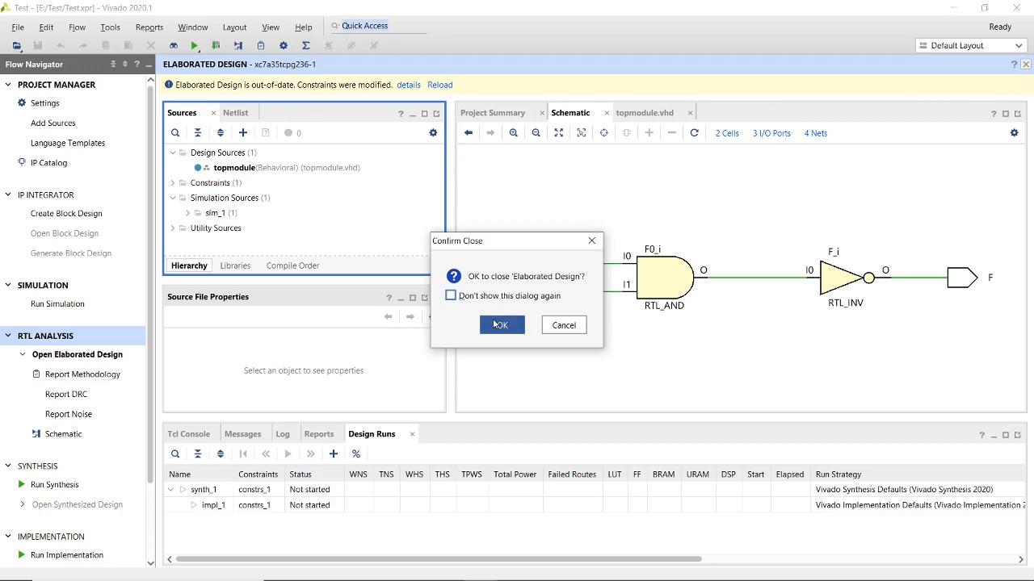
Confirm closing the elaborated design and open Constraints.xdc from constrs_1 in the editor.
click(500, 325)
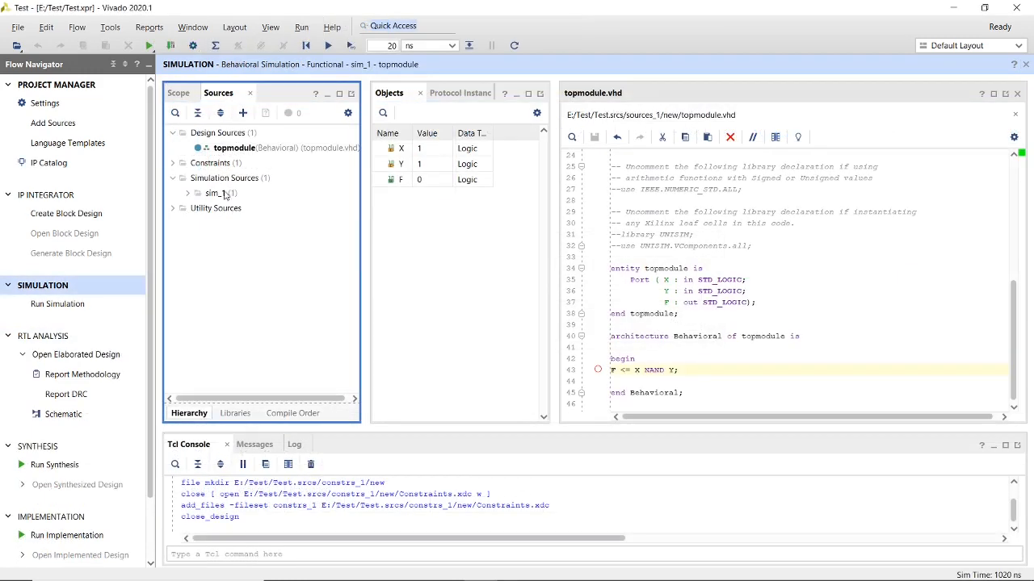
click(173, 162)
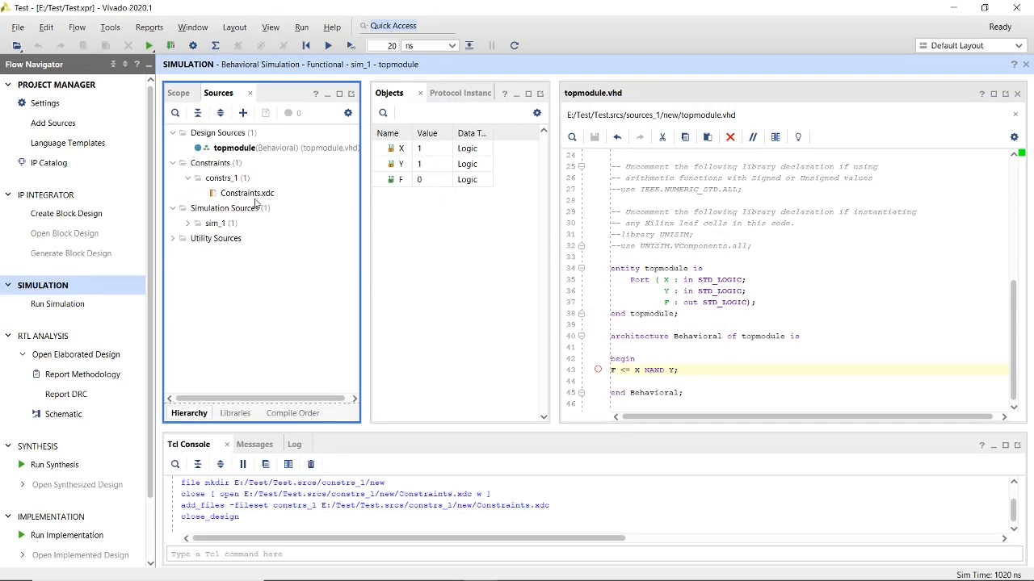
double_click(247, 194)
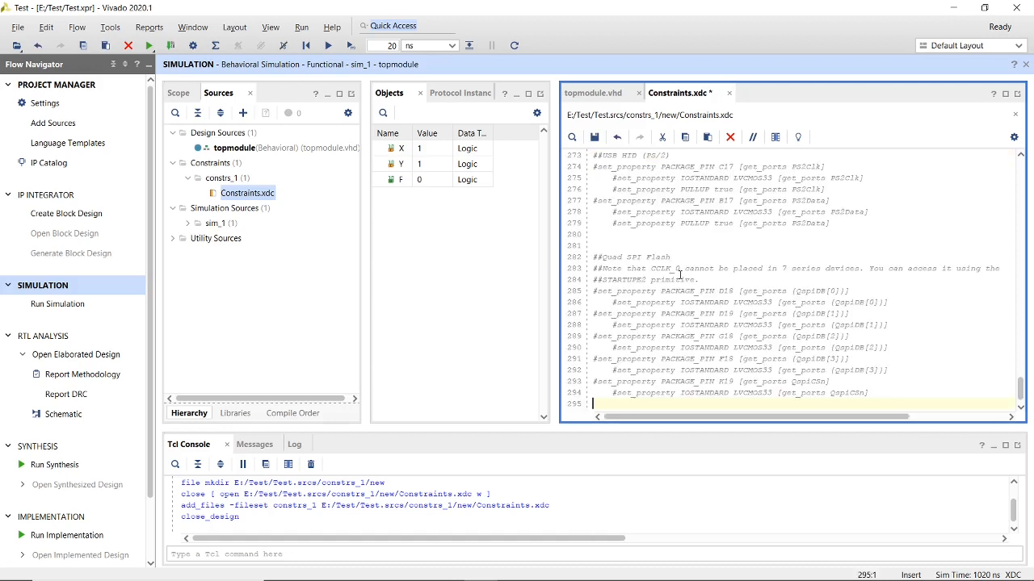
scroll(up, 3)
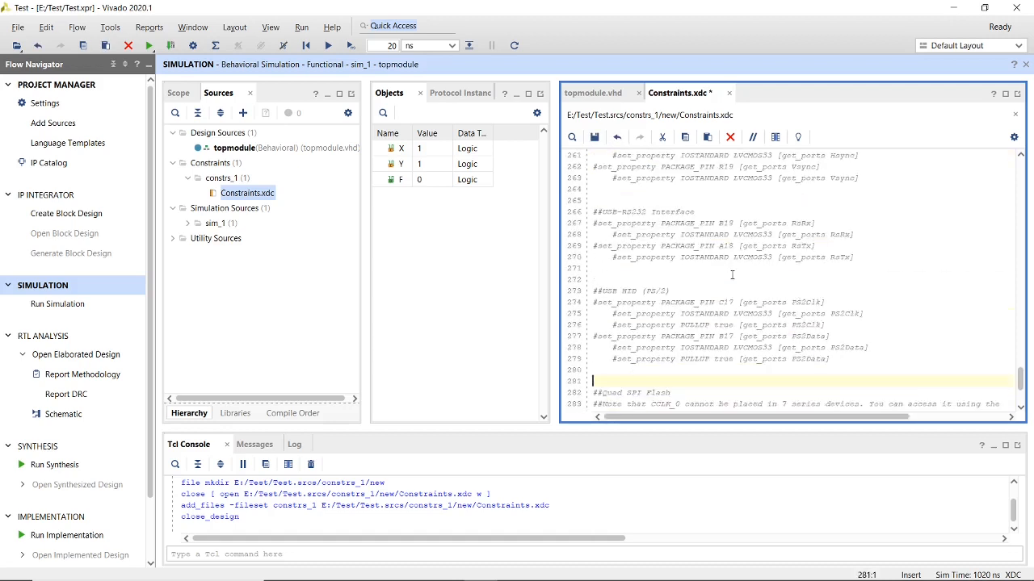
scroll(up, 3)
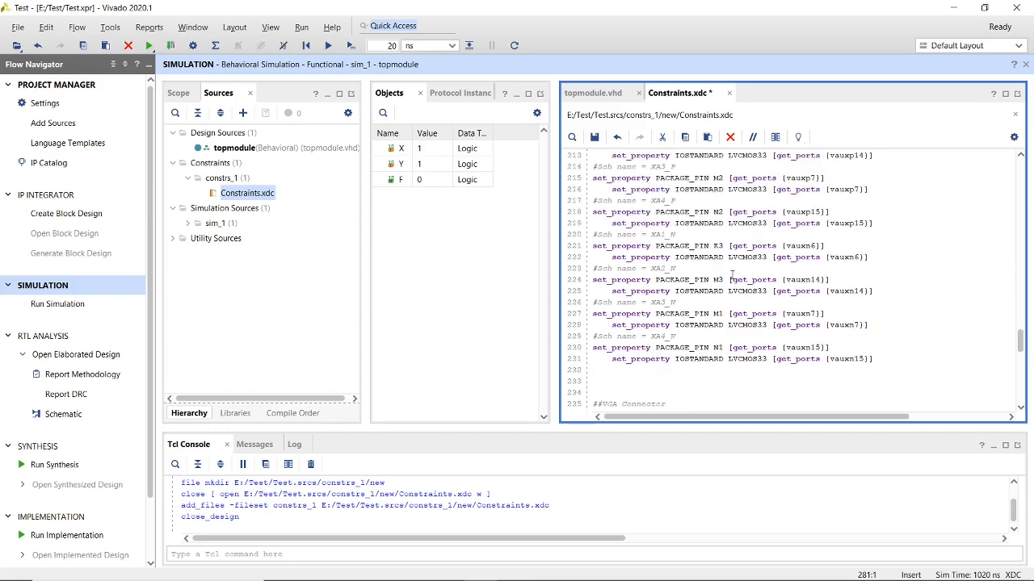
scroll(down, 3)
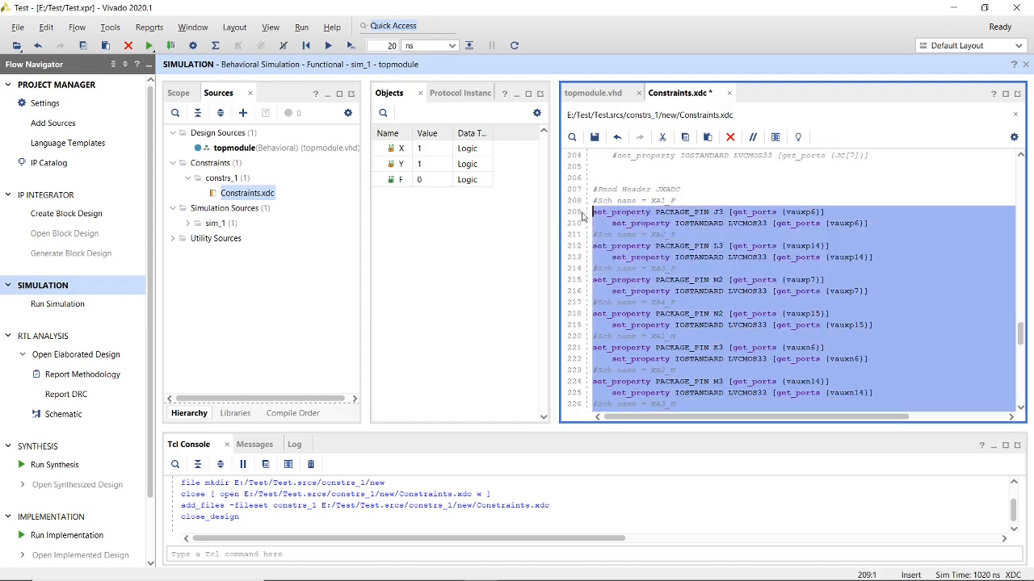
click(752, 136)
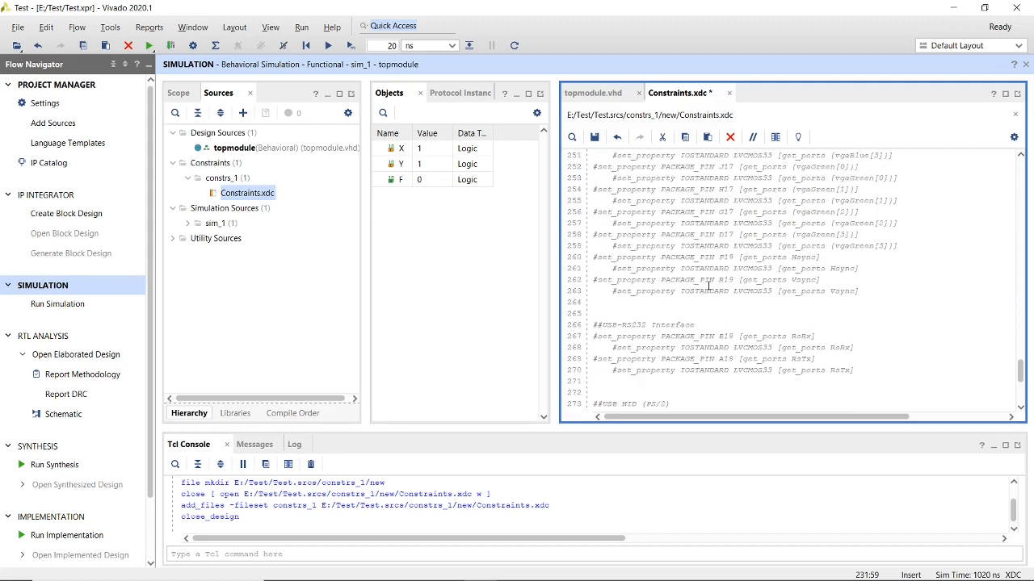
scroll(down, 3)
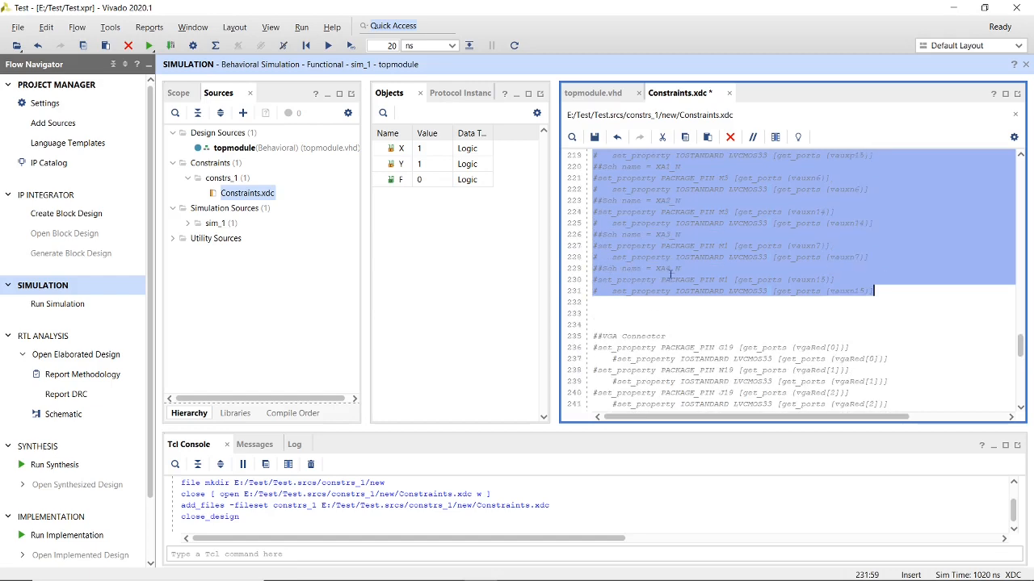
scroll(down, 3)
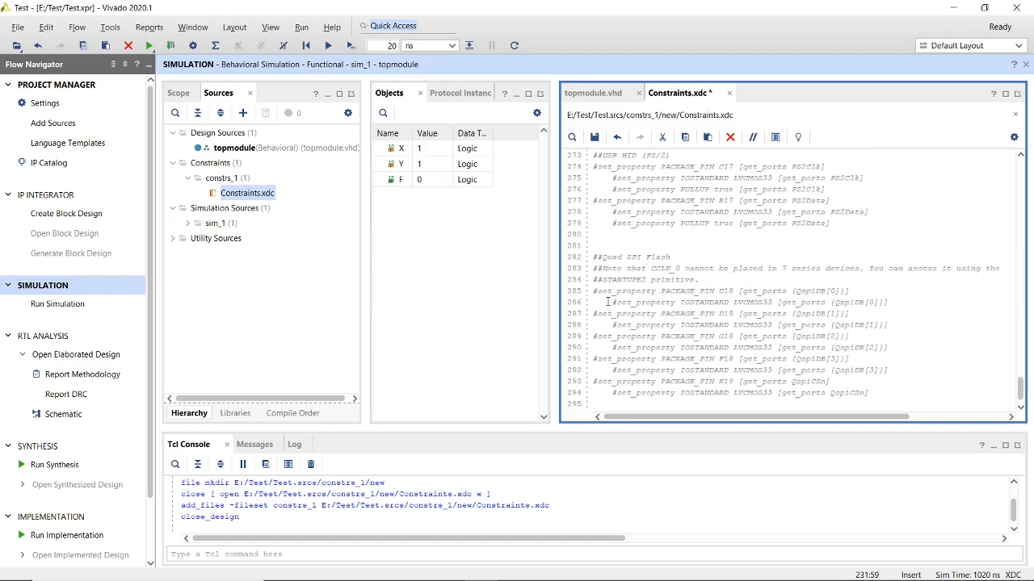
scroll(up, 3)
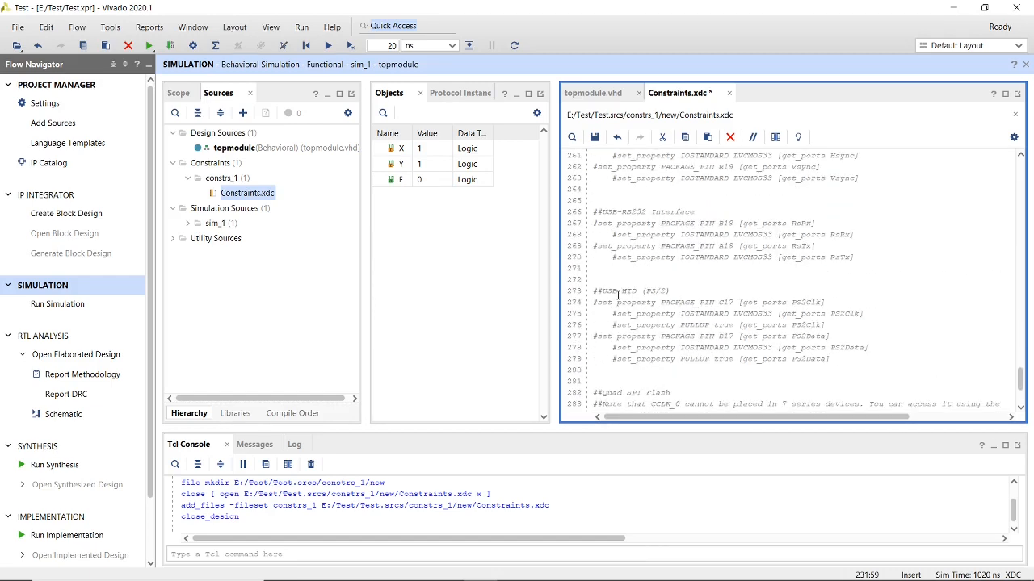
scroll(up, 3)
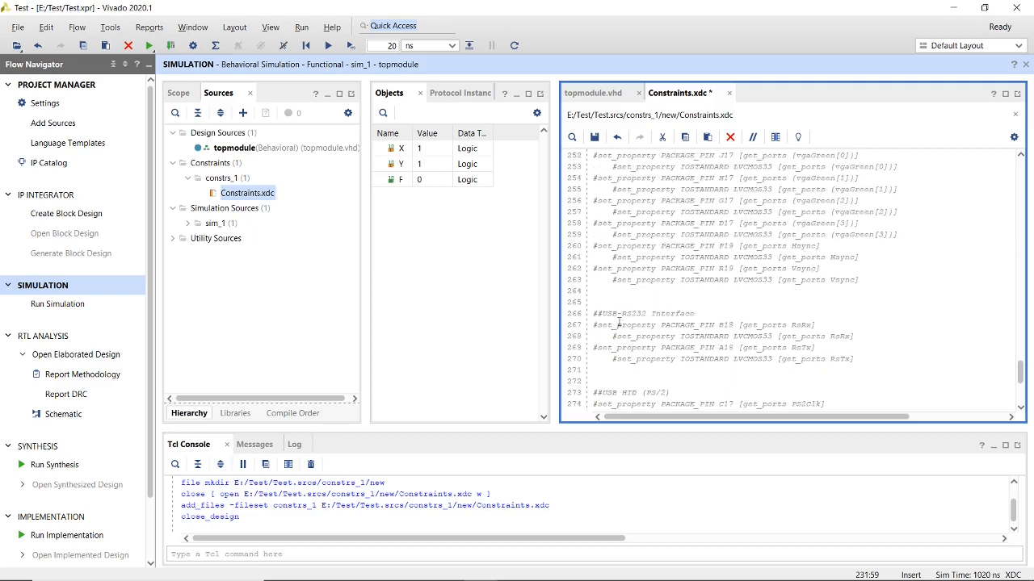
scroll(up, 3)
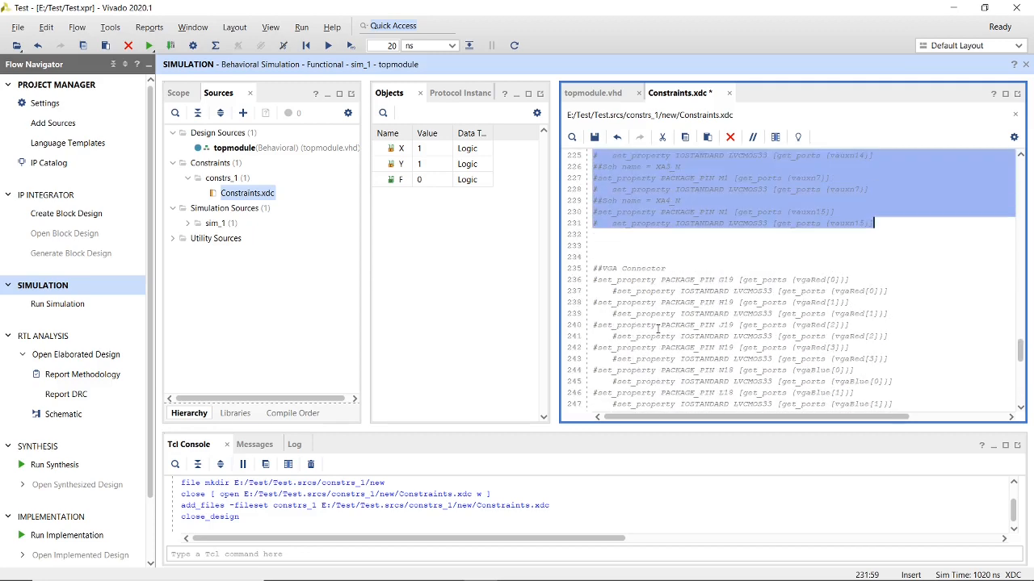
scroll(down, 3)
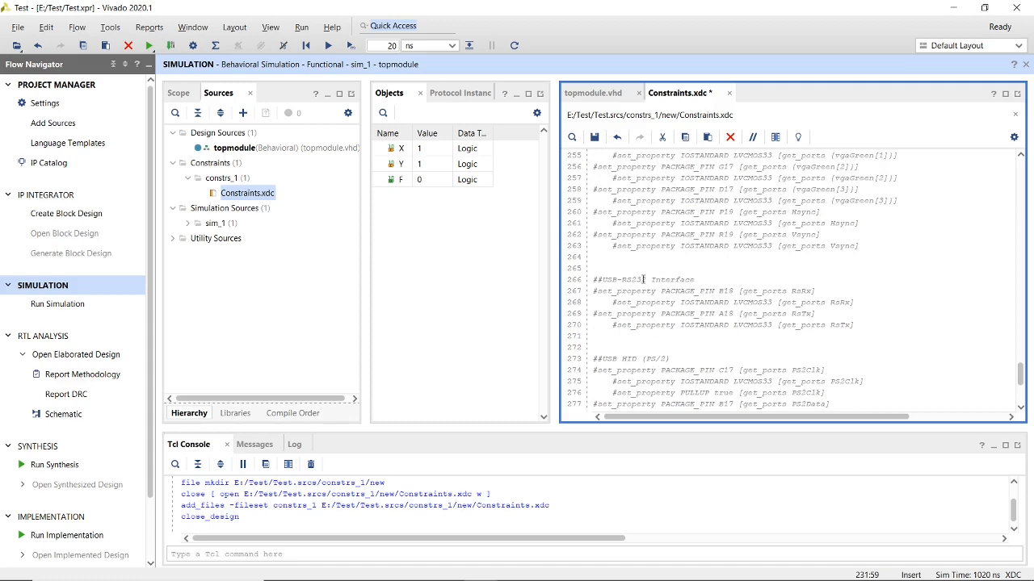
scroll(up, 3)
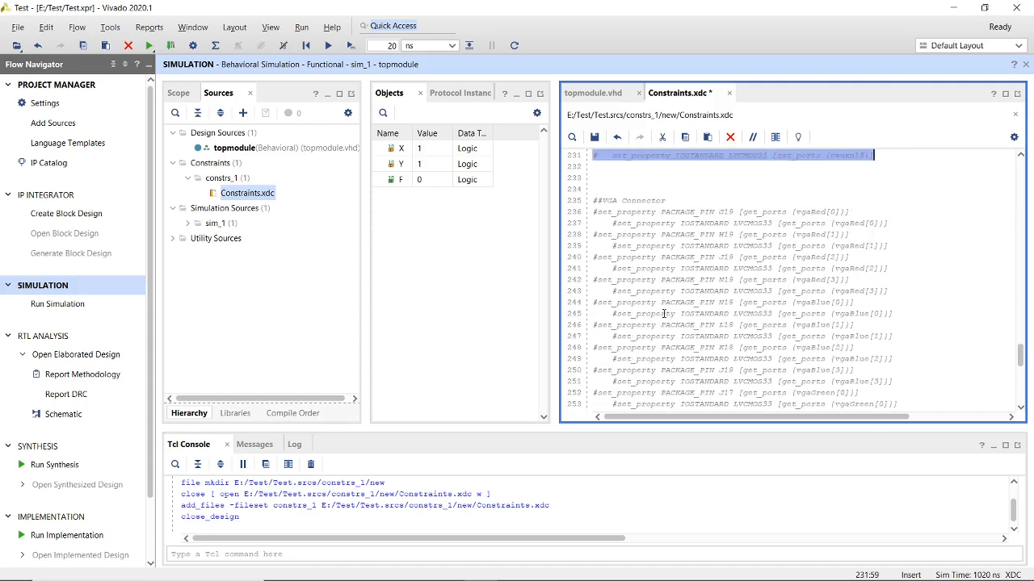
scroll(up, 3)
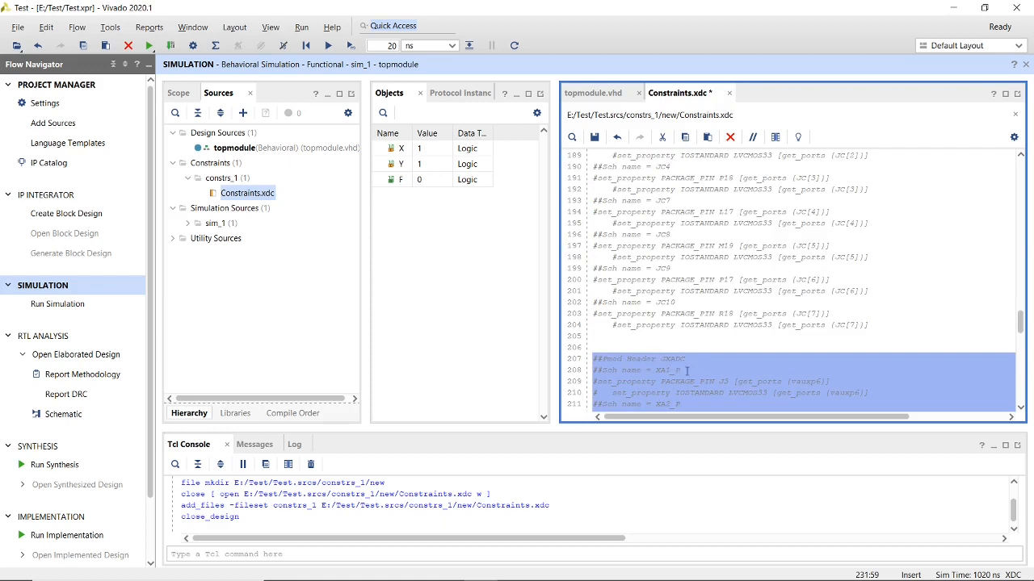
scroll(up, 3)
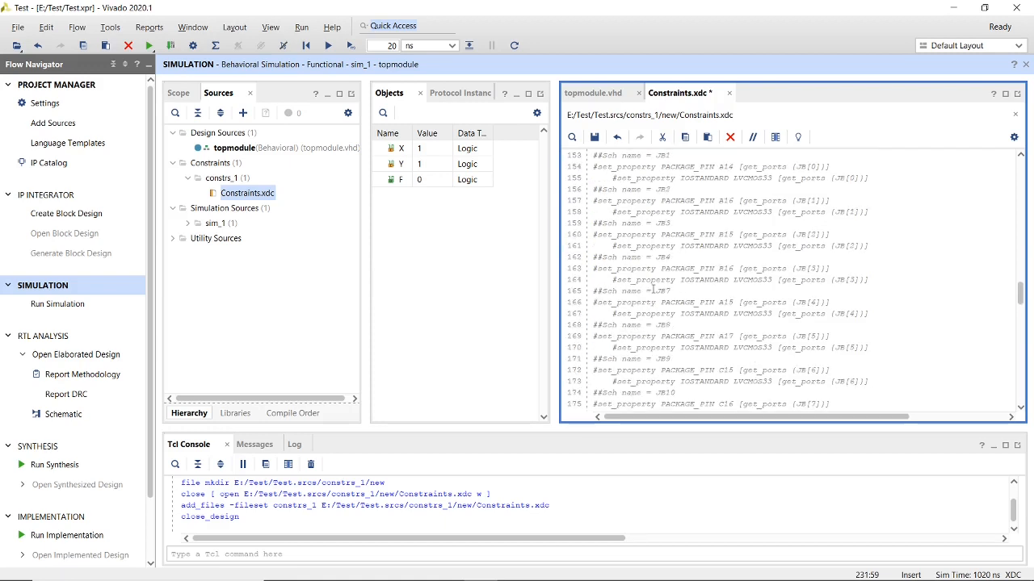
scroll(up, 3)
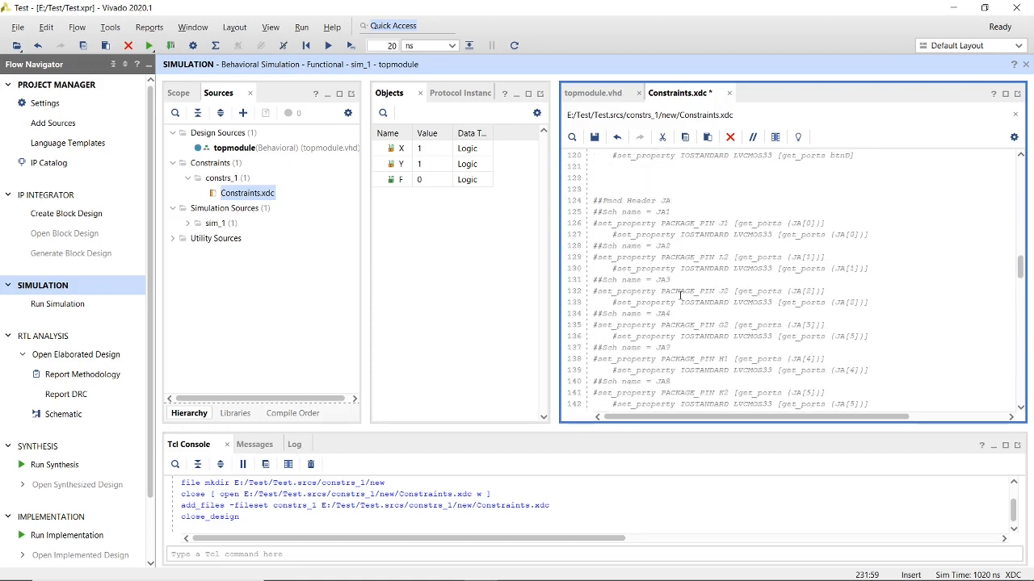
scroll(up, 3)
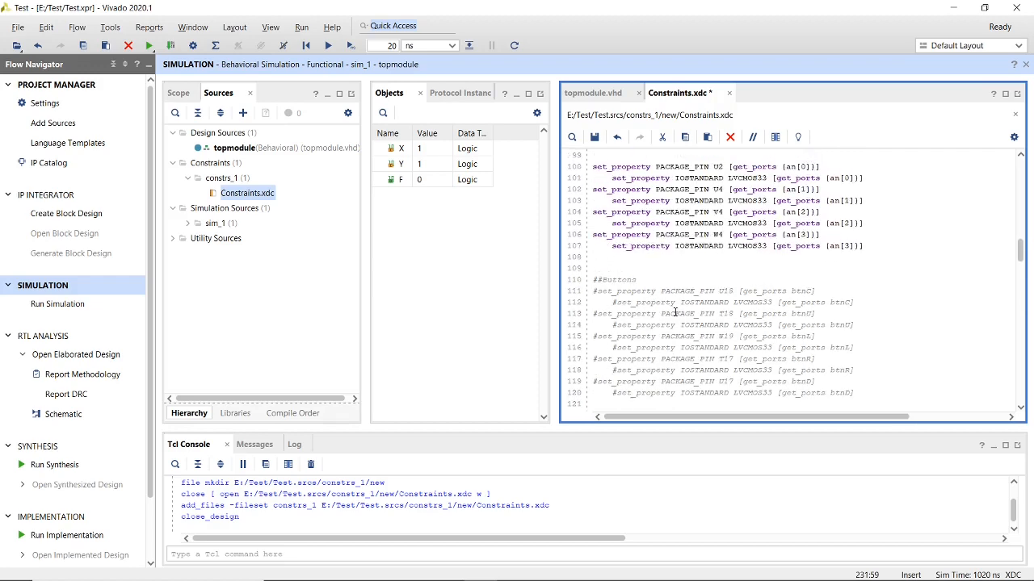
scroll(up, 3)
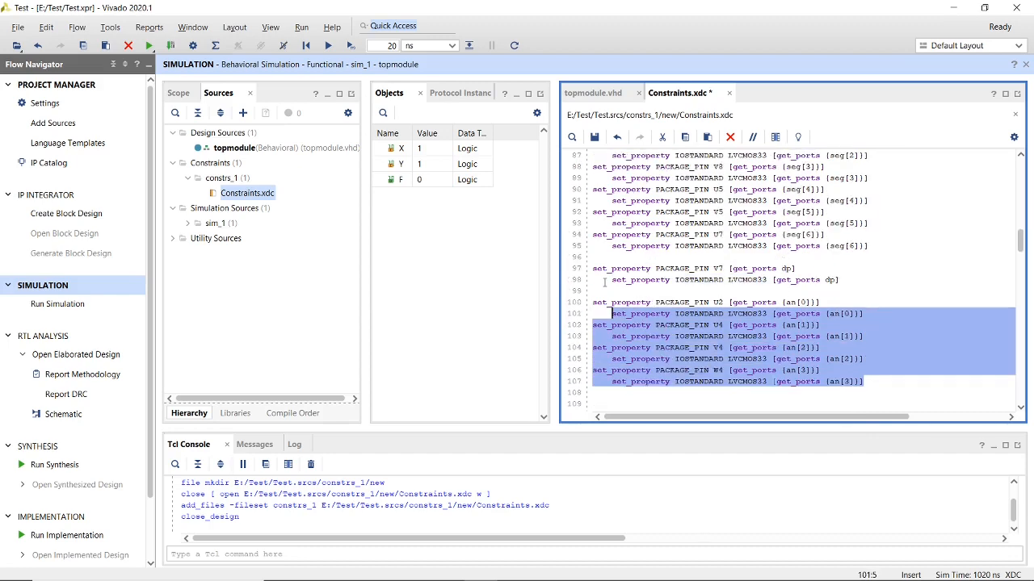
scroll(up, 3)
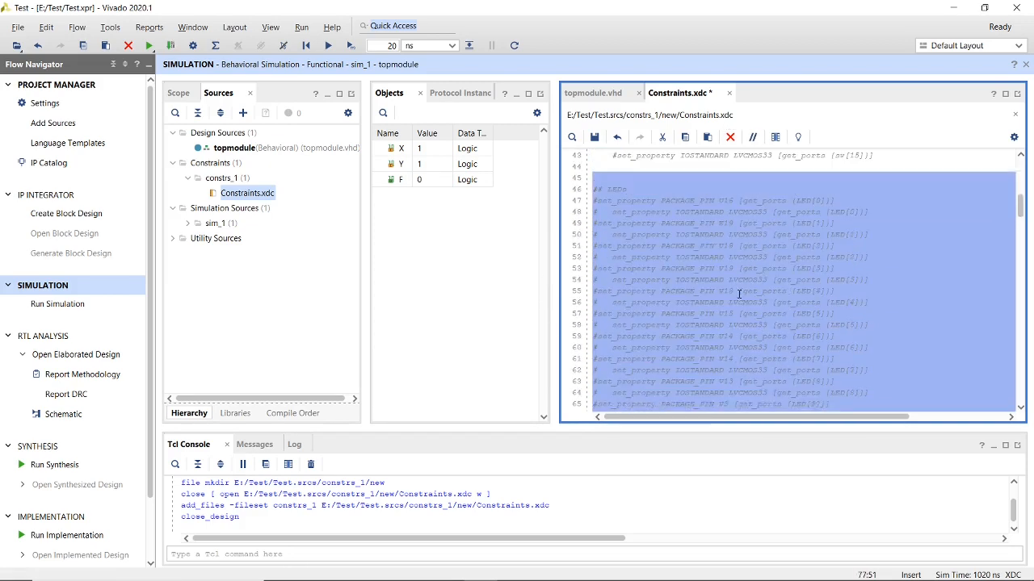
scroll(up, 3)
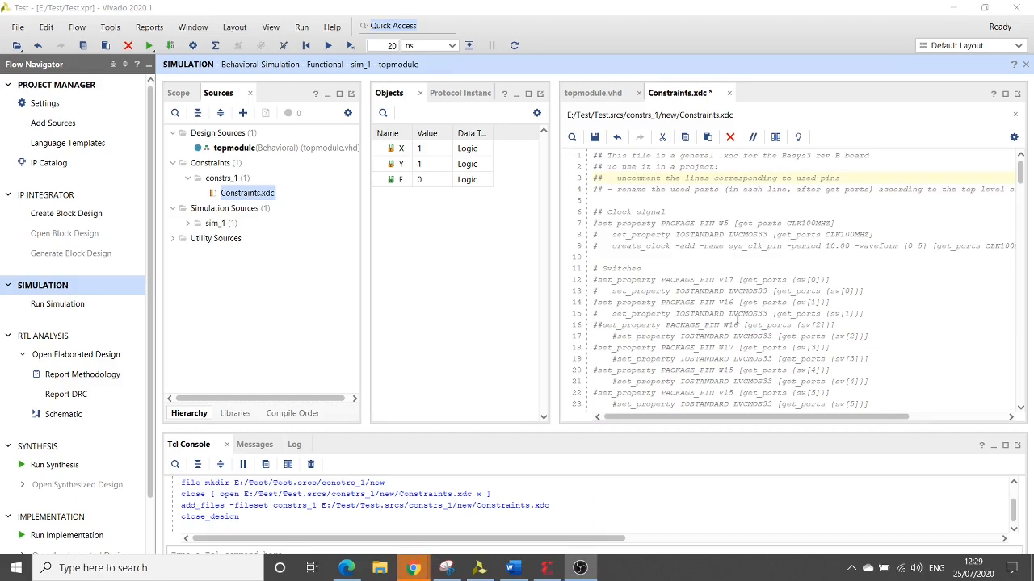
scroll(down, 3)
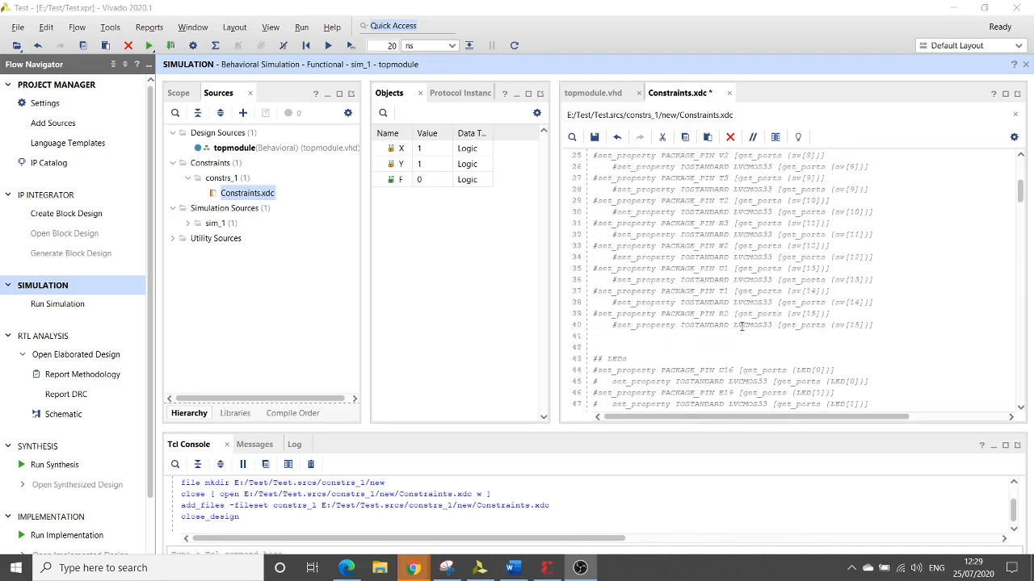
scroll(up, 3)
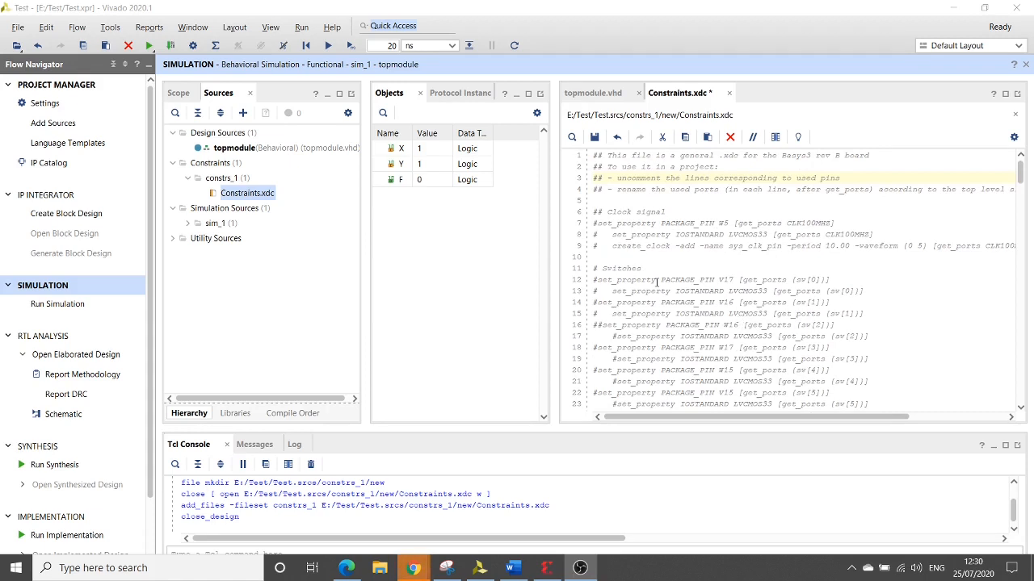
mouse_move(620, 281)
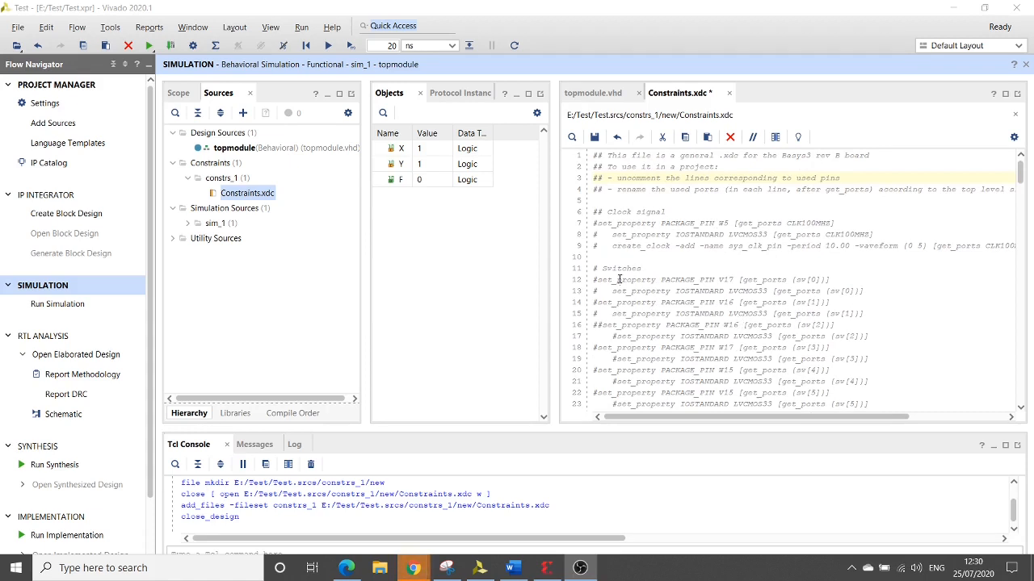
mouse_move(675, 269)
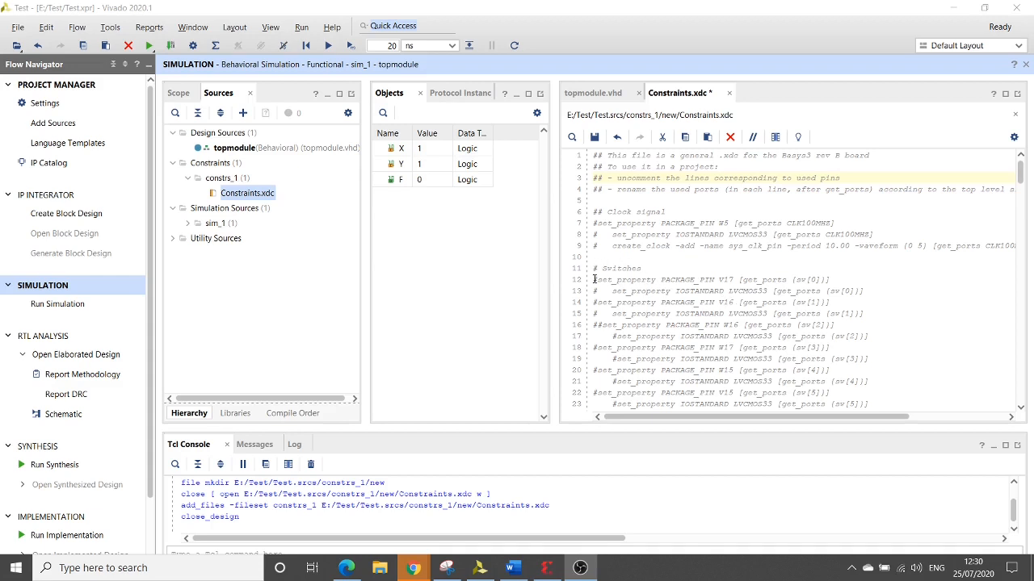
Uncomment the sw[0] and sw[1] PACKAGE_PIN/IOSTANDARD lines.
drag(594, 279, 864, 314)
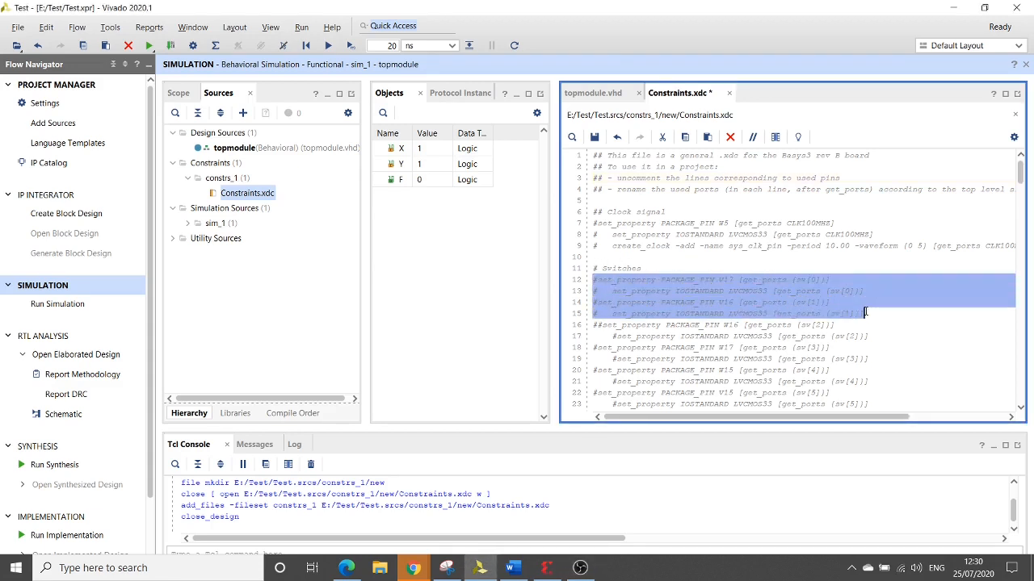
click(752, 136)
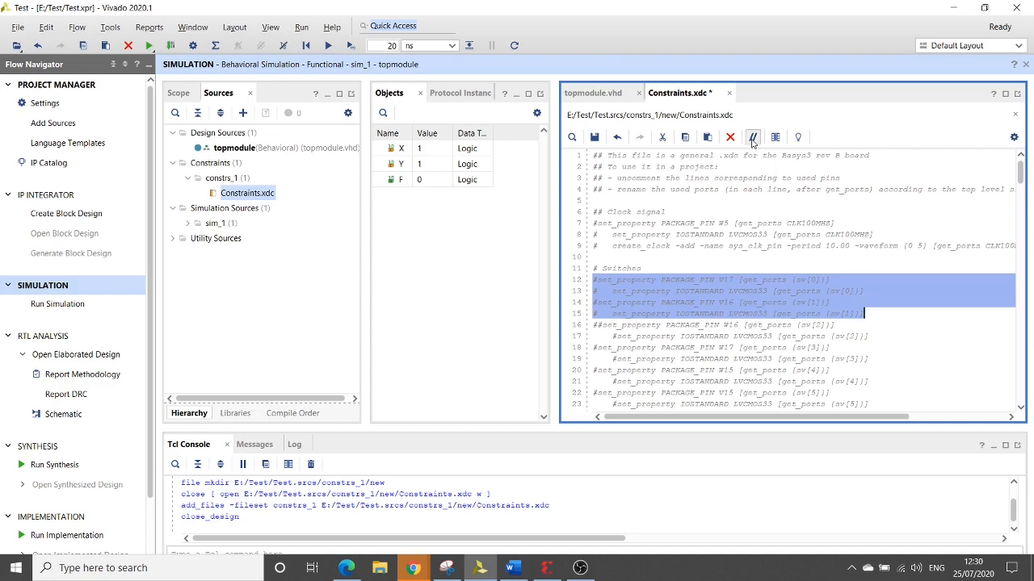
click(753, 137)
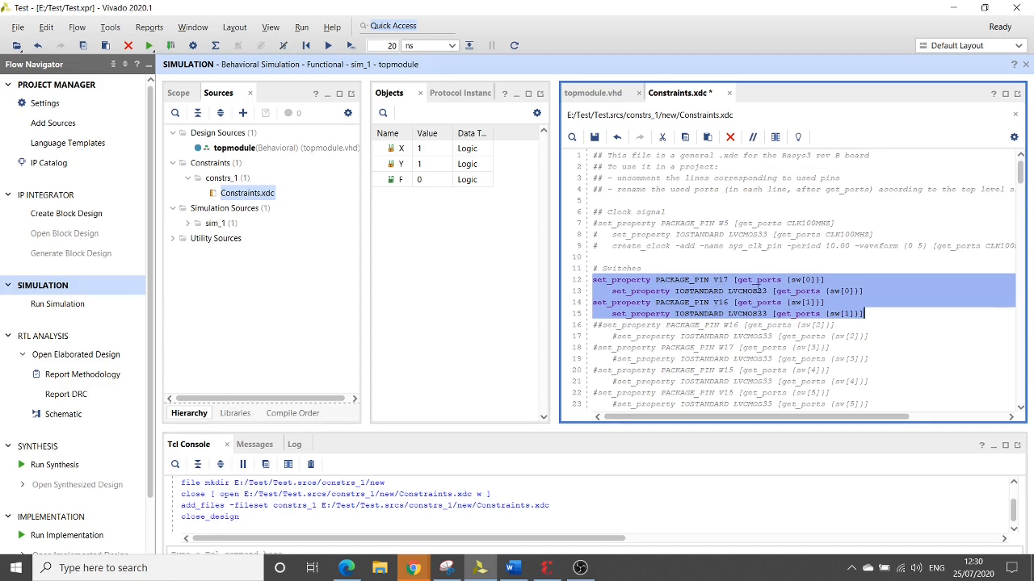
Rename ports sw[0] and sw[1] to X and Y in those lines.
click(595, 280)
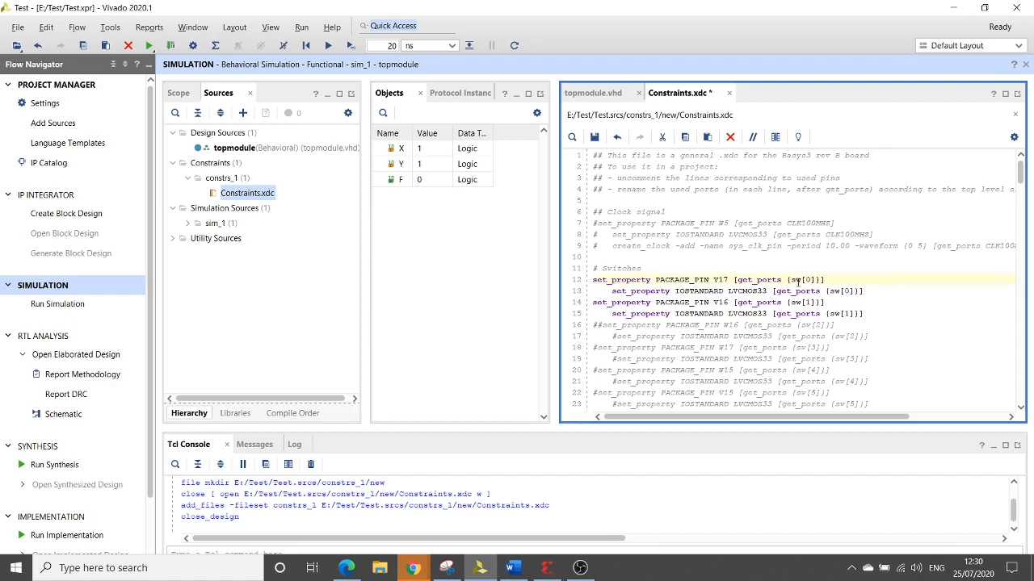
double_click(800, 280)
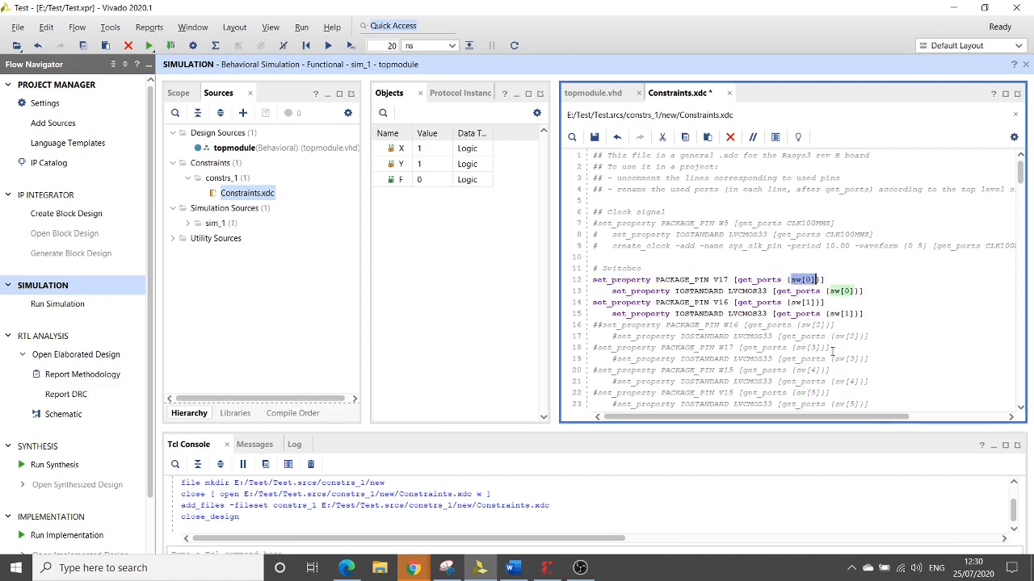
text(X)
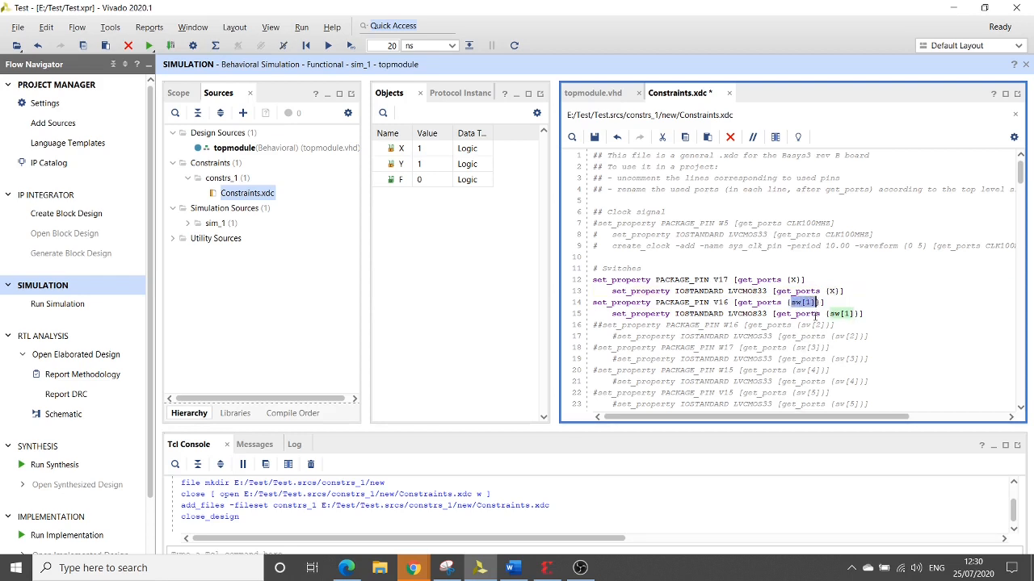
text(Y)
click(804, 313)
text(Y)
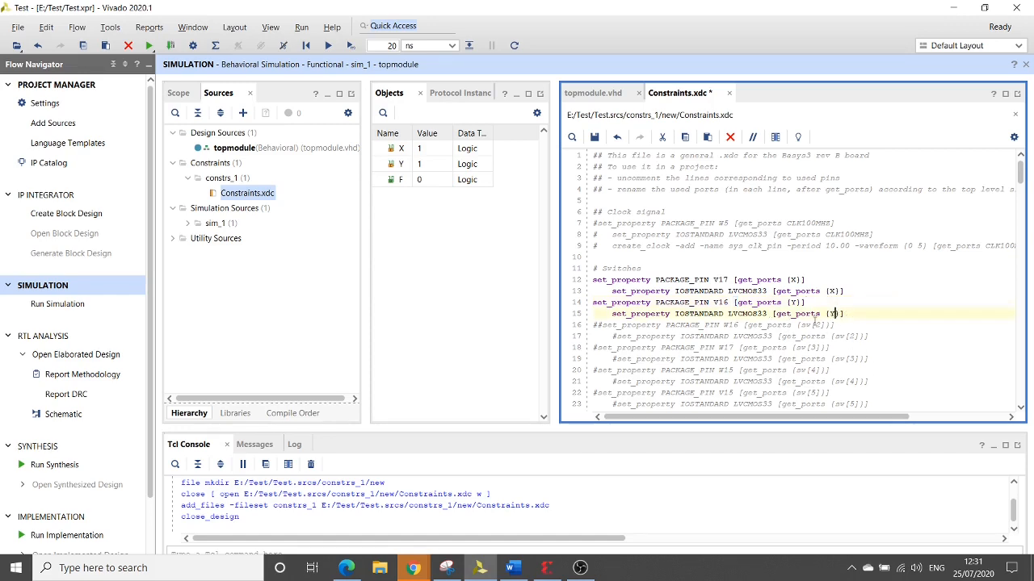
scroll(down, 3)
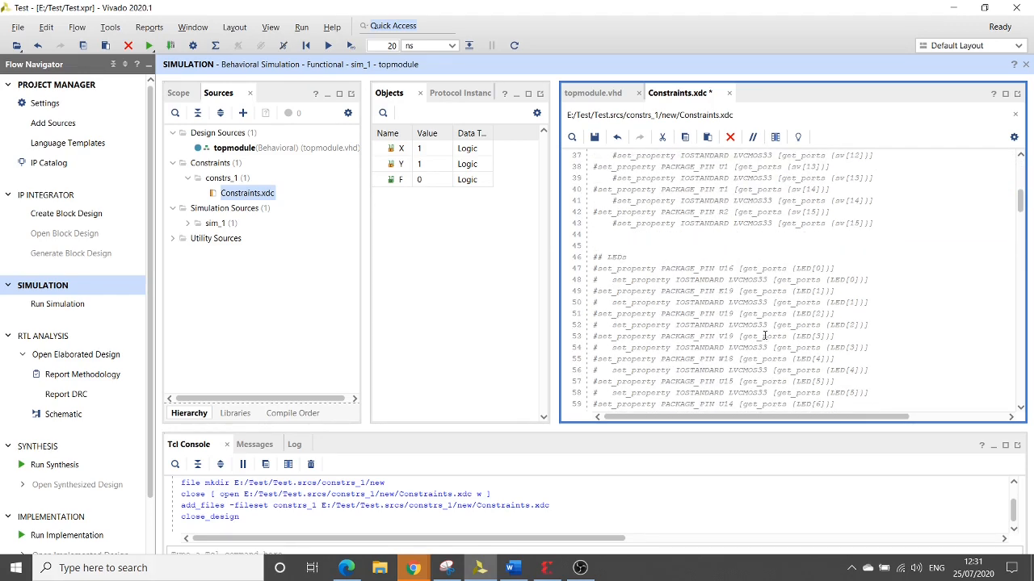
Uncomment the first LED's PACKAGE_PIN/IOSTANDARD lines.
scroll(down, 3)
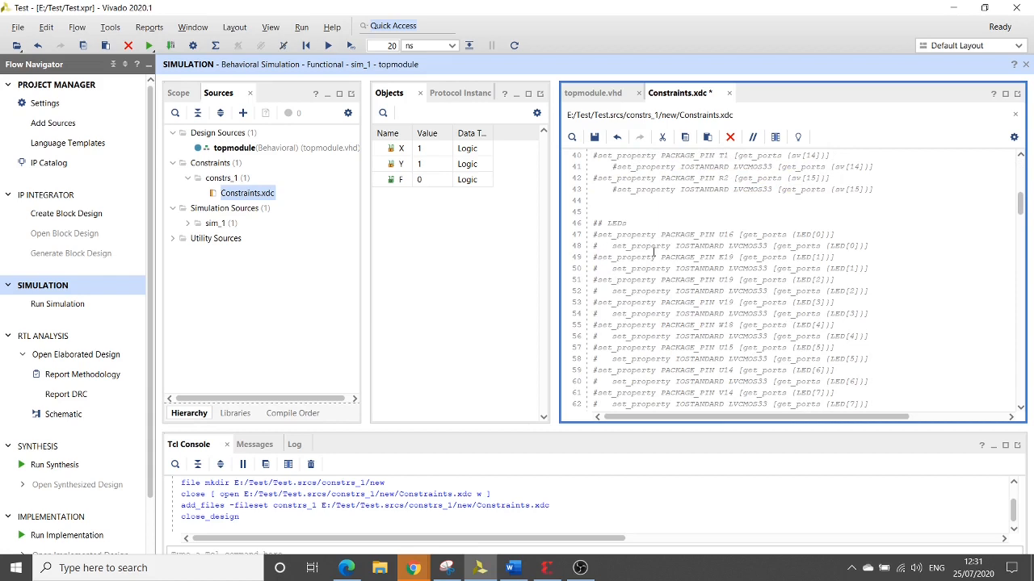
click(594, 234)
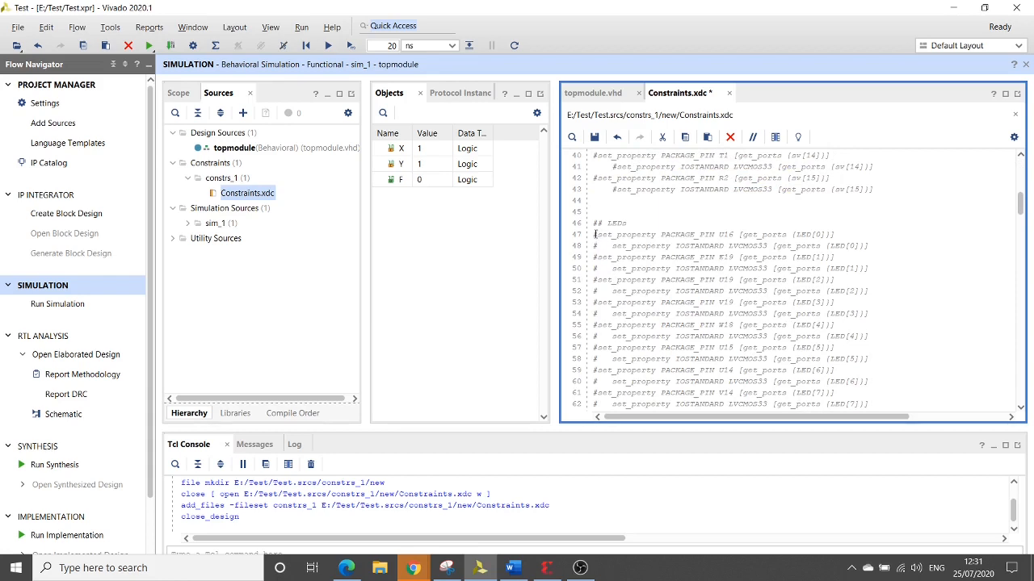
drag(595, 236, 869, 246)
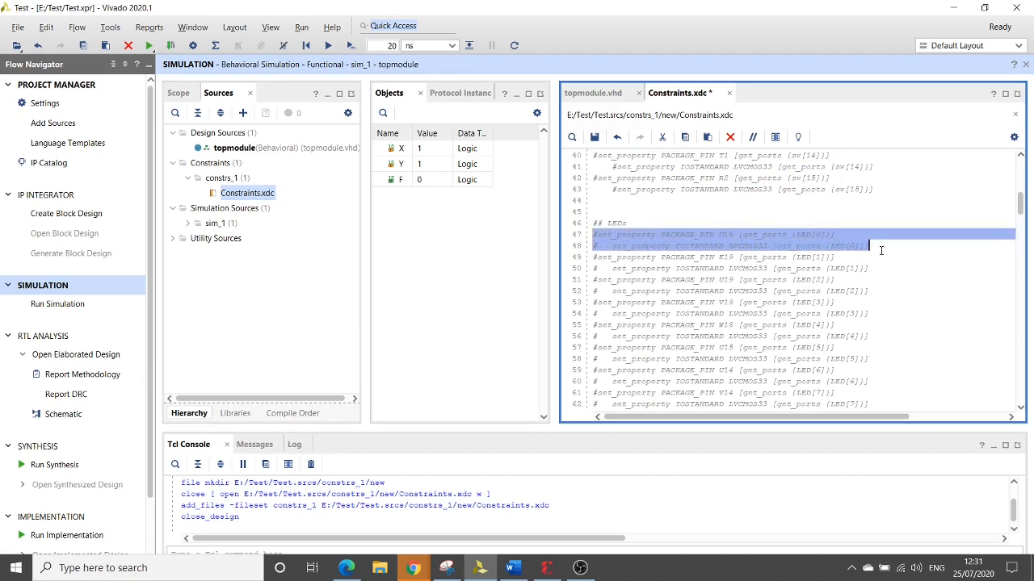
click(752, 135)
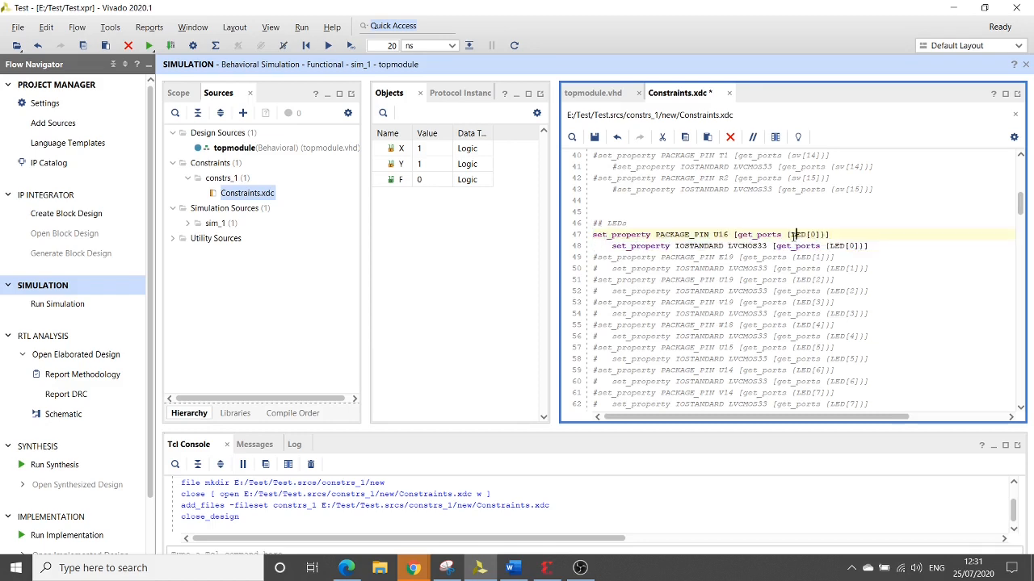
Rename LED[0] to F in both the pin and I/O standard lines.
double_click(799, 234)
text(F)
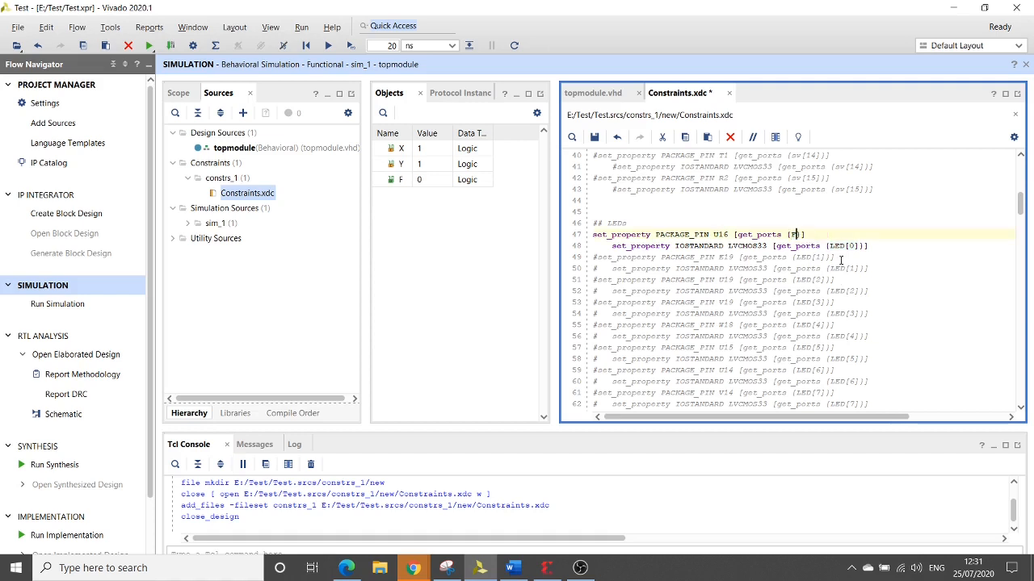
double_click(843, 245)
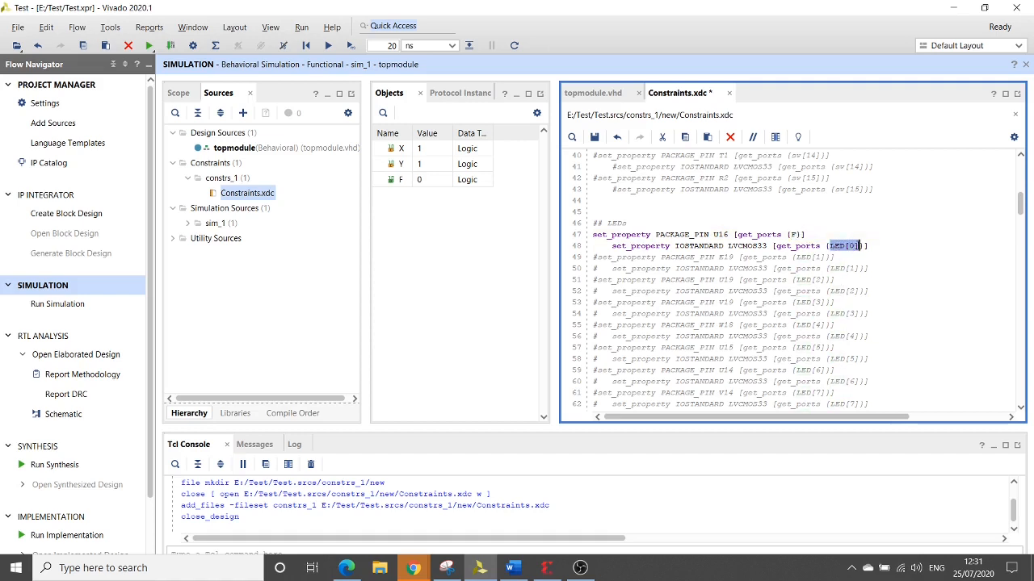
text(F)
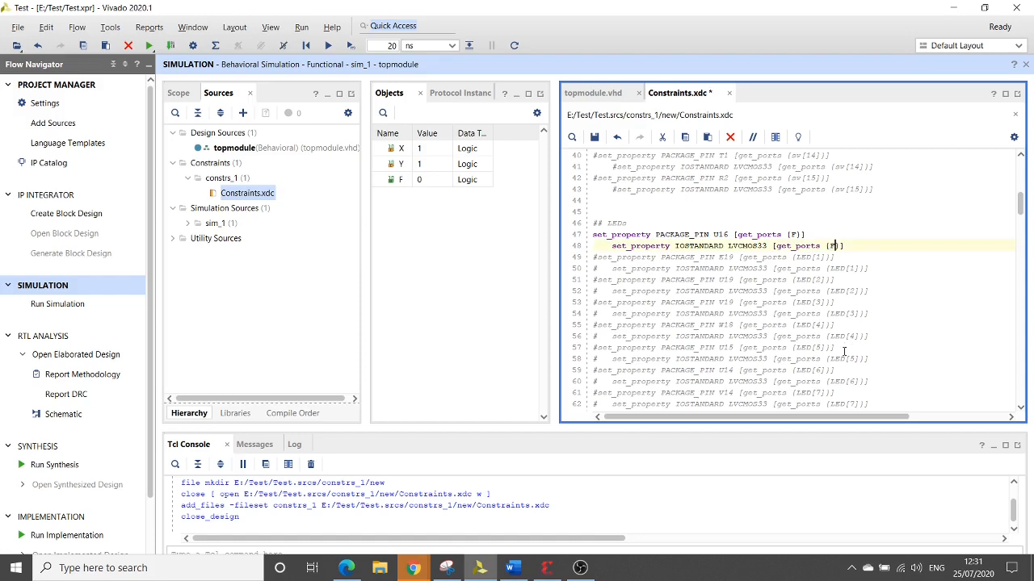
scroll(up, 3)
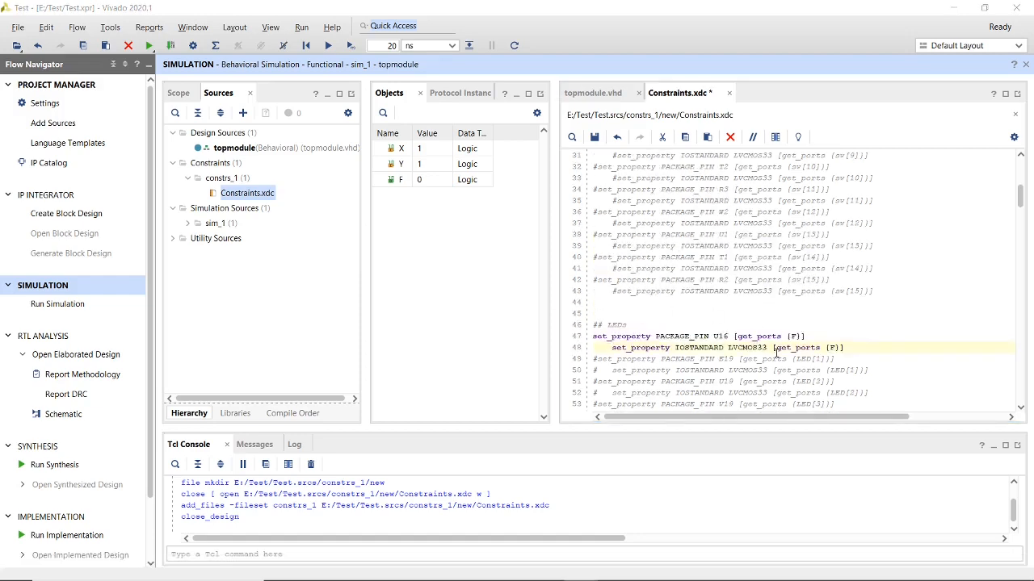
scroll(down, 3)
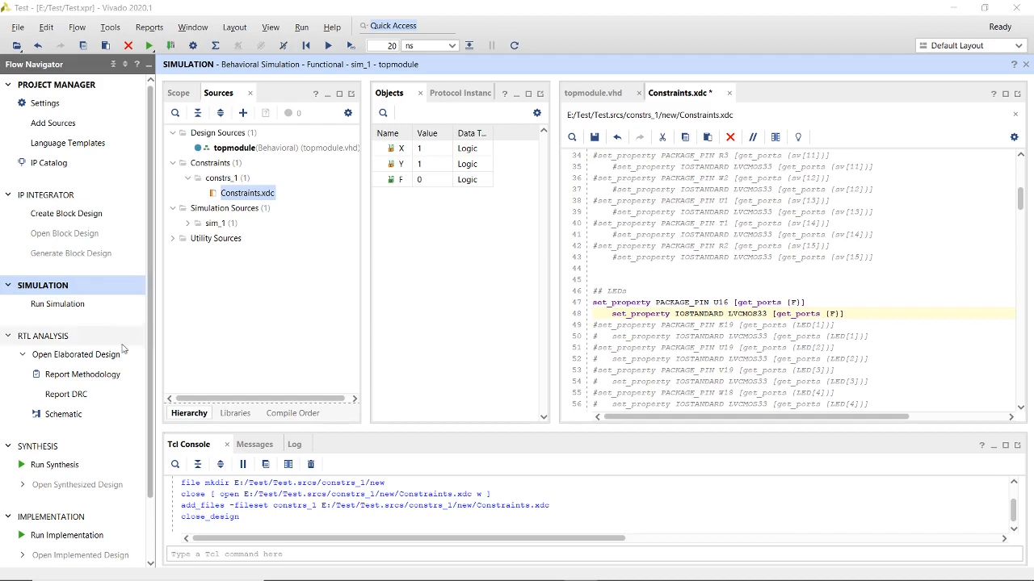
Launch Generate Bitstream, saving Constraints.xdc and confirming the synthesis and implementation runs.
scroll(down, 3)
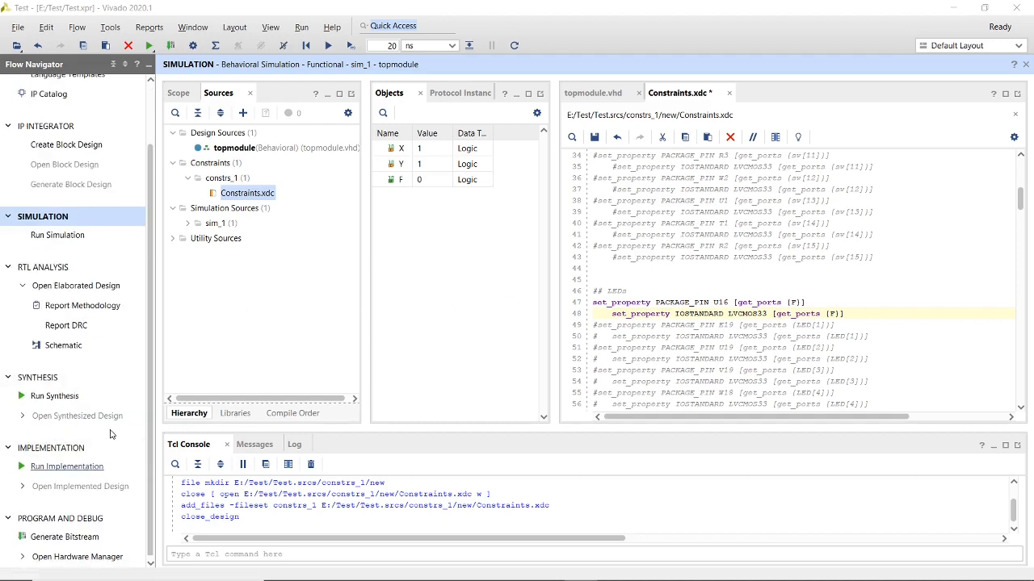
mouse_move(42, 267)
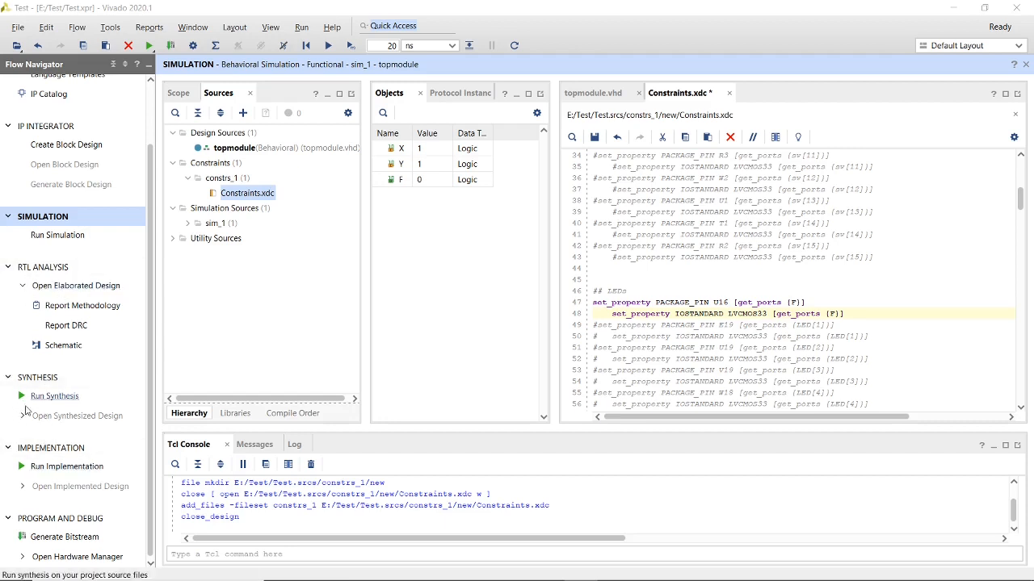
mouse_move(65, 536)
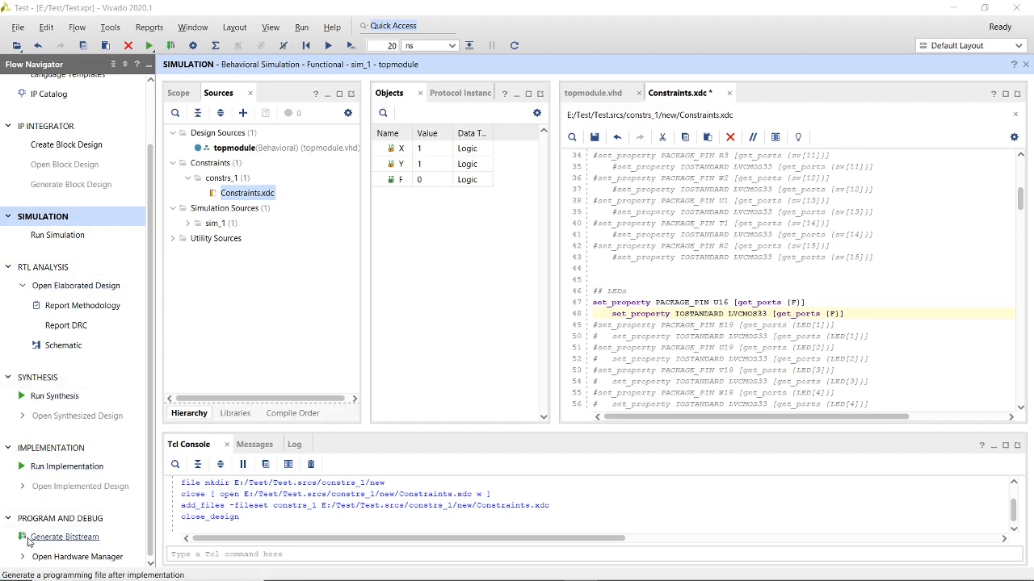
mouse_move(62, 371)
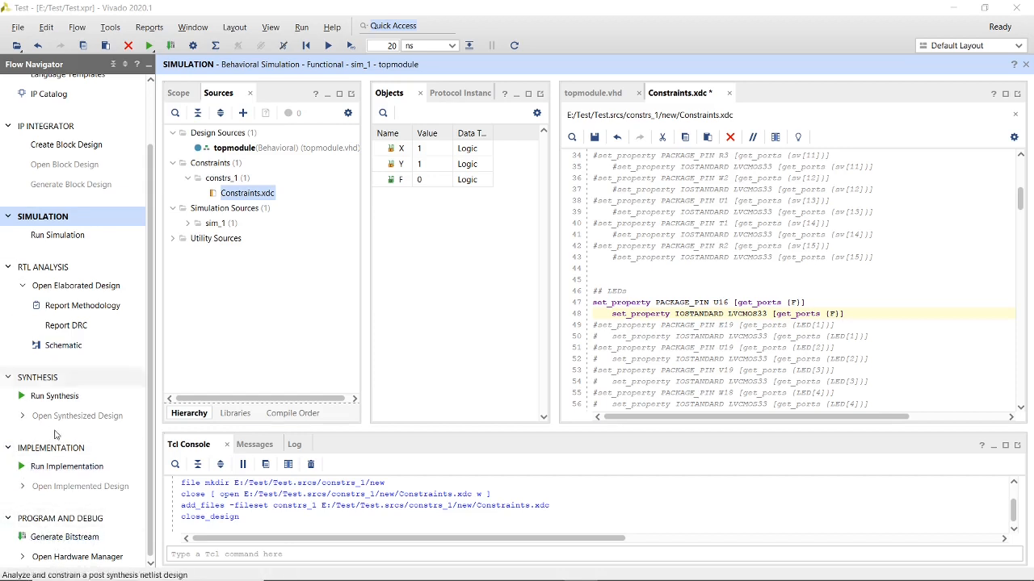
click(65, 536)
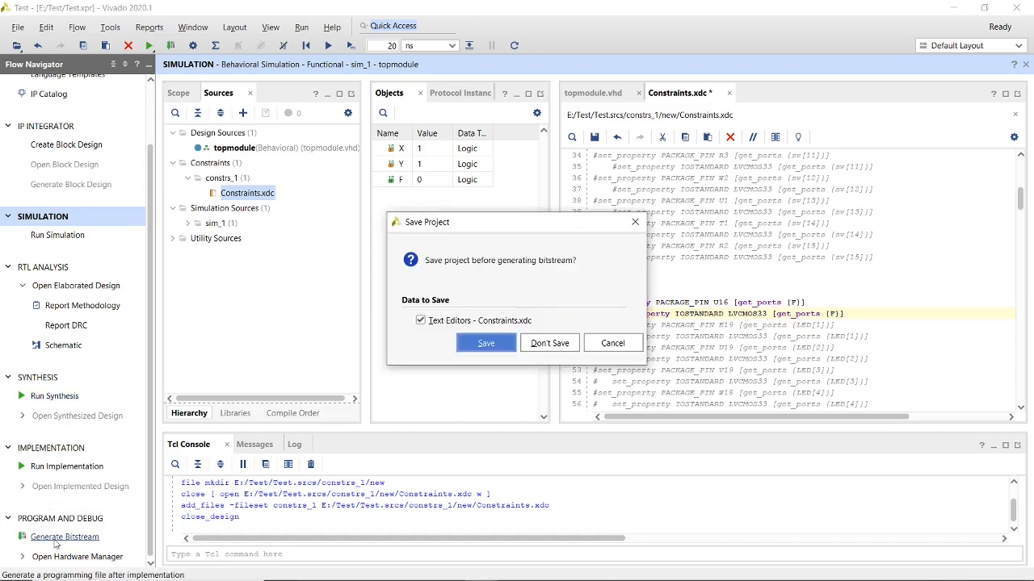
click(484, 343)
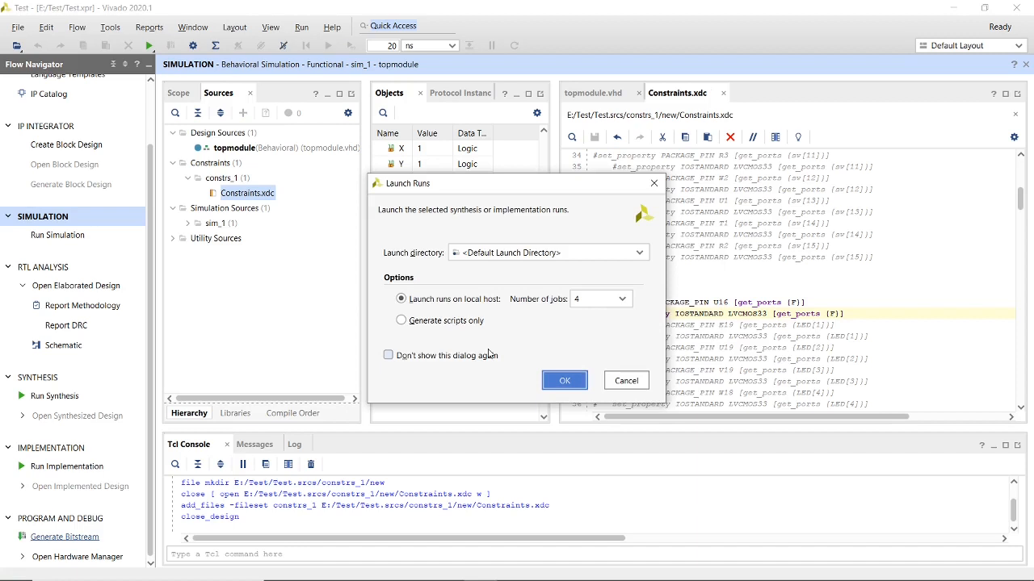
click(565, 381)
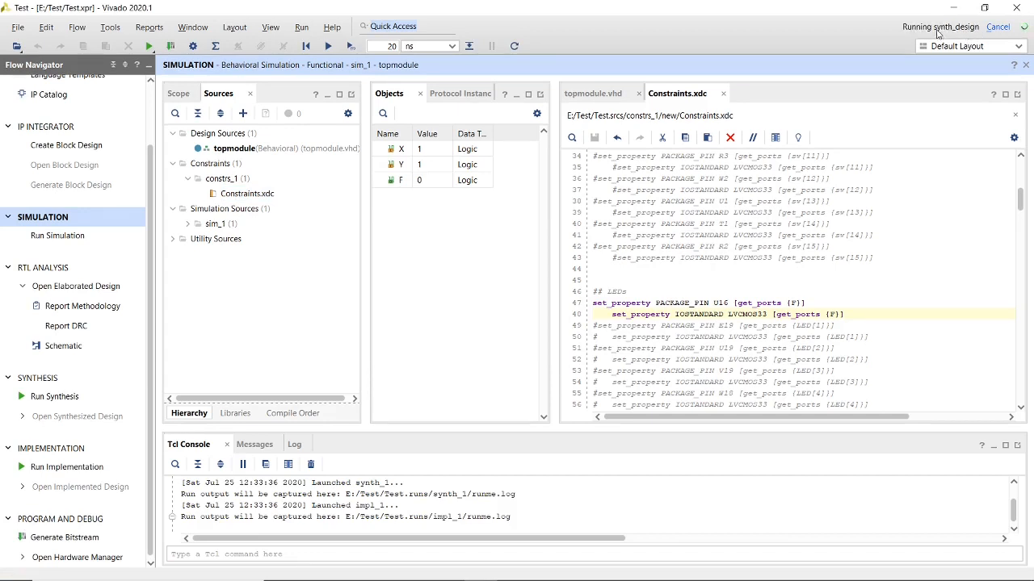
mouse_move(969, 46)
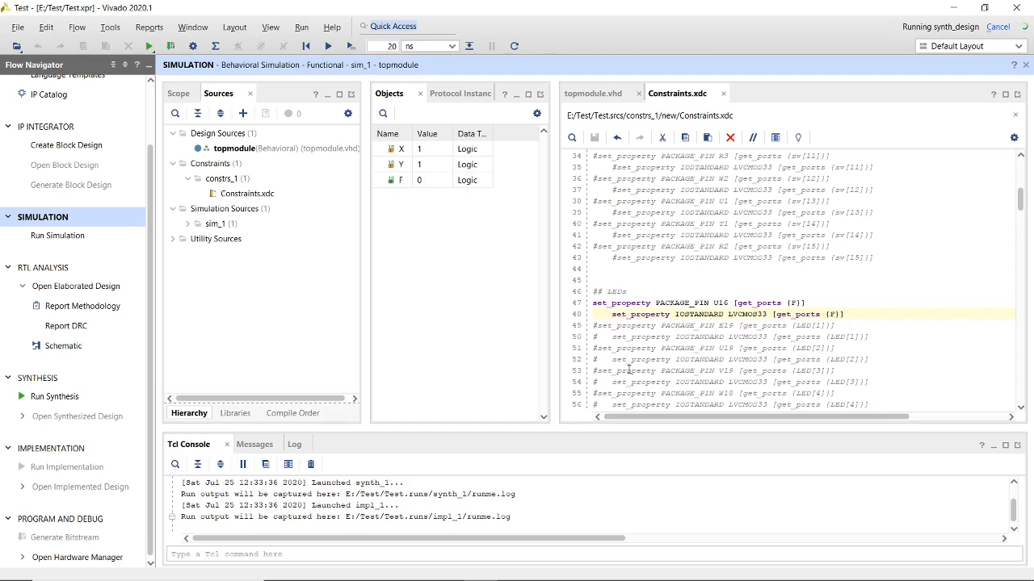
mouse_move(798, 399)
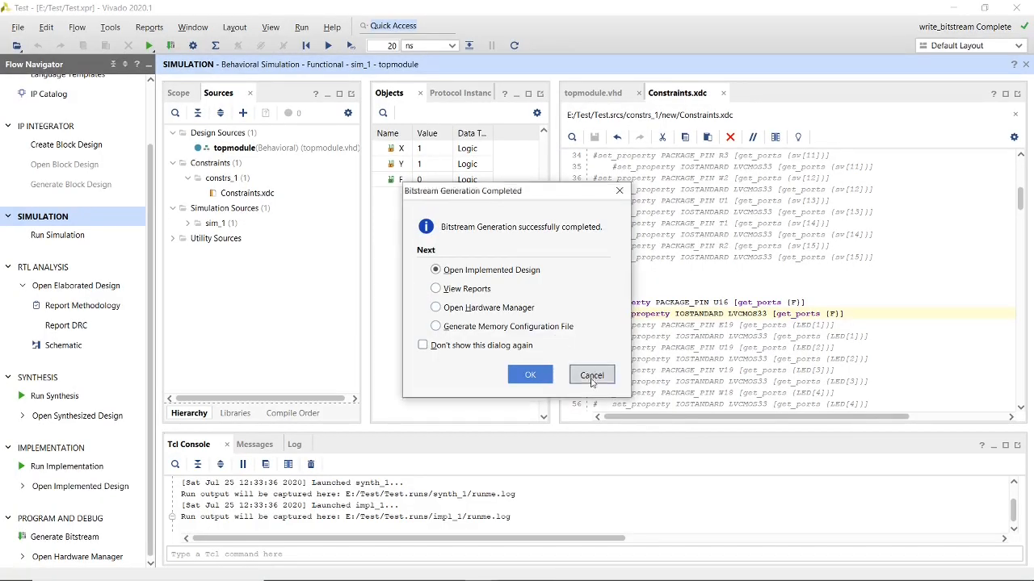
Dismiss the Bitstream Generation Completed notice and open the Hardware Manager.
click(591, 375)
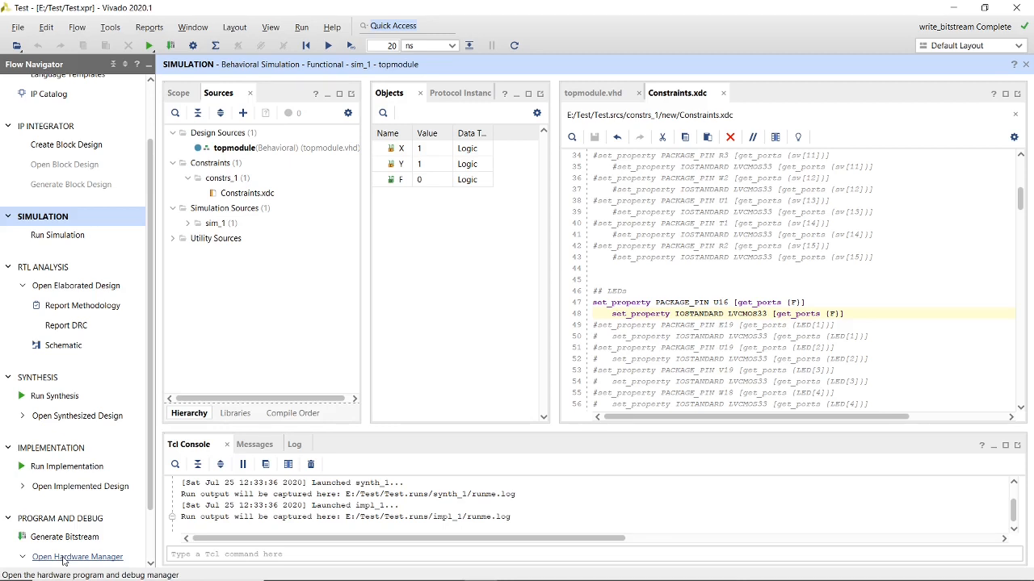
click(78, 558)
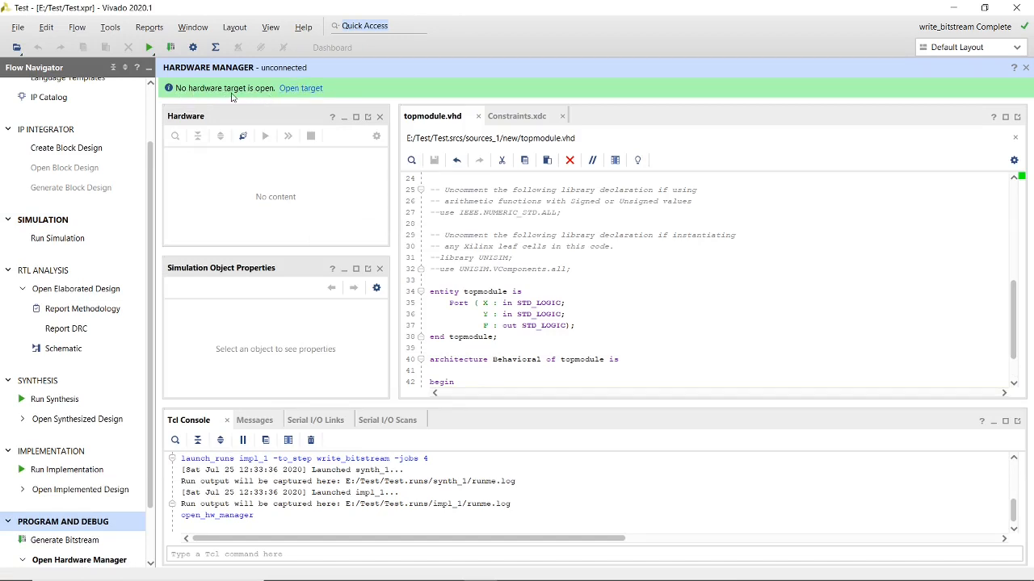
Auto-connect to the Digilent board and program the xc7a35t with topmodule.bit.
click(300, 87)
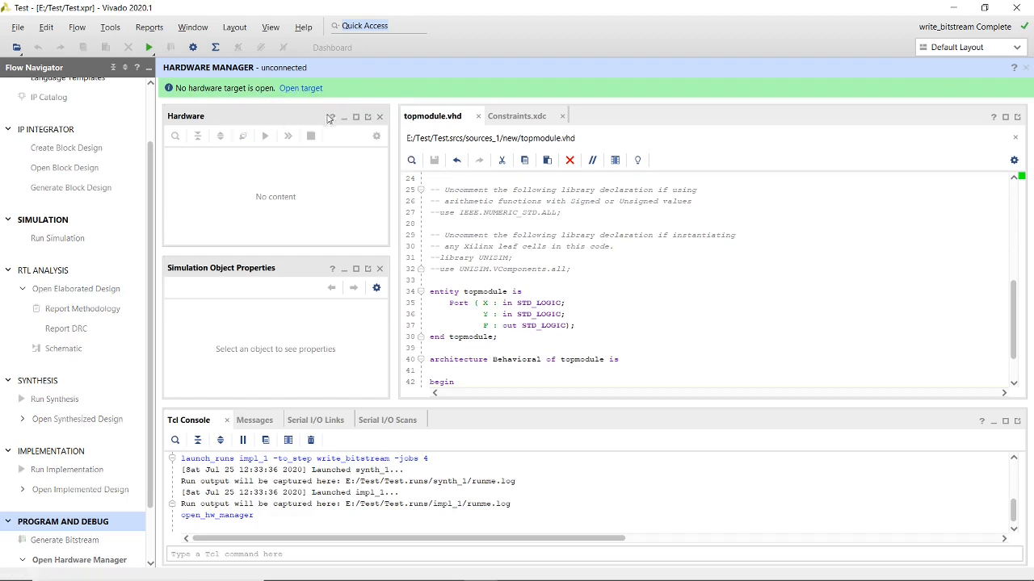
click(301, 87)
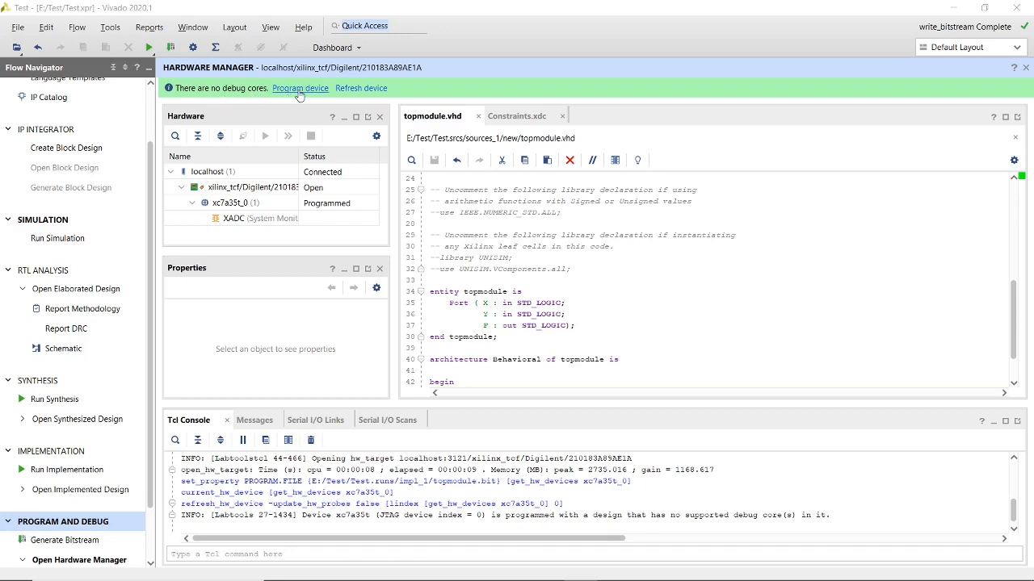
click(300, 87)
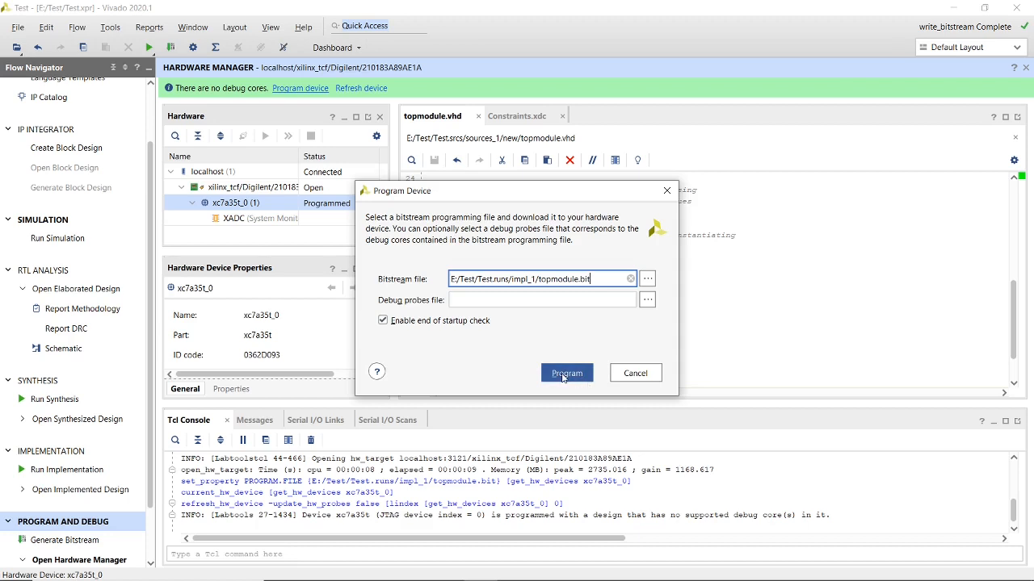
click(566, 372)
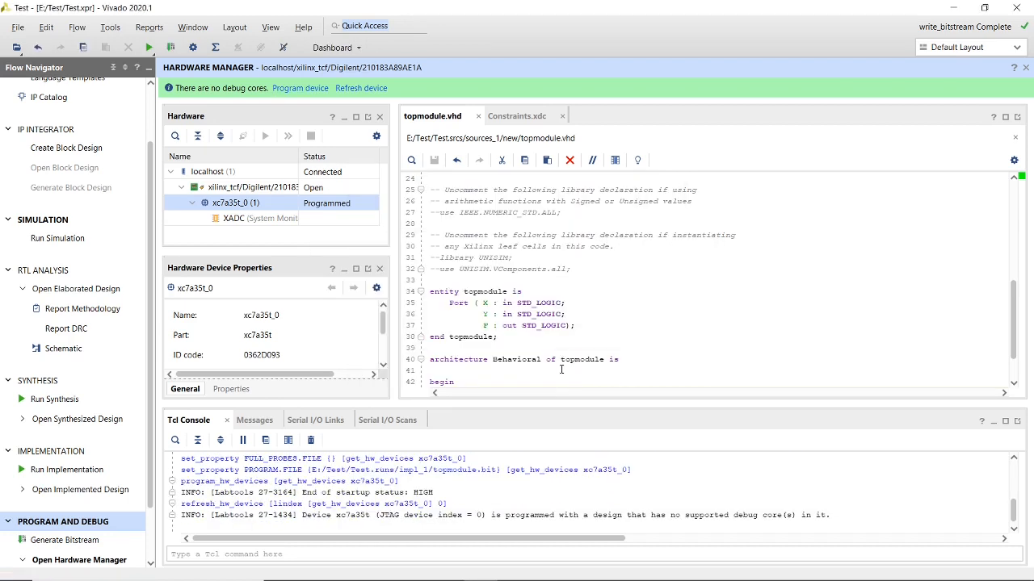
mouse_move(475, 400)
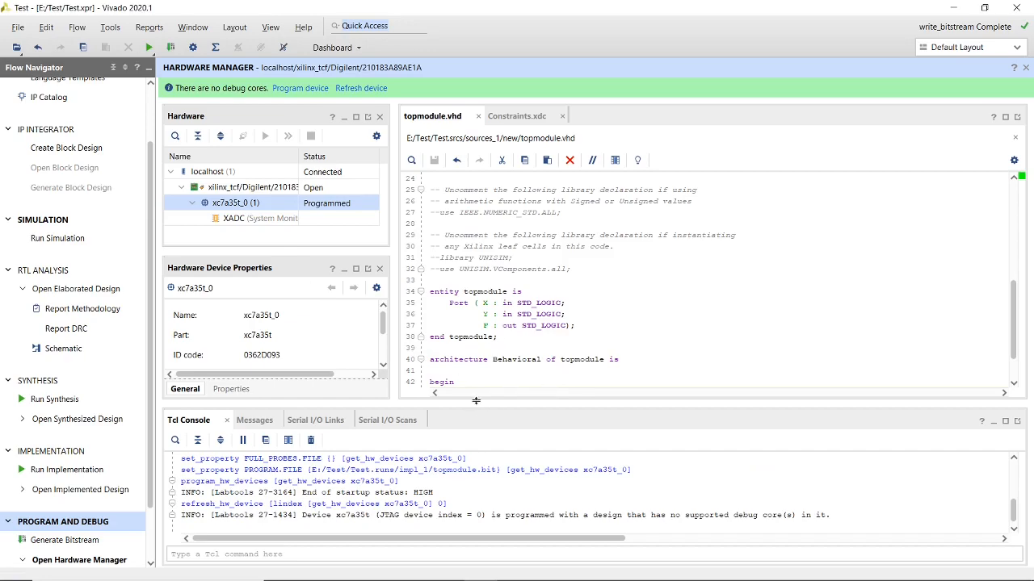